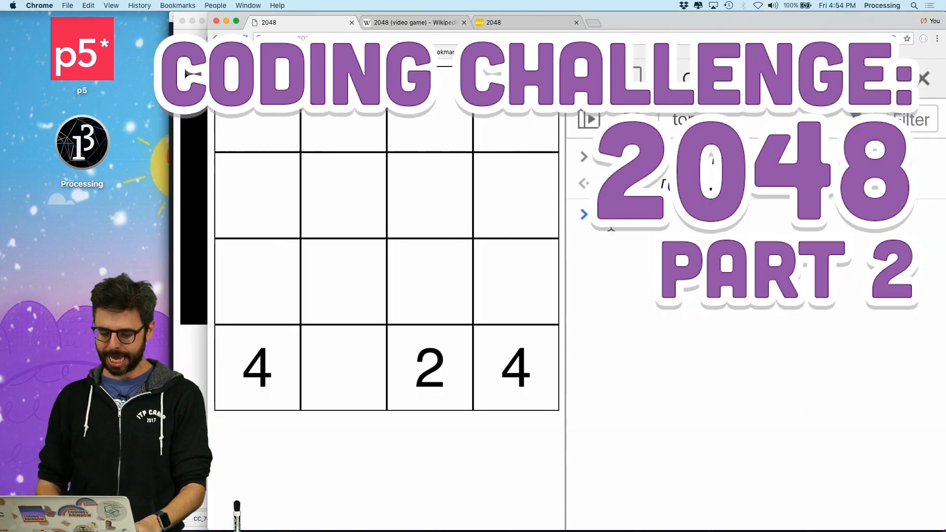
Slide the tiles up once and down three times, watching matching numbers merge into an 8
{"action": "key", "text": "Up"}
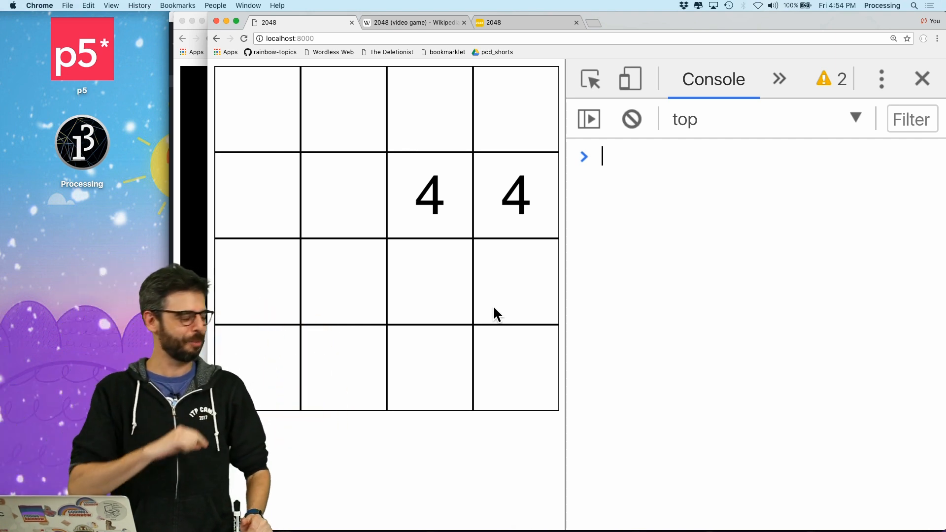
{"action": "key", "text": "Down"}
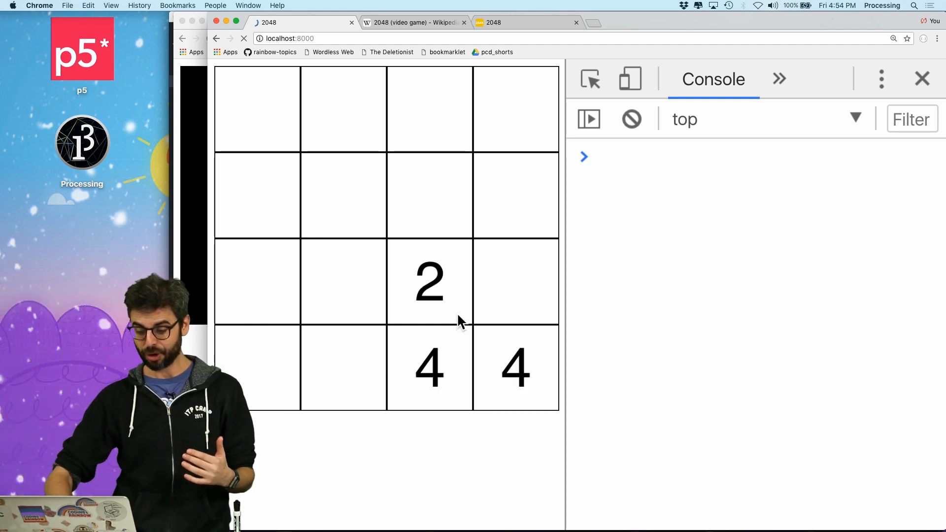
{"action": "key", "text": "Down"}
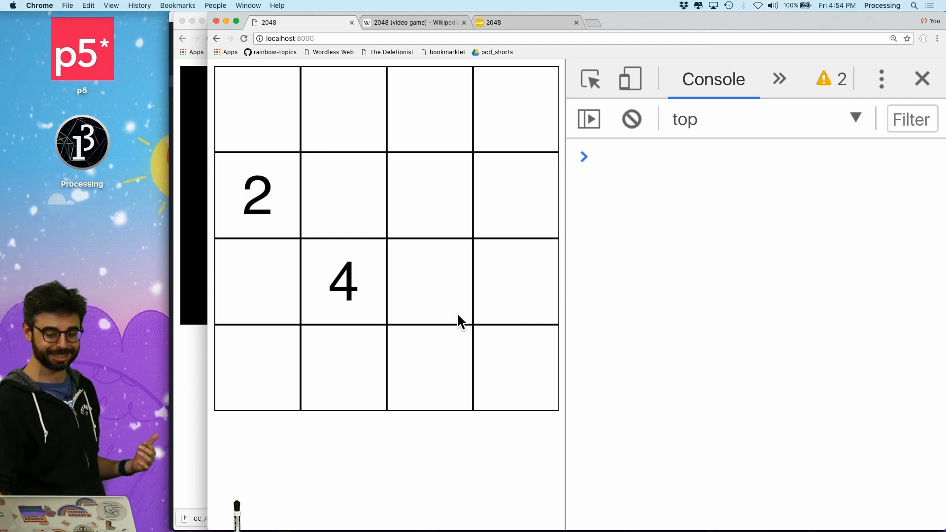
{"action": "key", "text": "Down"}
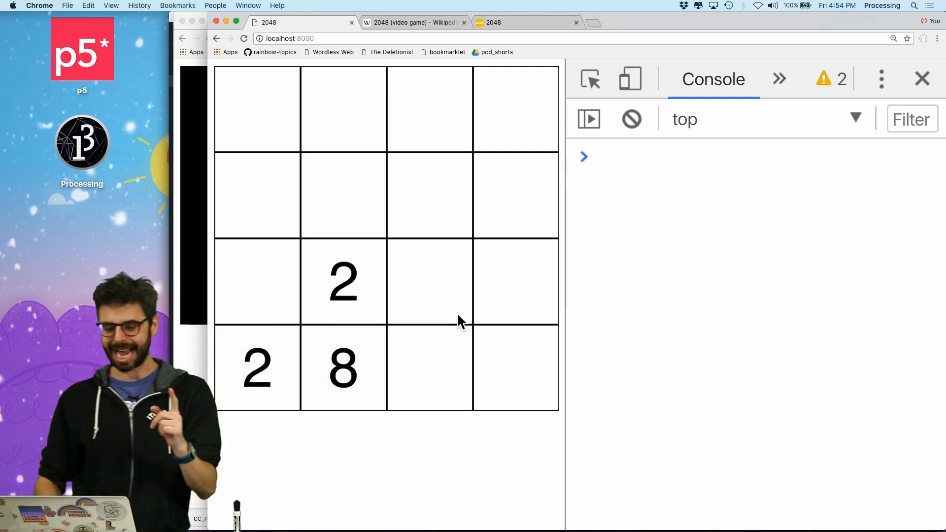
Switch to the original 2048 tab and slide its tiles right, then up
{"action": "left_click", "coordinate": [525, 23]}
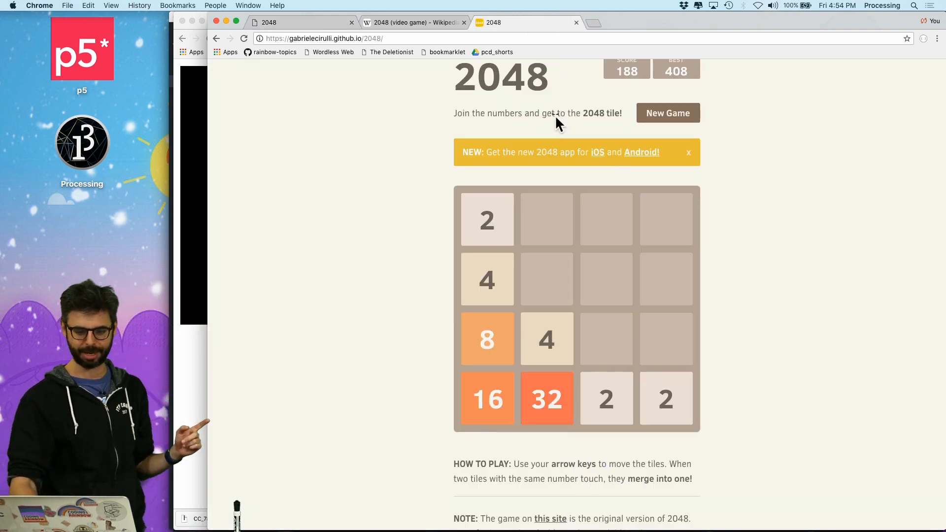
{"action": "key", "text": "Right"}
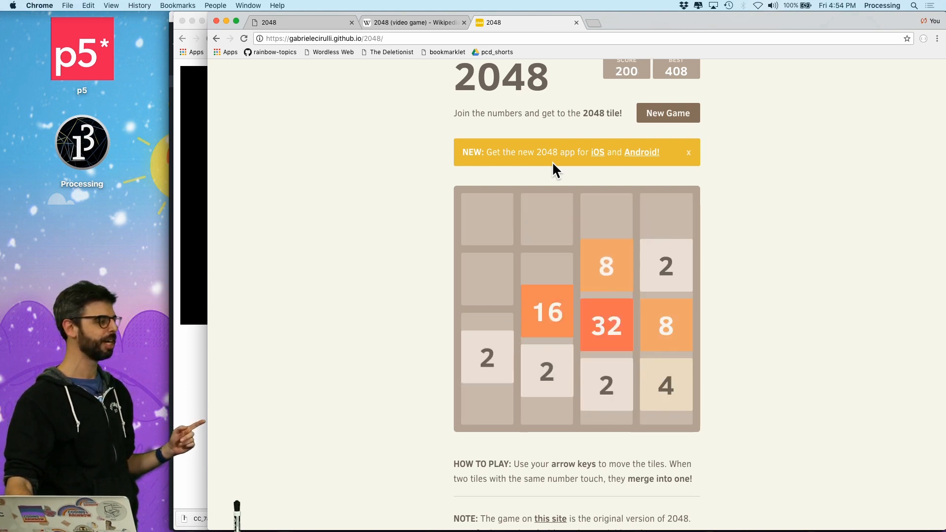
{"action": "key", "text": "Up"}
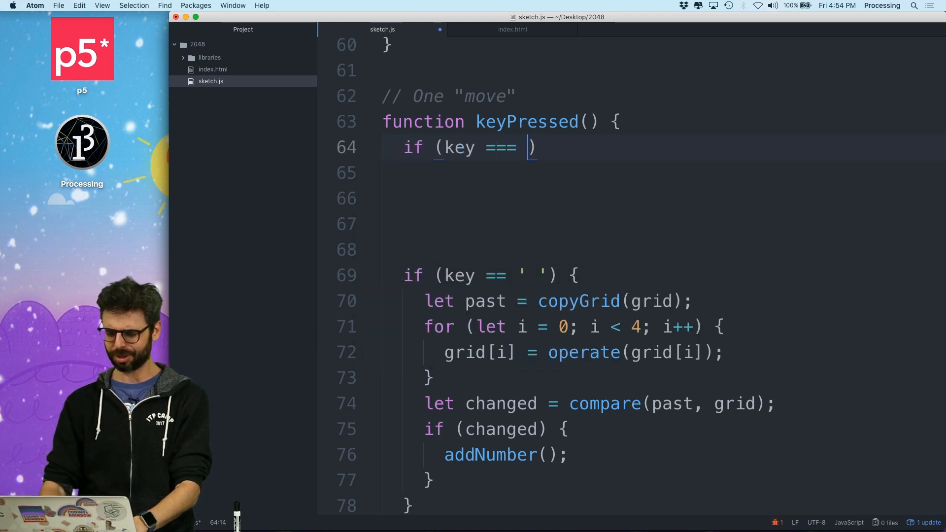
Begin an if (key === UP_ARROW) condition at the top of keyPressed()
{"action": "type", "text": "'UP_ARRO"}
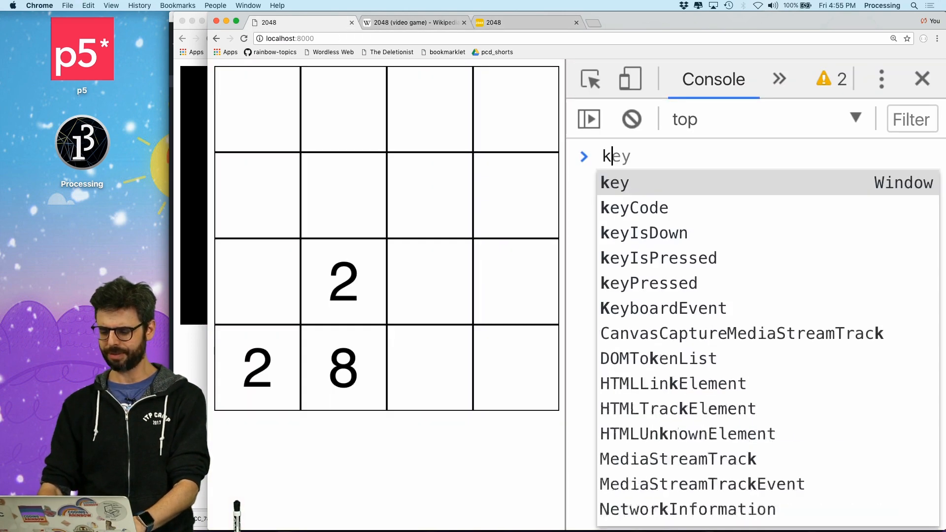
Evaluate the UP_ARROW constant in the DevTools console
{"action": "type", "text": "UP_ARRP"}
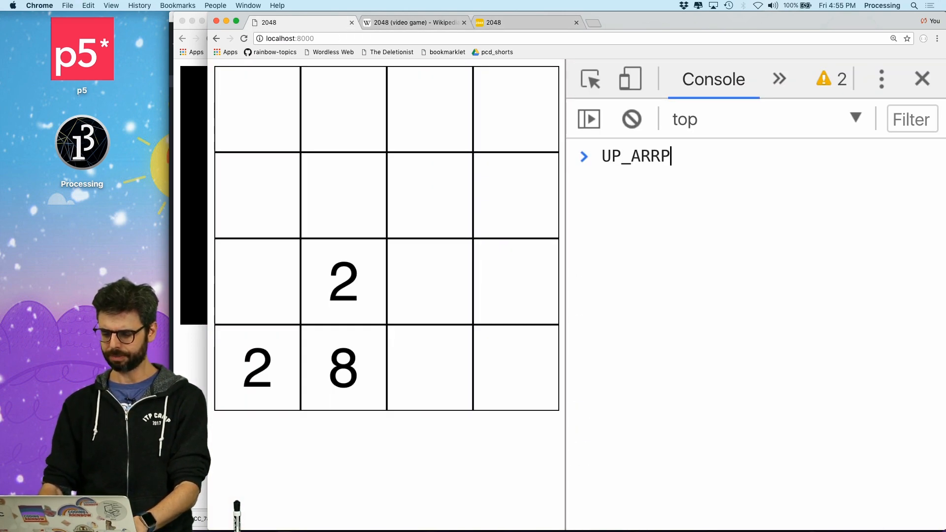
{"action": "key", "text": "Return"}
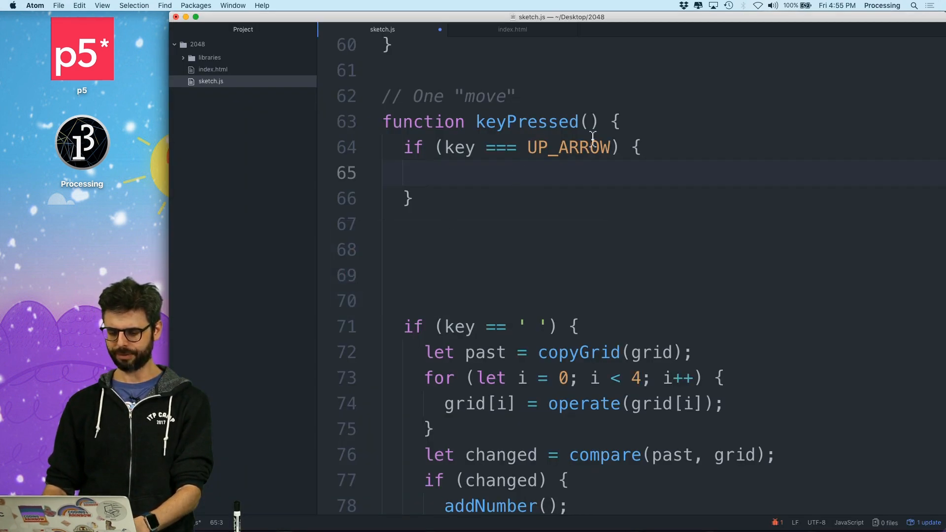
Branch keyPressed on keyCode for DOWN_ARROW (do nothing) and UP_ARROW
{"action": "type", "text": "console.log(keyCode);"}
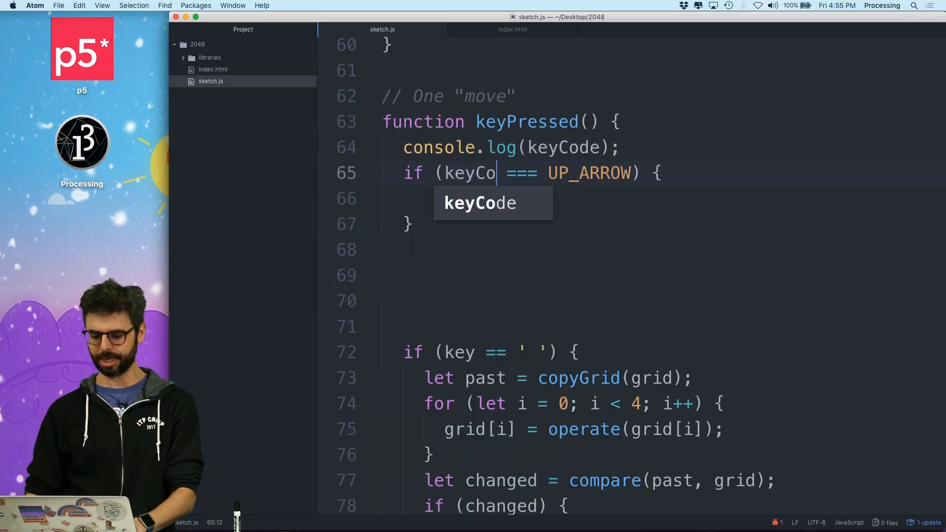
{"action": "type", "text": "ls"}
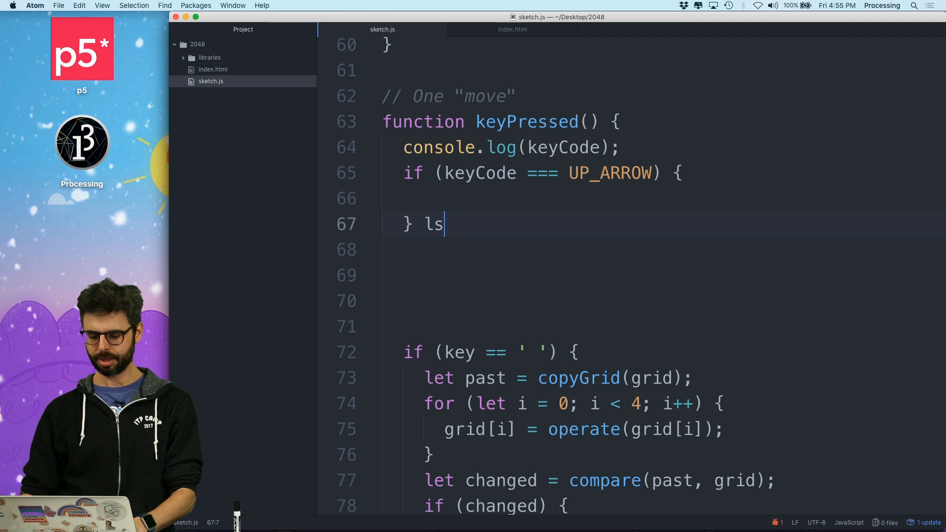
{"action": "key", "text": "backspace"}
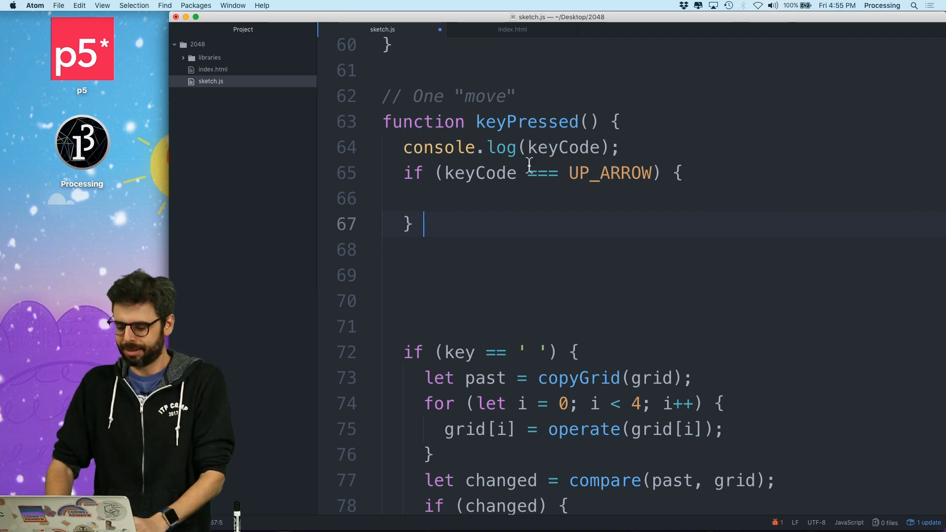
{"action": "type", "text": "else if (keyCode === DOW"}
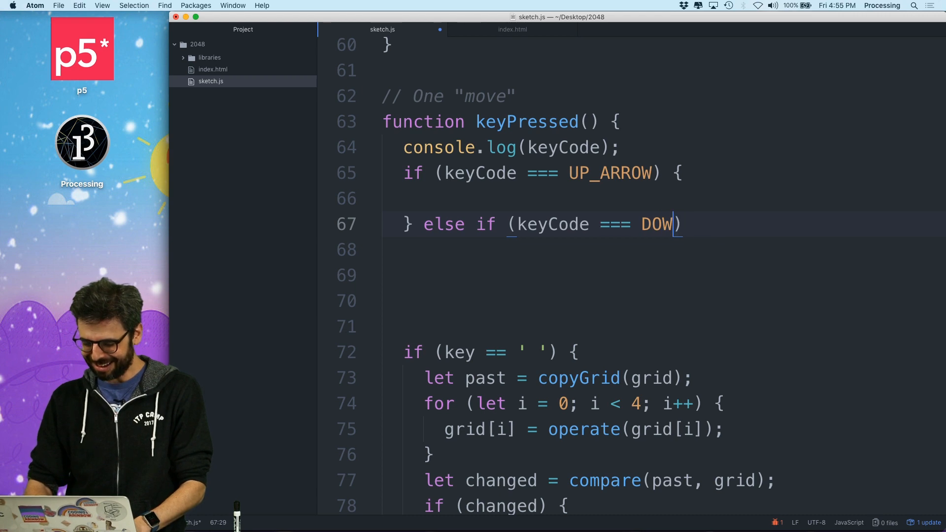
{"action": "type", "text": "N_A"}
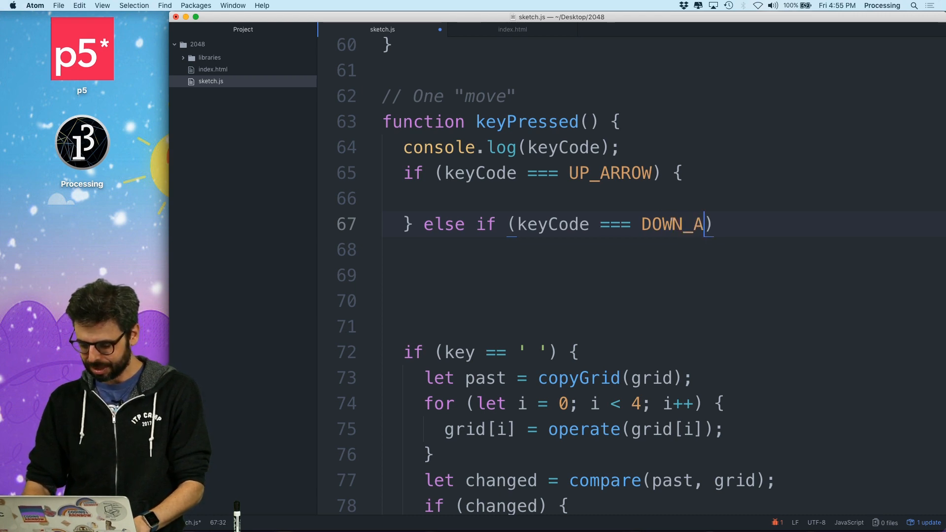
{"action": "type", "text": "RROW) {"}
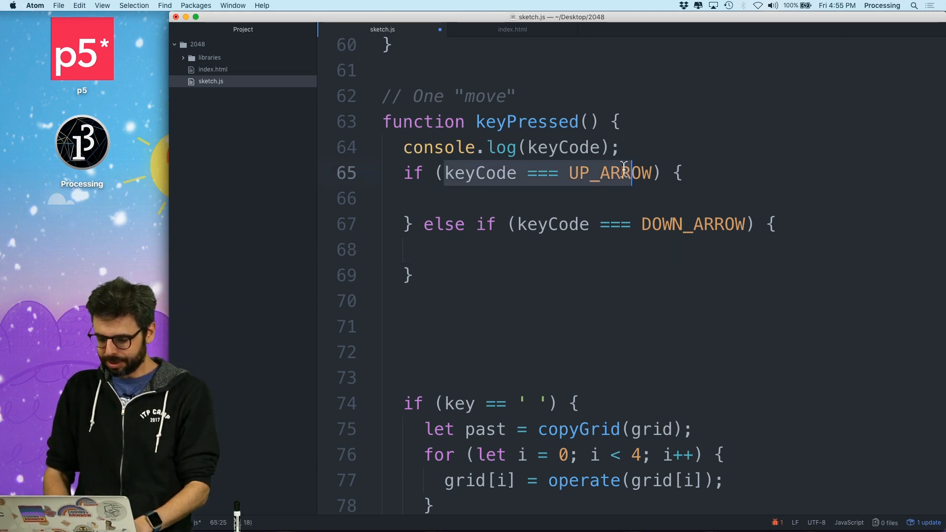
{"action": "type", "text": "DOWN_ARR"}
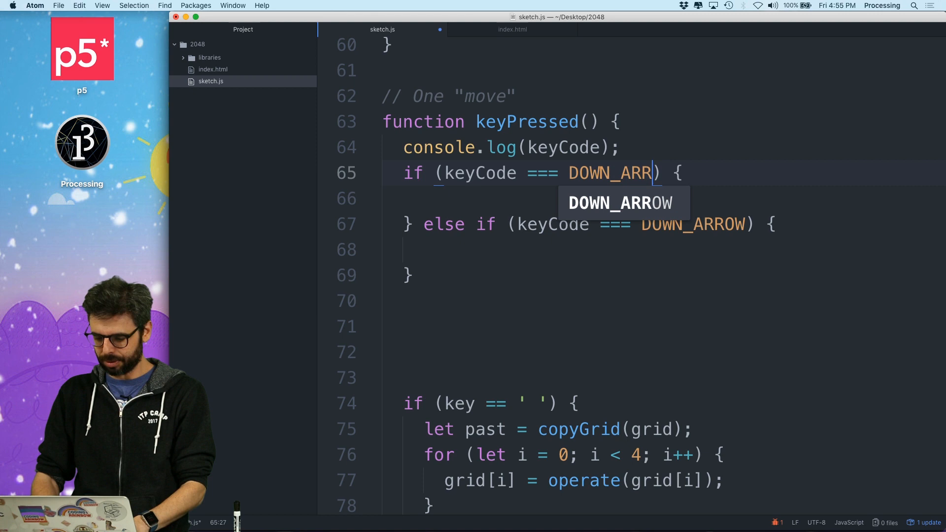
{"action": "key", "text": "Return"}
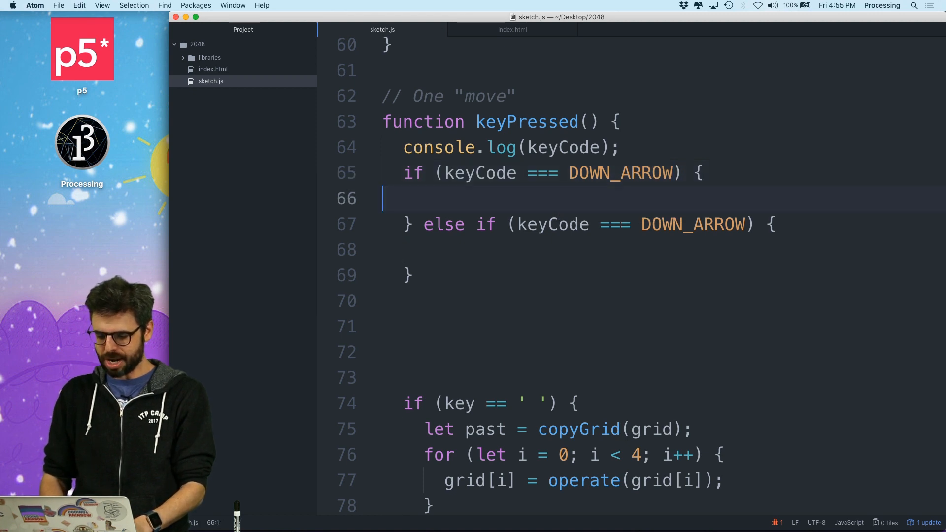
{"action": "type", "text": "// DO NOTHING"}
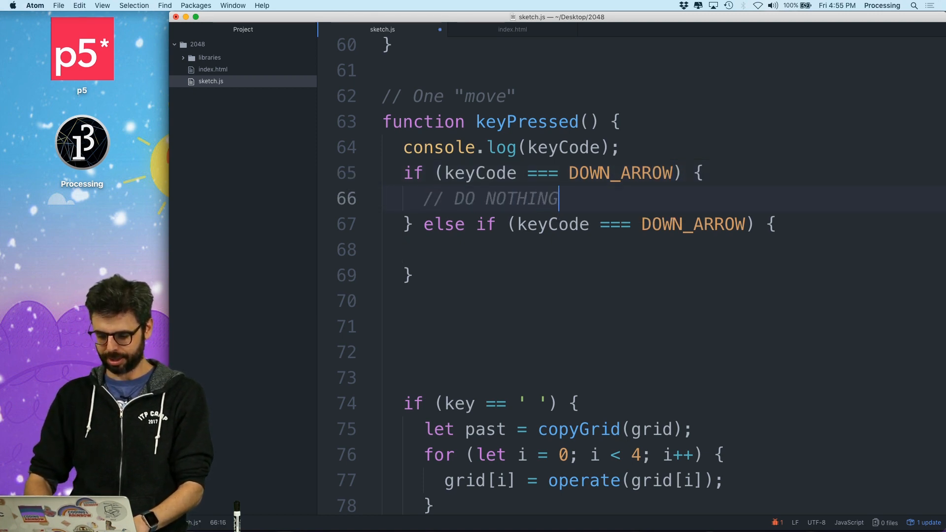
{"action": "left_click", "coordinate": [429, 249]}
{"action": "type", "text": "U"}
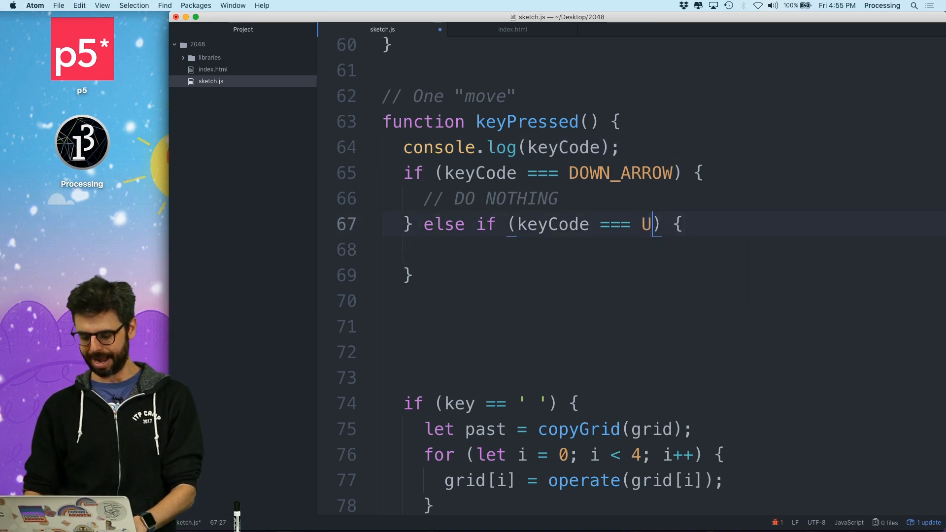
{"action": "type", "text": "P_ARROW"}
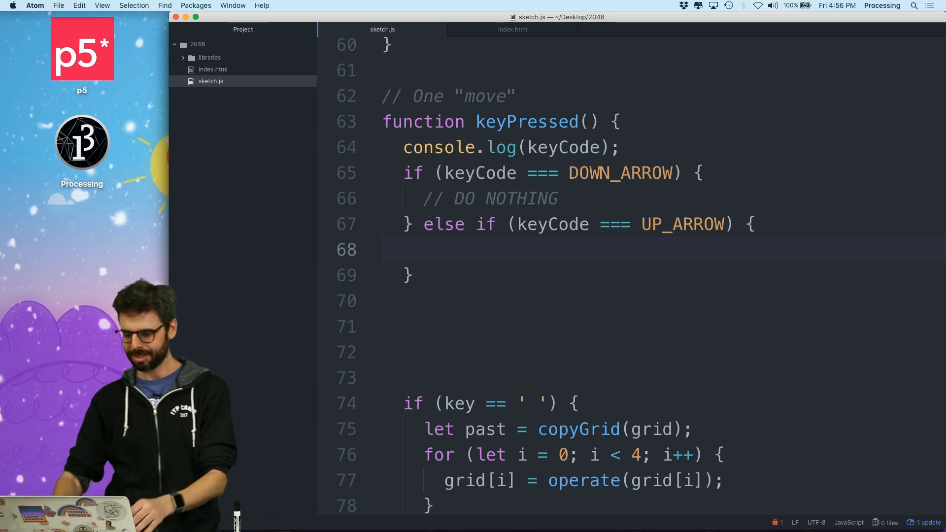
Make the up-arrow branch assign grid = flip(grid)
{"action": "type", "text": "// f"}
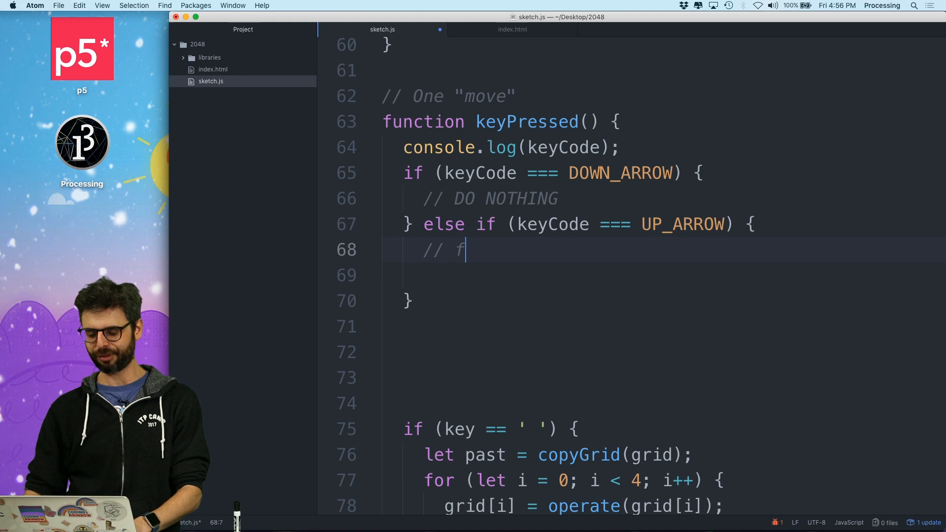
{"action": "type", "text": "grid = f"}
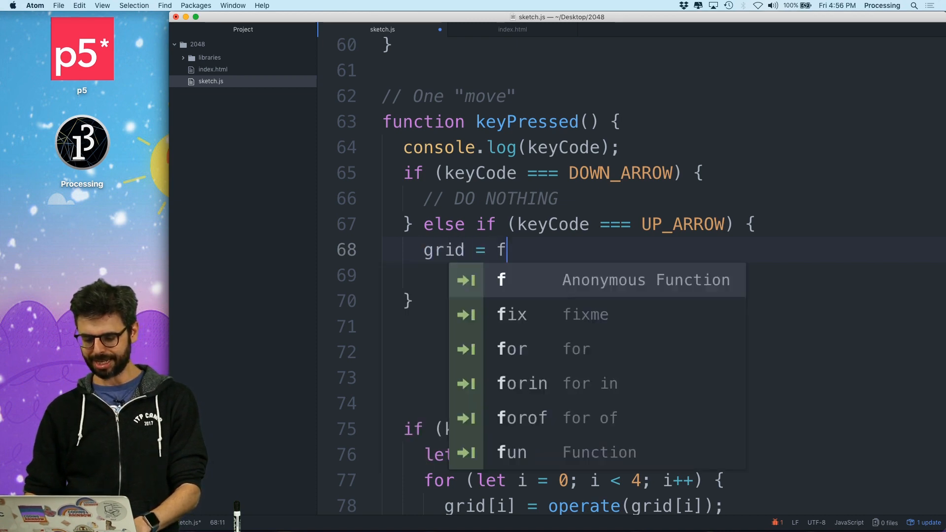
{"action": "type", "text": "lip"}
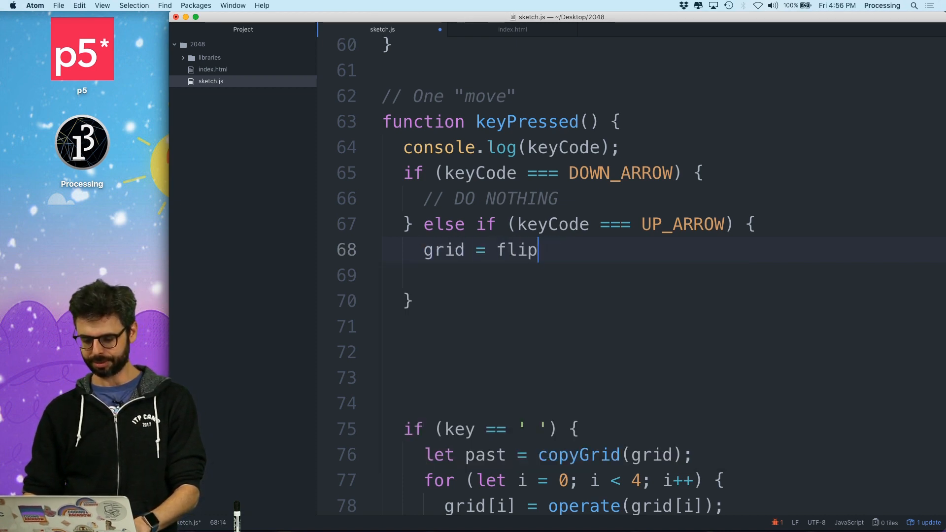
{"action": "type", "text": "(grid);"}
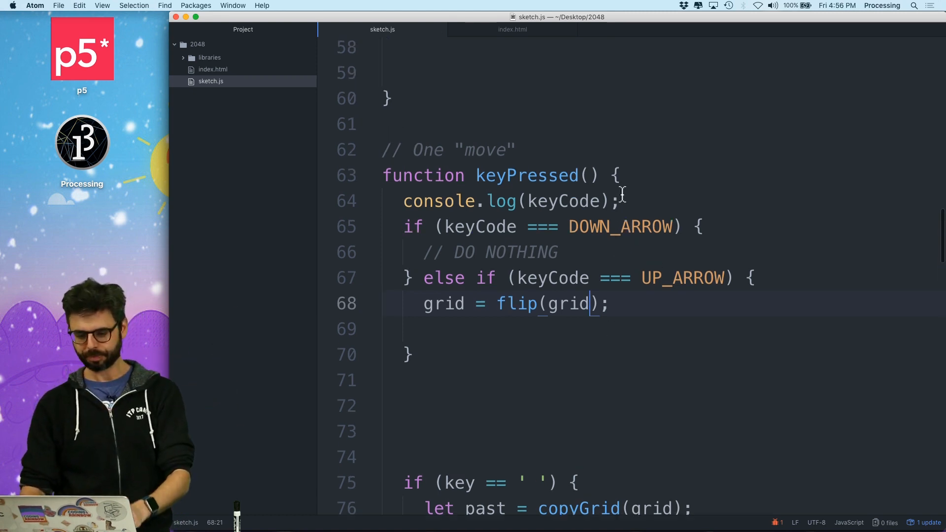
Start function flip(grid) with a for loop over the four rows referencing grid[i]
{"action": "type", "text": "fu"}
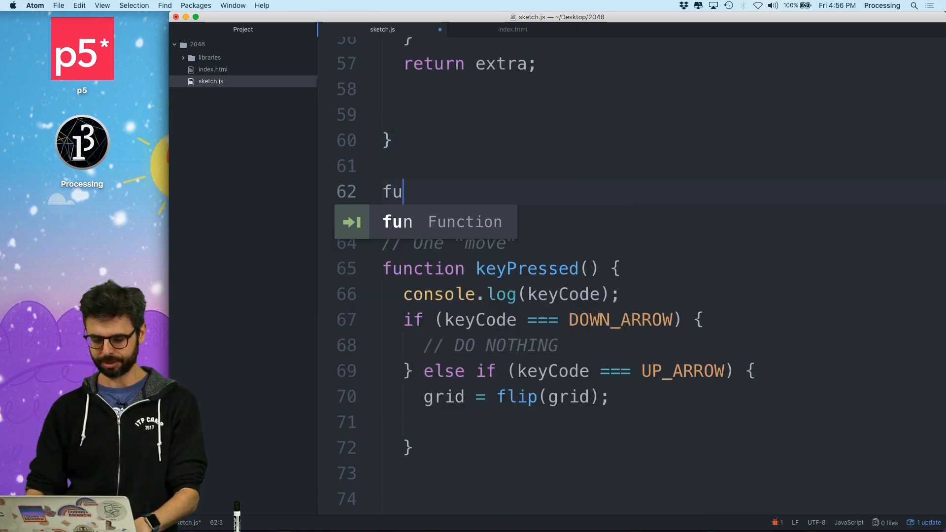
{"action": "type", "text": "nction flip(grid) {"}
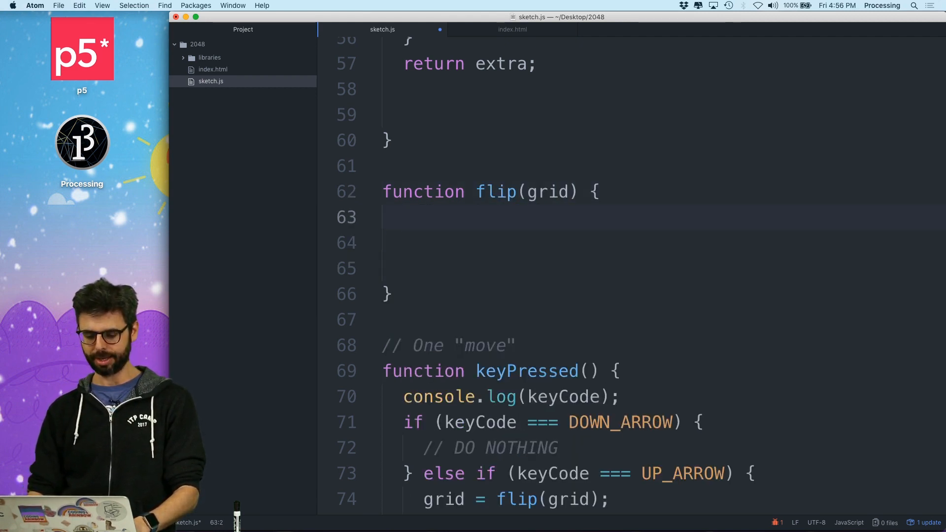
{"action": "type", "text": "for (let i = ;)"}
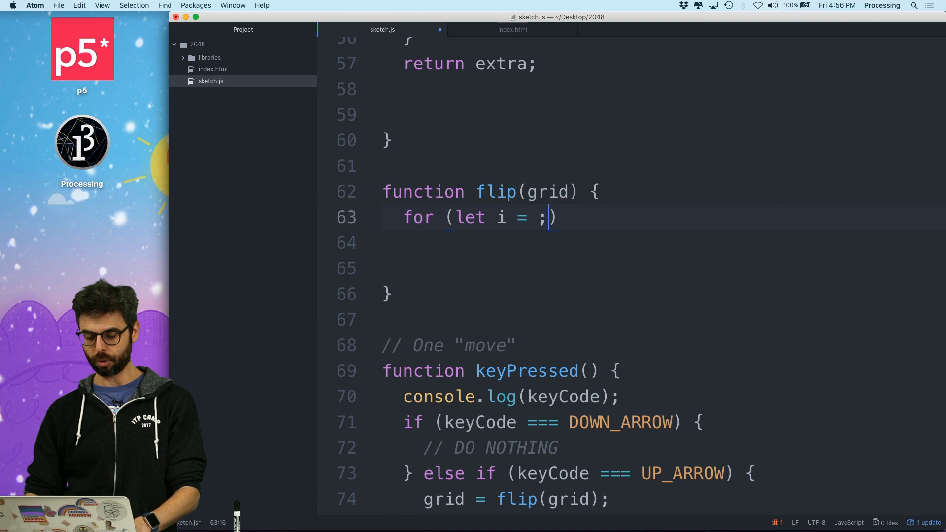
{"action": "type", "text": "0; i < 4; i++"}
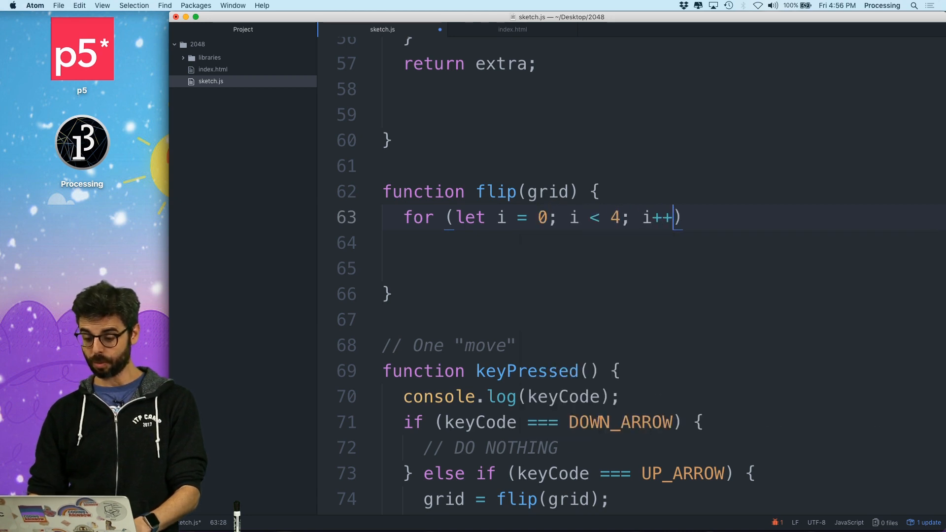
{"action": "type", "text": "{"}
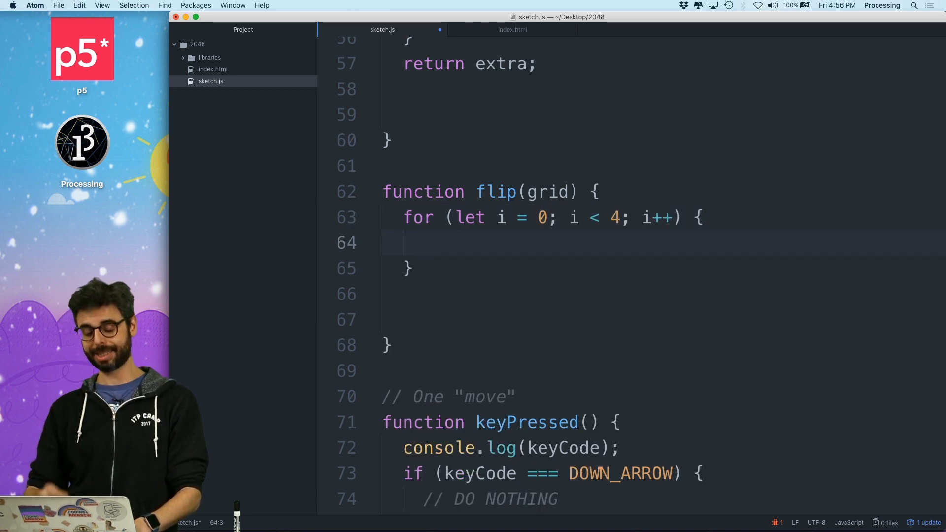
{"action": "type", "text": "gri"}
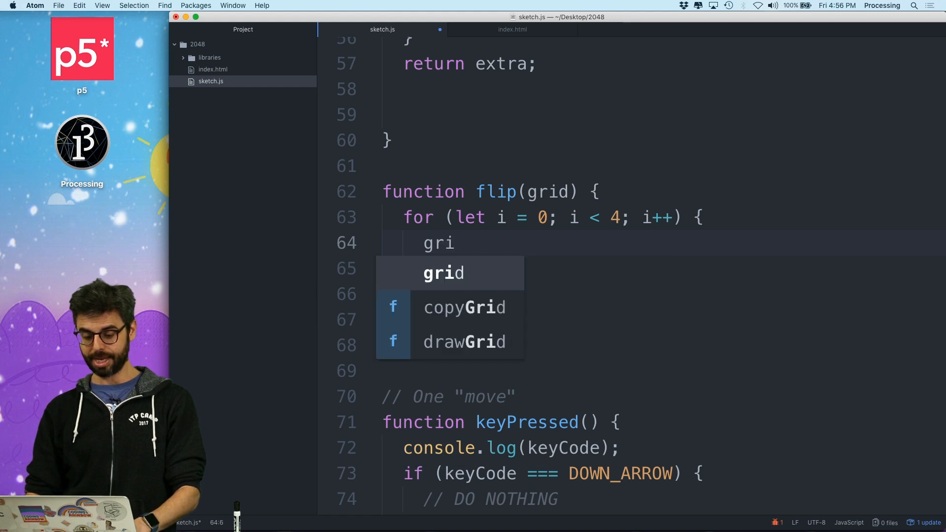
Test let a = [1,2,3,4] and a.reverse() in the console while starting grid[i]. in flip
{"action": "type", "text": "d[i]."}
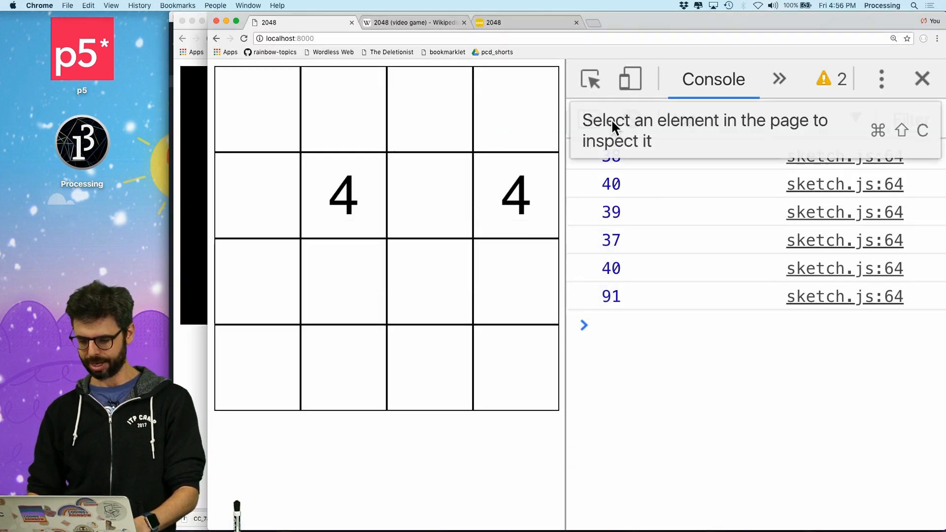
{"action": "type", "text": "let"}
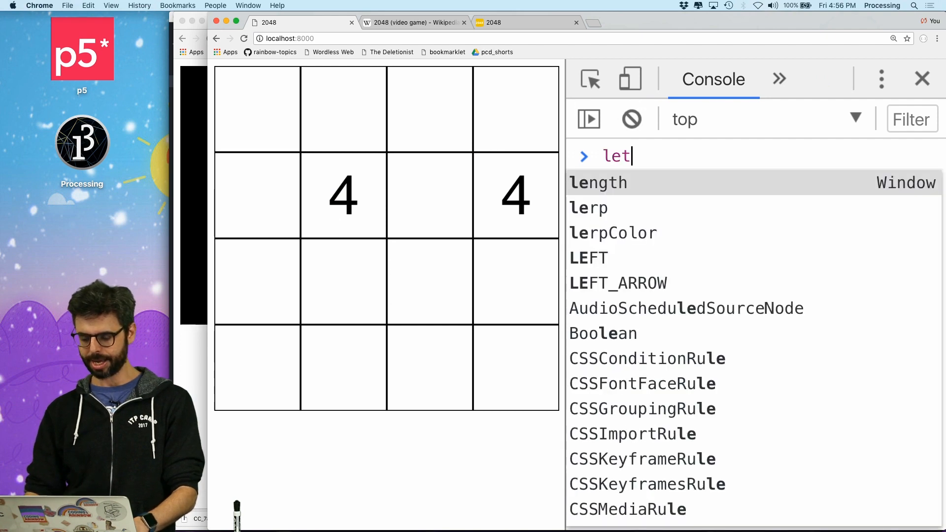
{"action": "type", "text": "a = [1,2"}
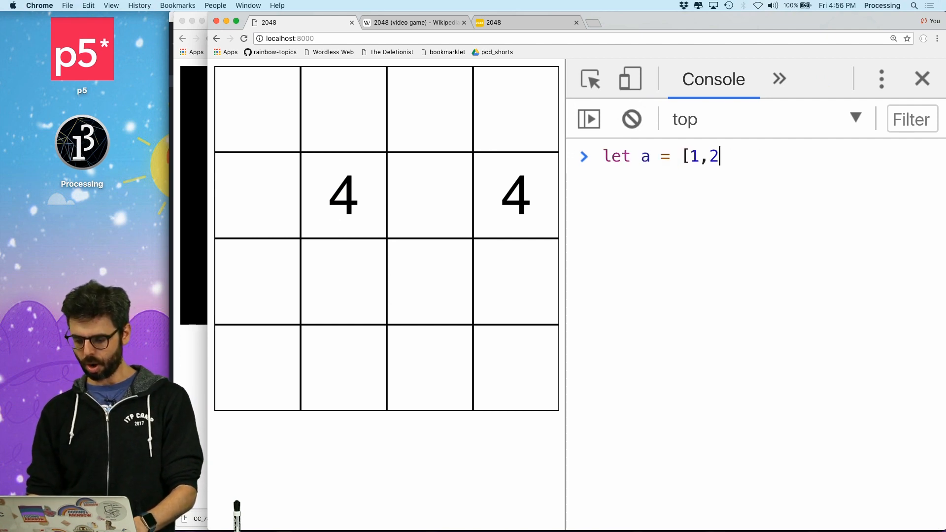
{"action": "type", "text": ",4,"}
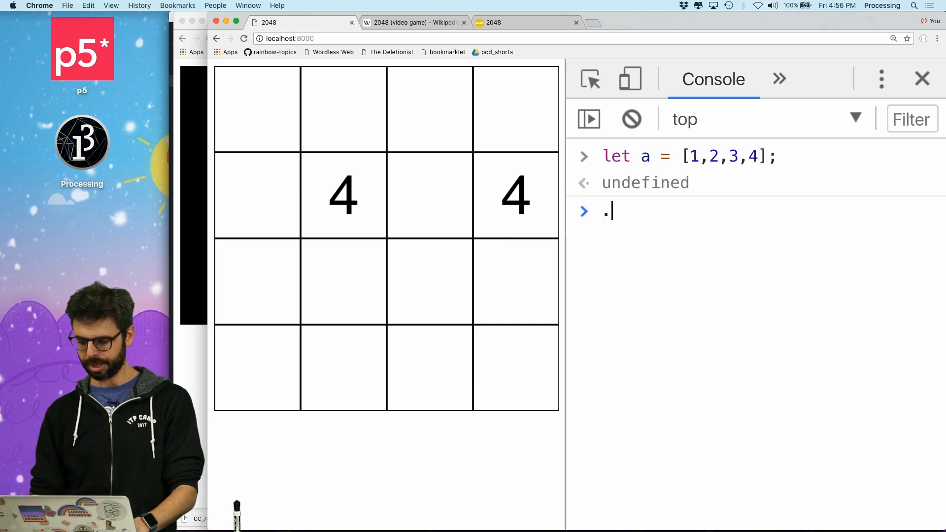
{"action": "type", "text": "a.reverse()"}
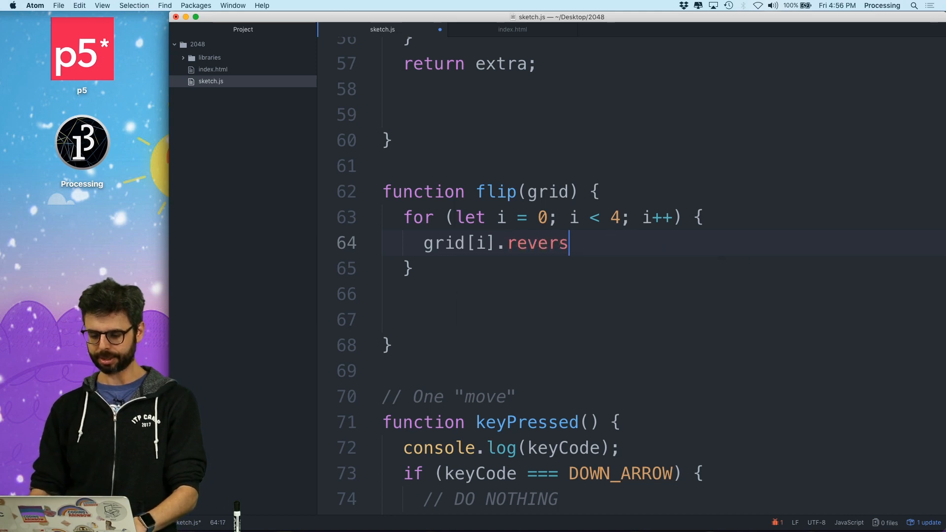
Finish grid[i].reverse() in flip and add a flipped flag set true on the up arrow
{"action": "type", "text": "e();"}
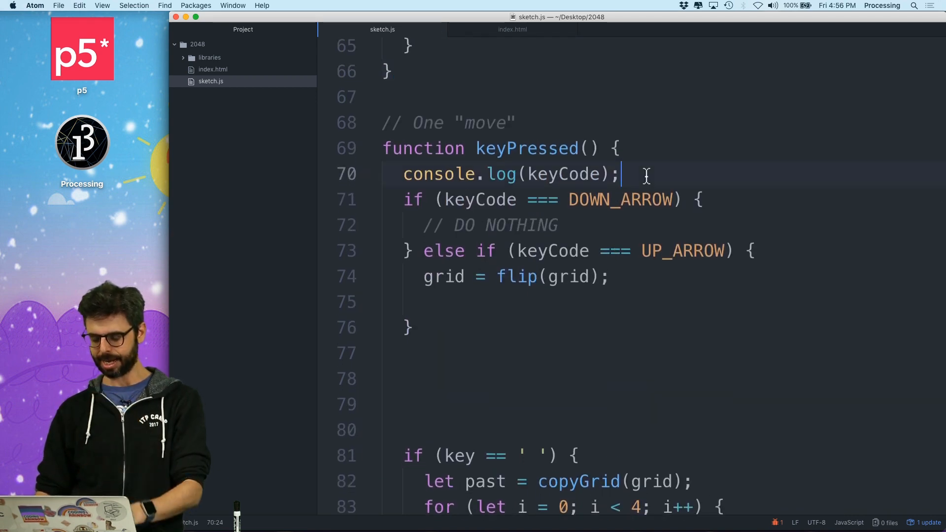
{"action": "type", "text": "va"}
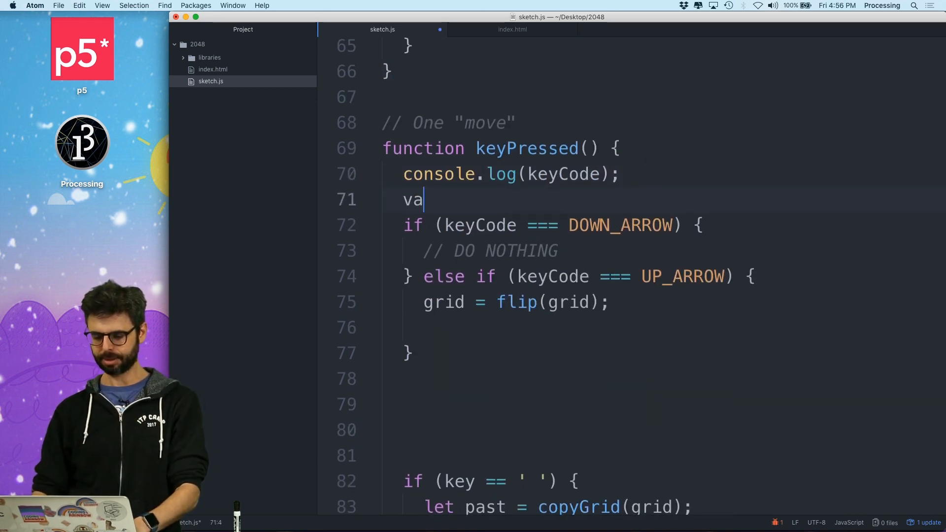
{"action": "type", "text": "let fli"}
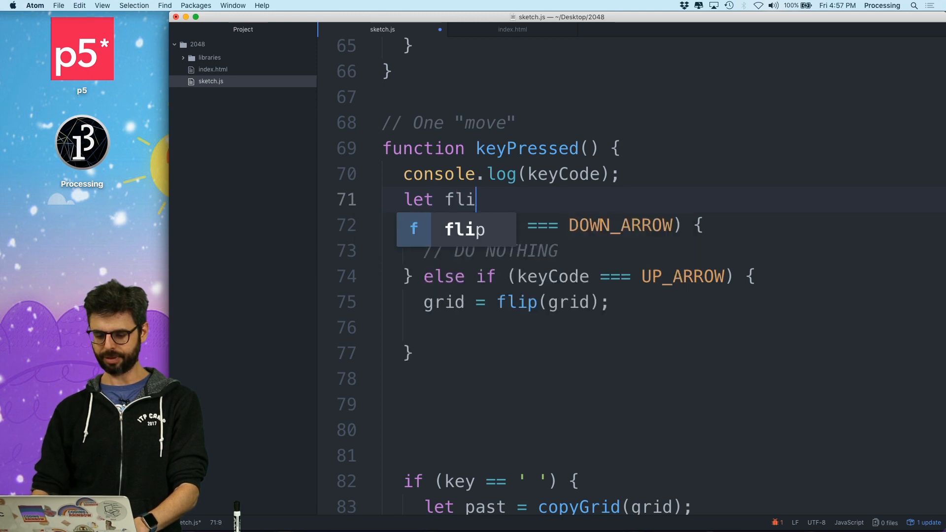
{"action": "type", "text": "pped = false;"}
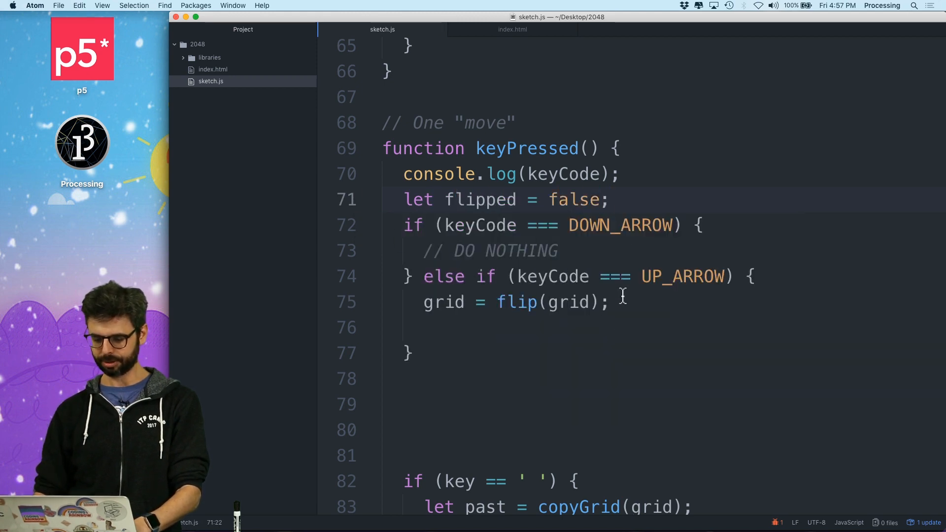
{"action": "type", "text": "flipped ="}
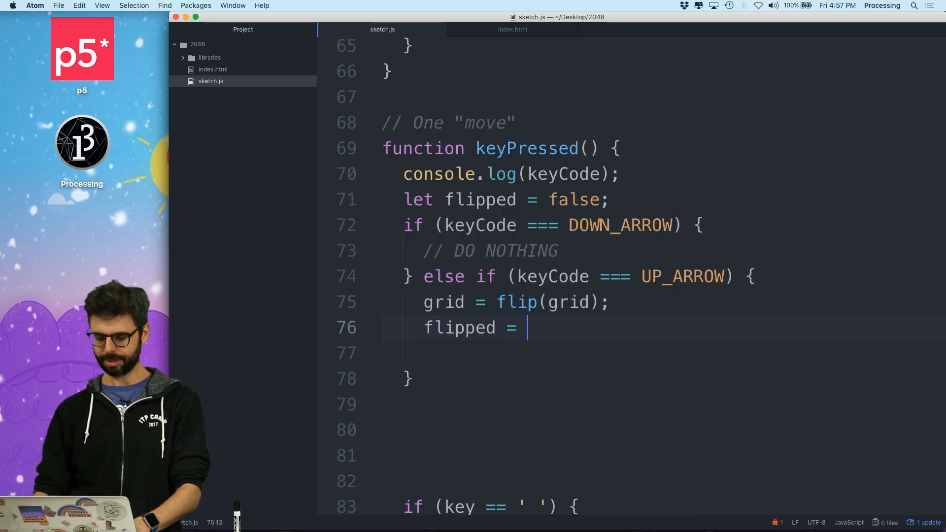
{"action": "type", "text": "true;"}
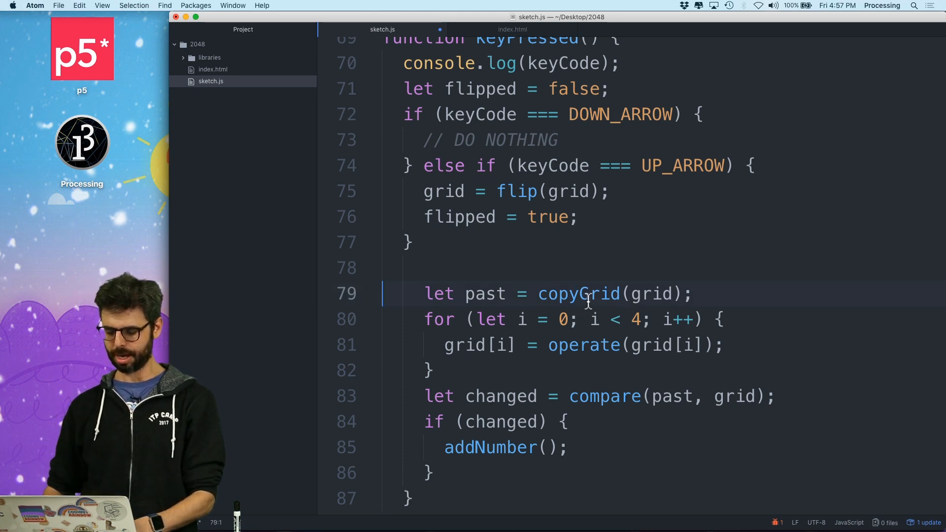
After sliding and combining, flip the grid back when flipped is true
{"action": "type", "text": "if (key == ' ') {"}
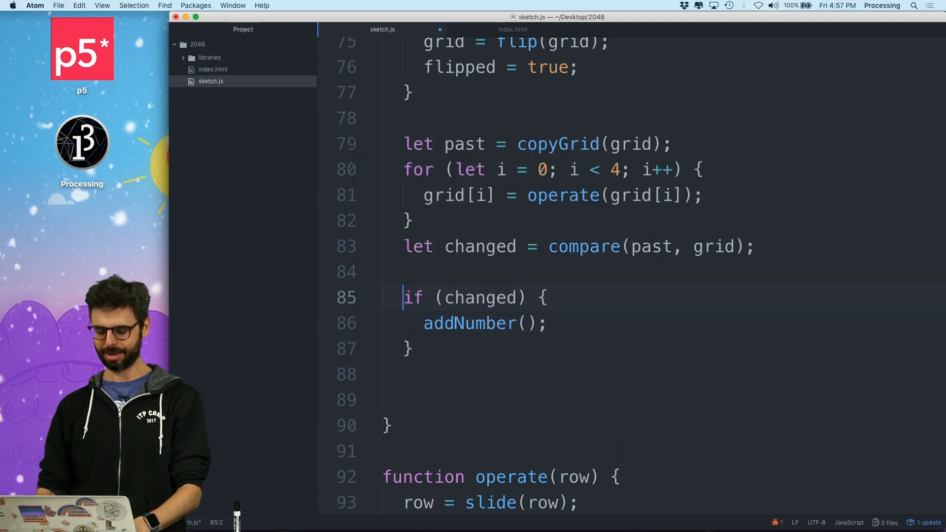
{"action": "type", "text": "grid);"}
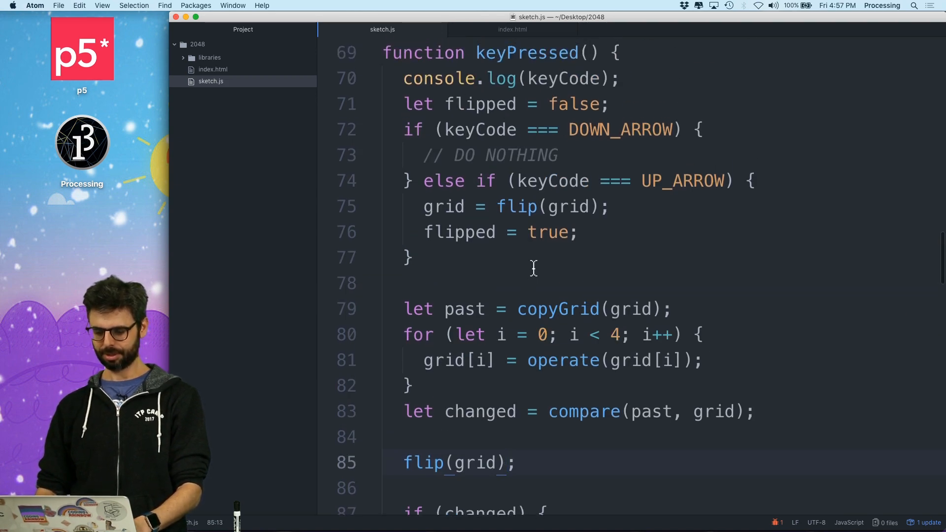
{"action": "scroll", "scroll_direction": "up", "scroll_amount": 3}
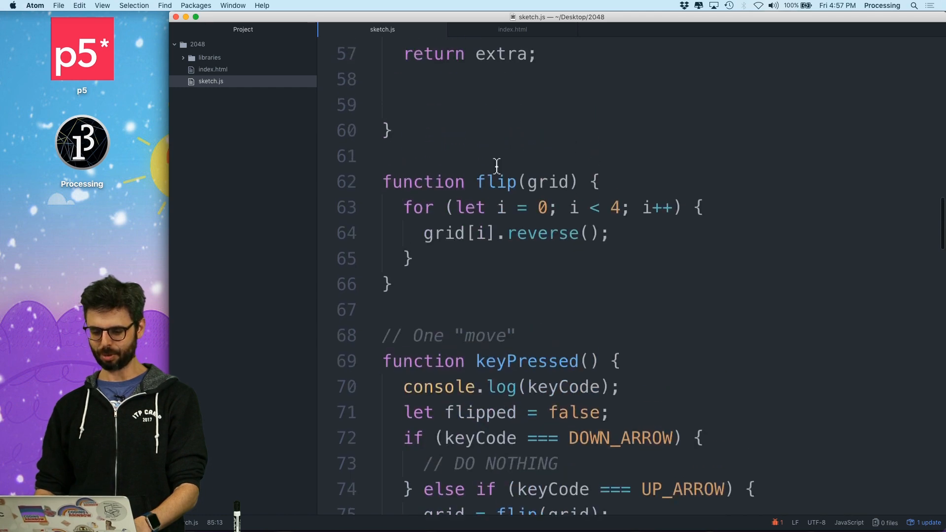
{"action": "scroll", "scroll_direction": "down", "scroll_amount": 3}
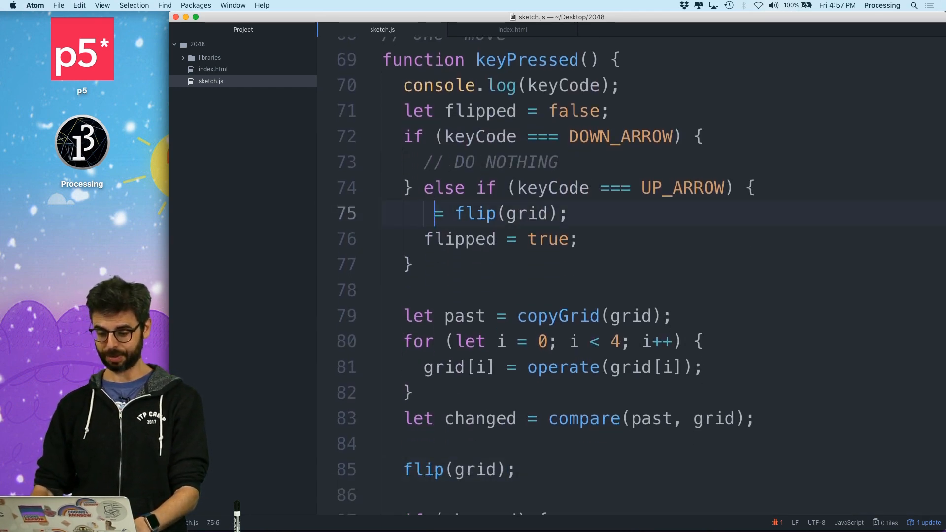
{"action": "key", "text": "Backspace"}
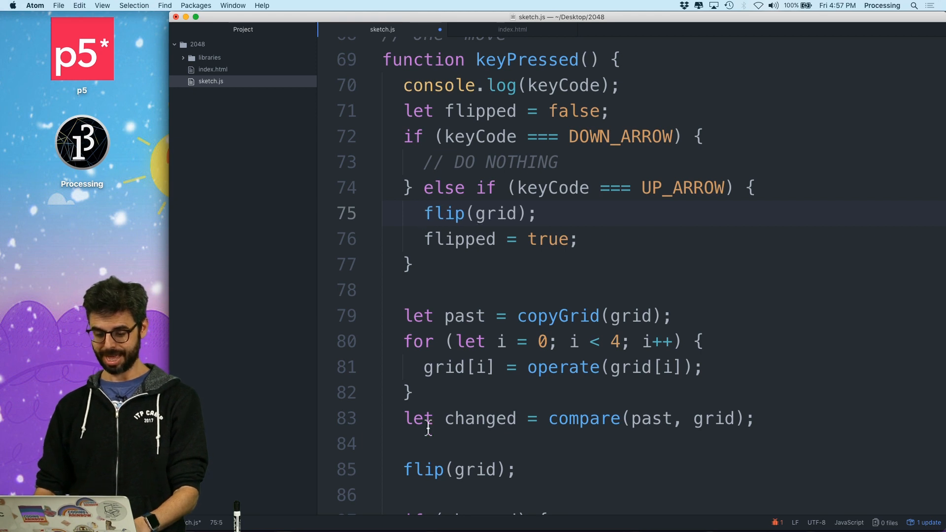
{"action": "type", "text": "if (flipp"}
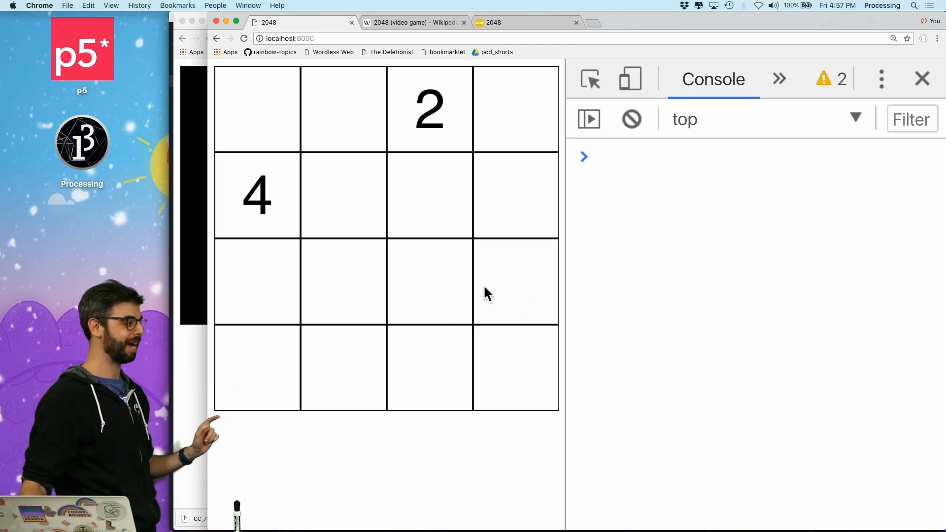
Alternate up and down moves so matching tiles merge in both directions into 8s
{"action": "key", "text": "down"}
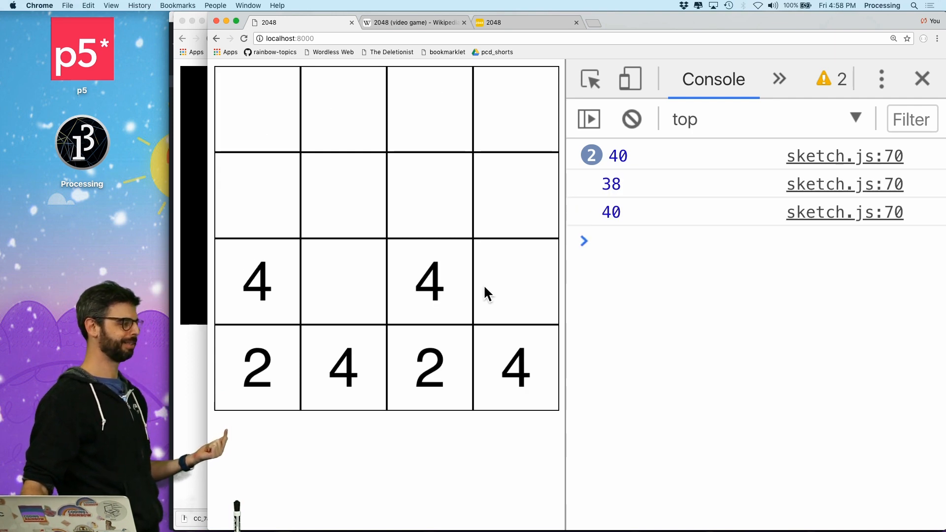
{"action": "key", "text": "Up"}
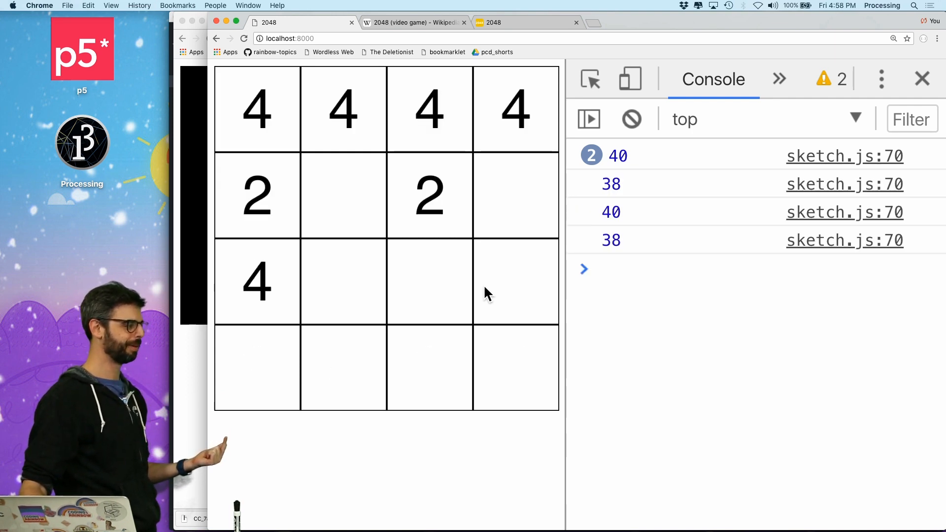
{"action": "key", "text": "Down"}
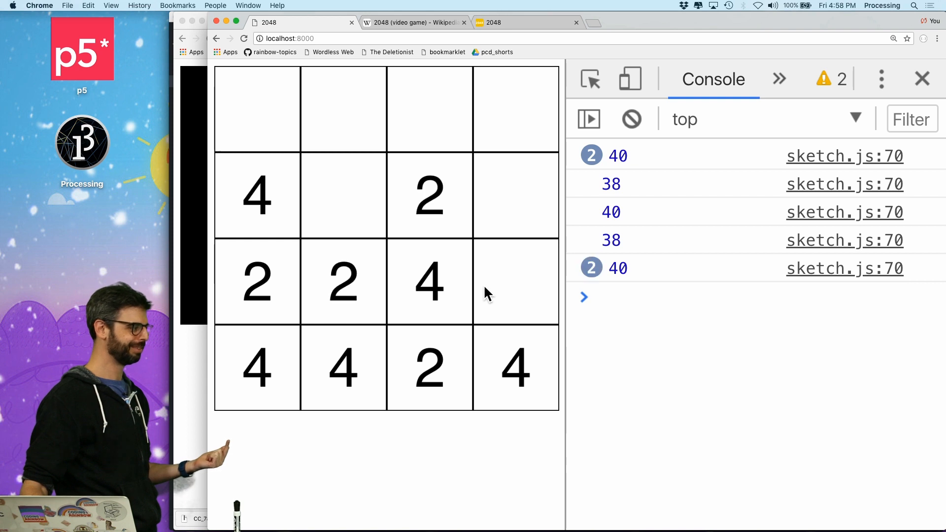
{"action": "key", "text": "Up"}
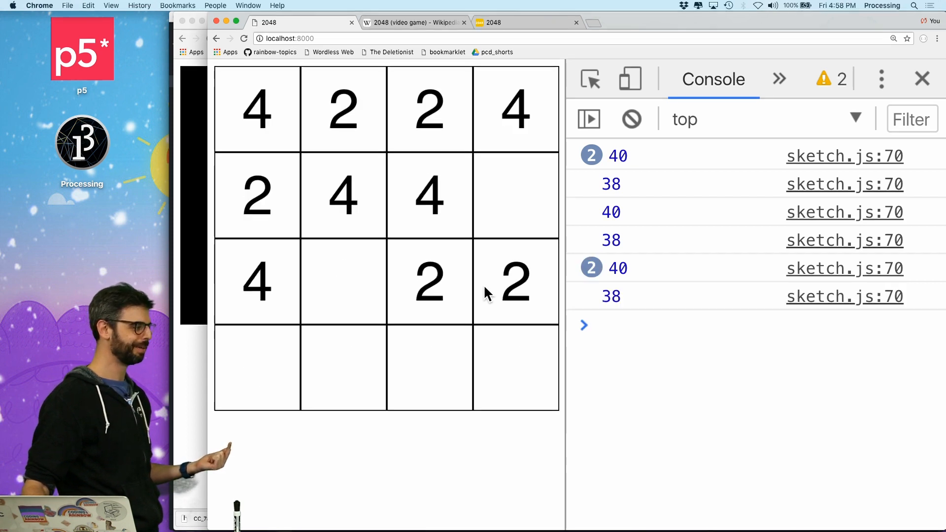
{"action": "key", "text": "Down"}
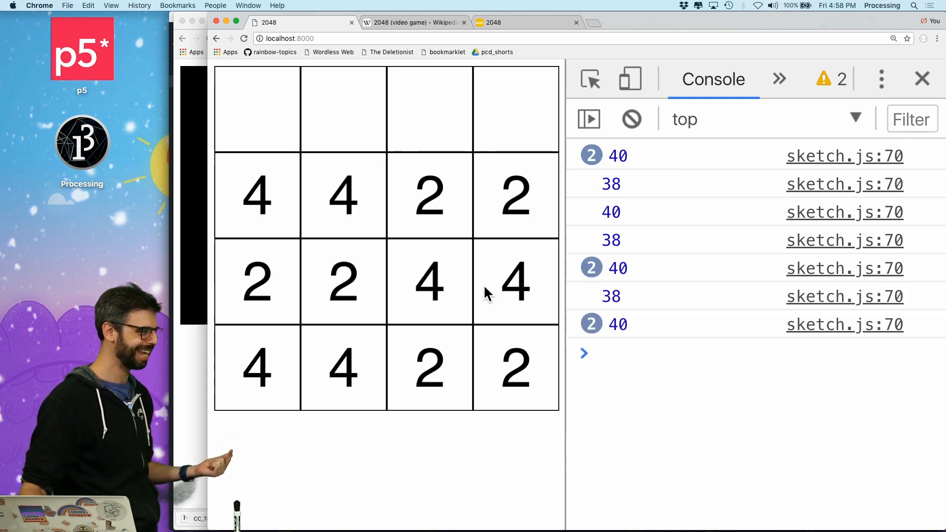
{"action": "key", "text": "Up"}
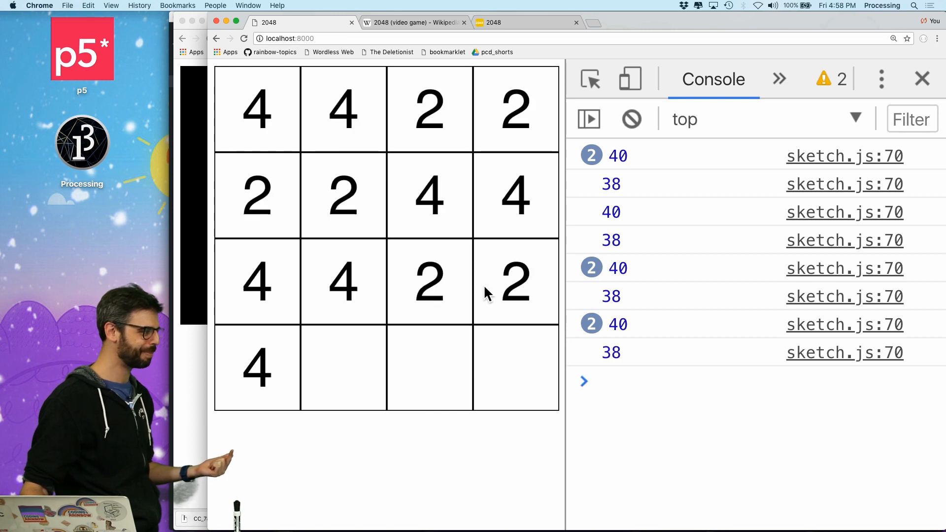
{"action": "key", "text": "Up"}
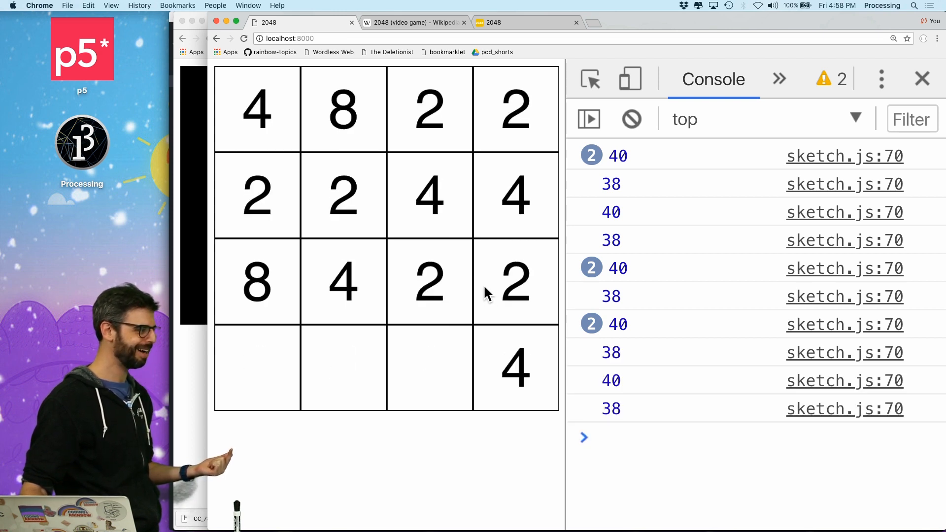
{"action": "key", "text": "Down"}
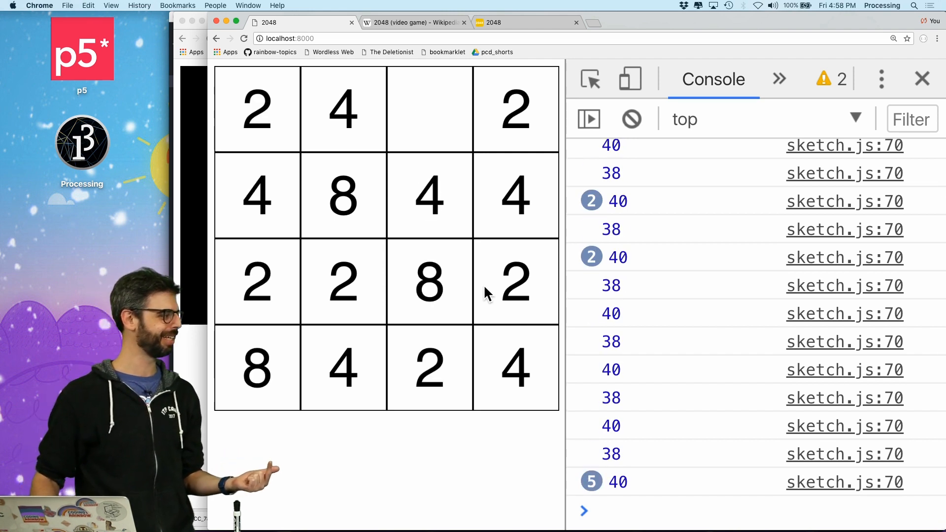
{"action": "key", "text": "Up"}
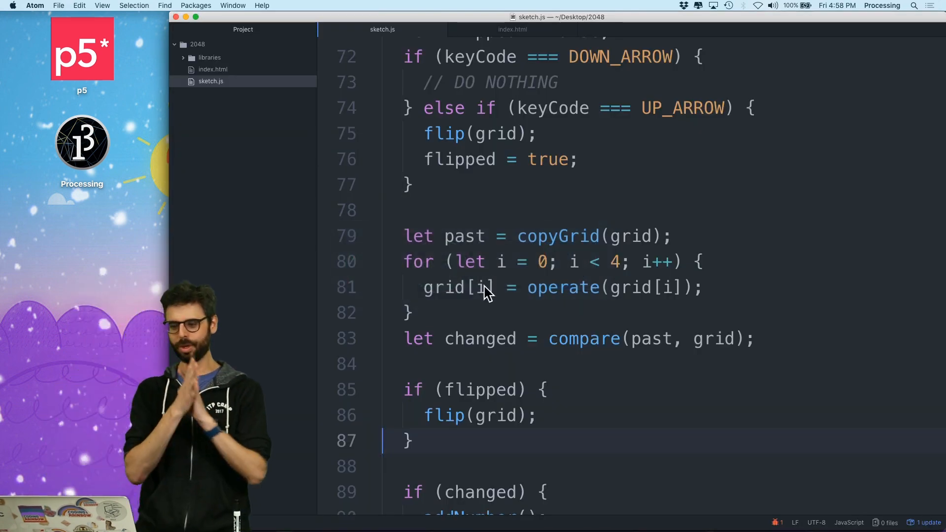
Add else if (keyCode === RIGHT_ARROW) { grid = rotate(grid); } after the up-arrow block
{"action": "left_click", "coordinate": [440, 185]}
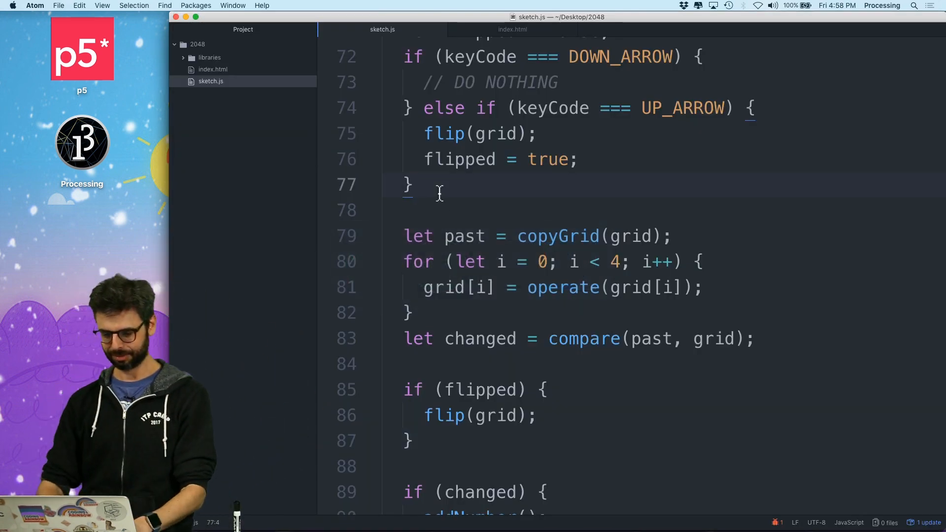
{"action": "type", "text": "else if ("}
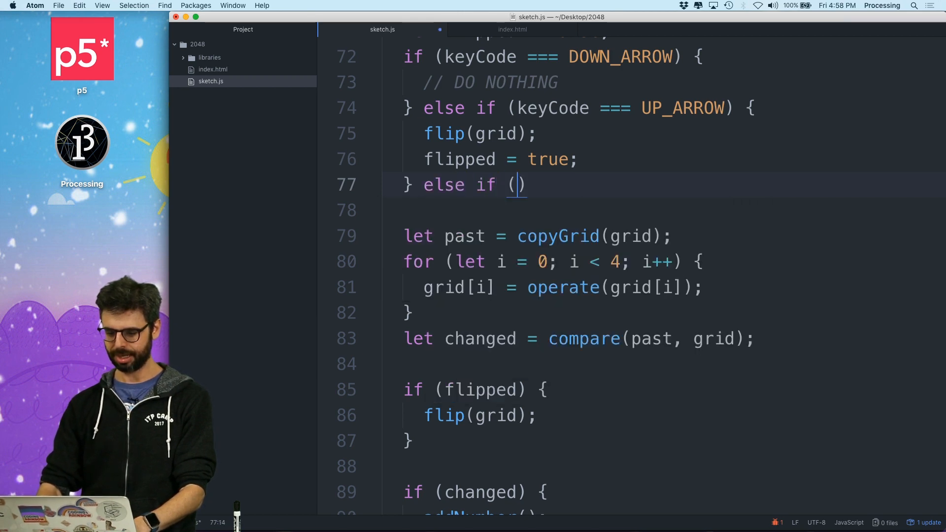
{"action": "type", "text": "keyCode ==="}
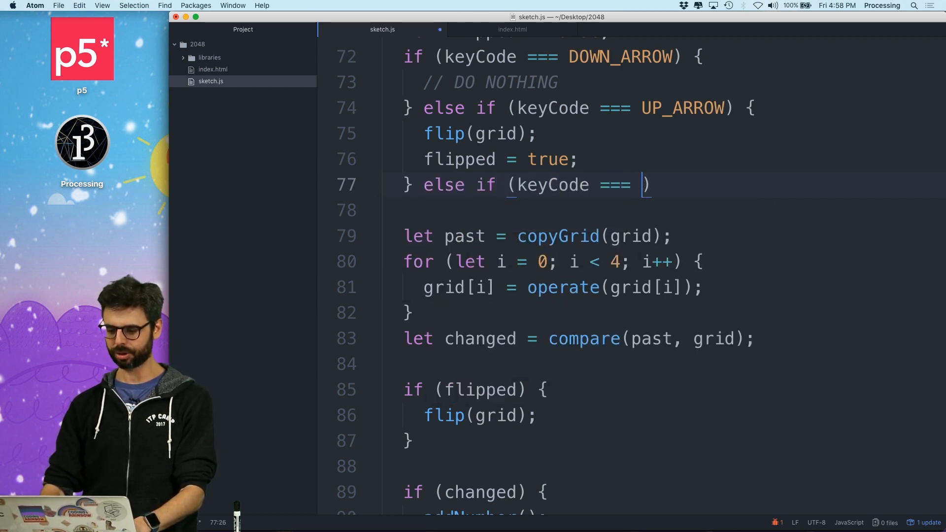
{"action": "type", "text": "RIGHT_ARROW"}
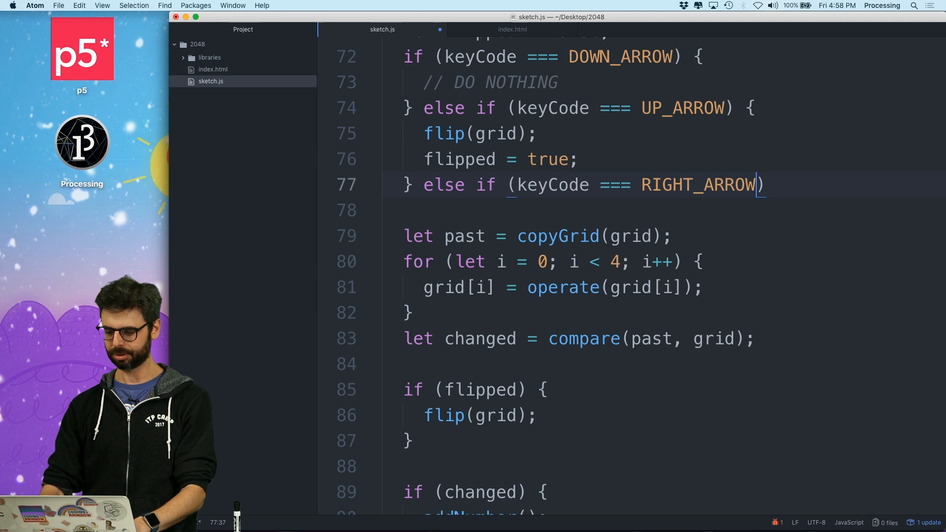
{"action": "type", "text": "{"}
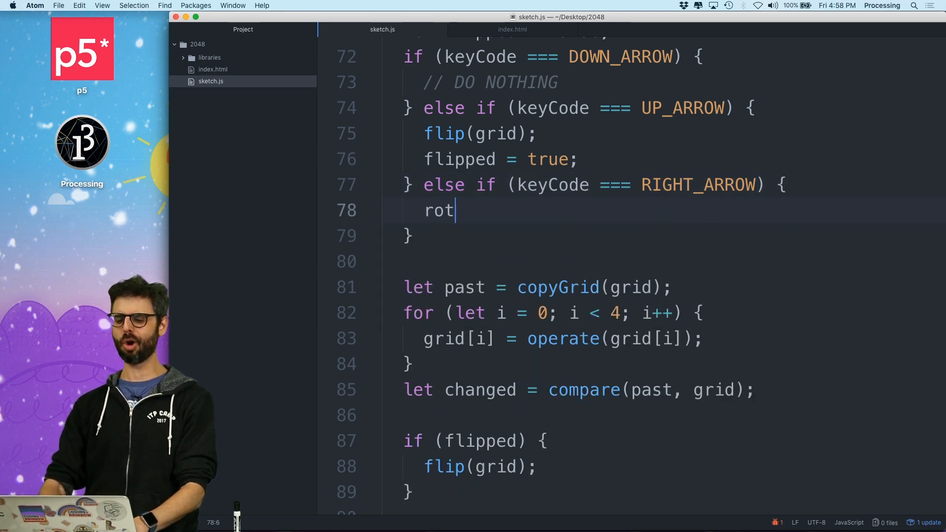
{"action": "type", "text": "ate(grid);"}
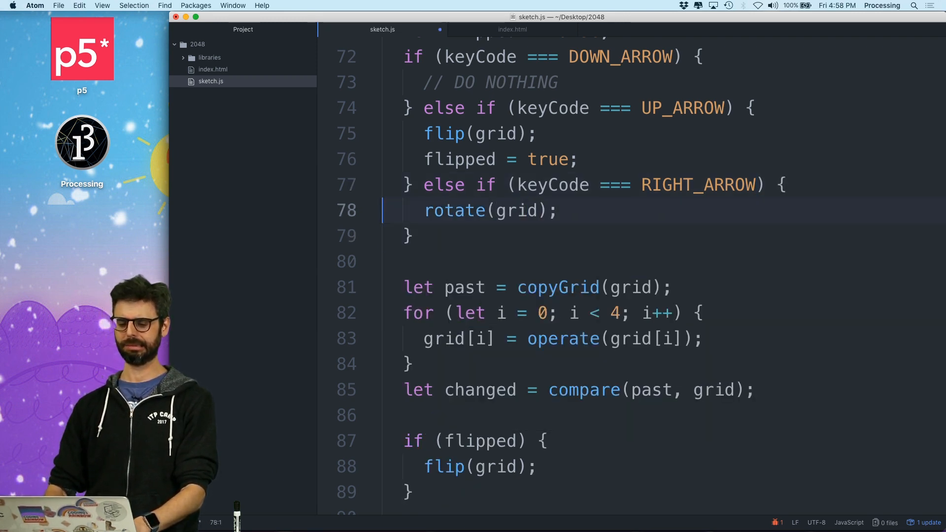
{"action": "type", "text": "grid ="}
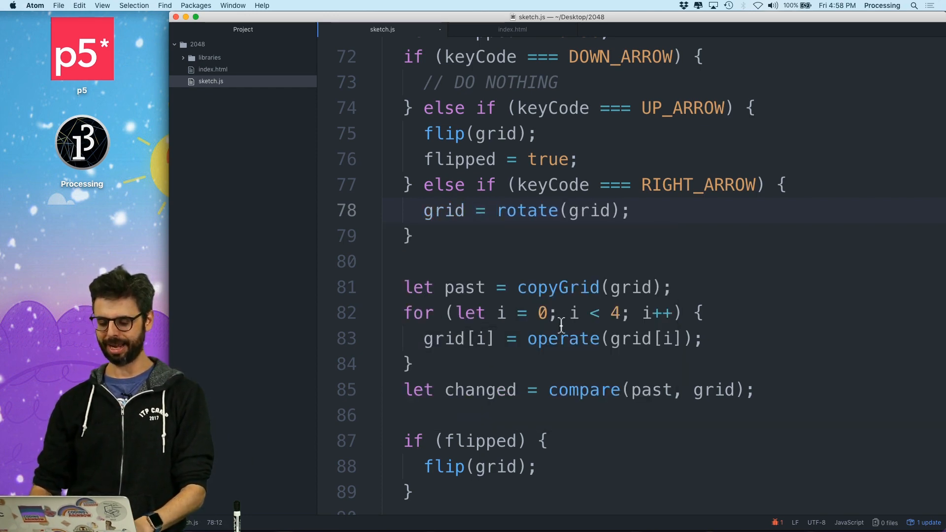
{"action": "scroll", "scroll_direction": "up", "scroll_amount": 3}
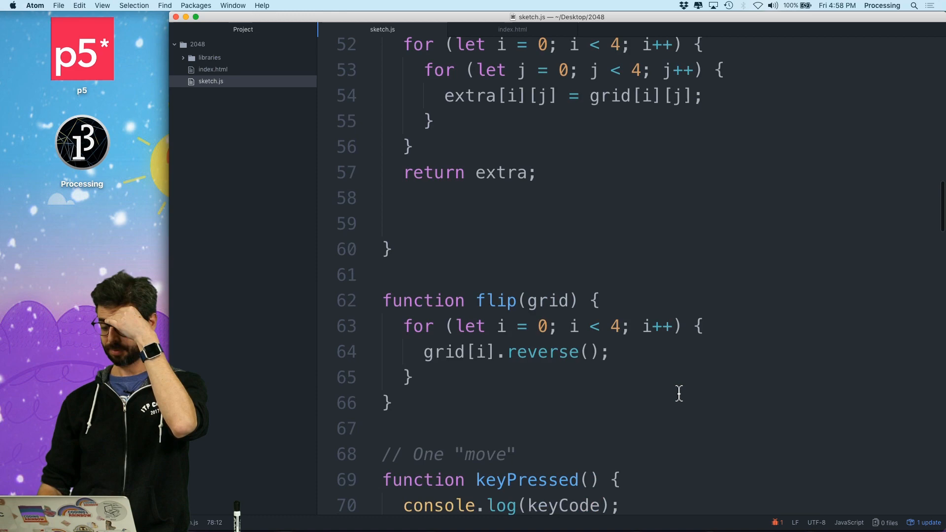
{"action": "scroll", "scroll_direction": "up", "scroll_amount": 3}
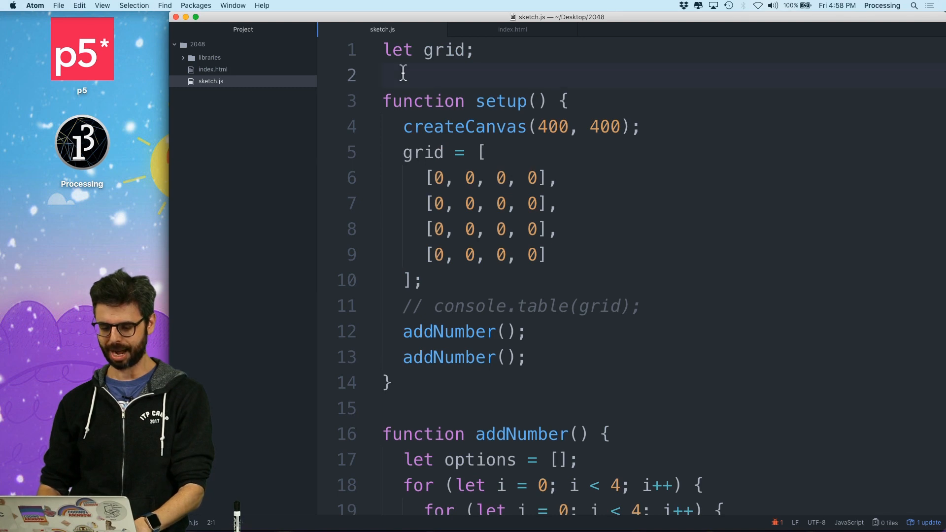
Write blankGrid() returning the 4×4 zero array and call it from setup and copyGrid
{"action": "type", "text": "function bla"}
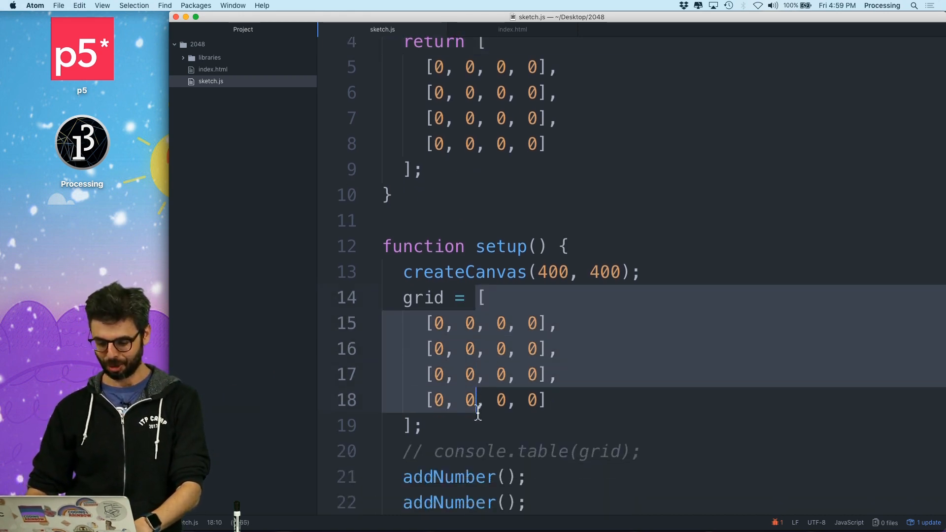
{"action": "type", "text": "blankGrid();"}
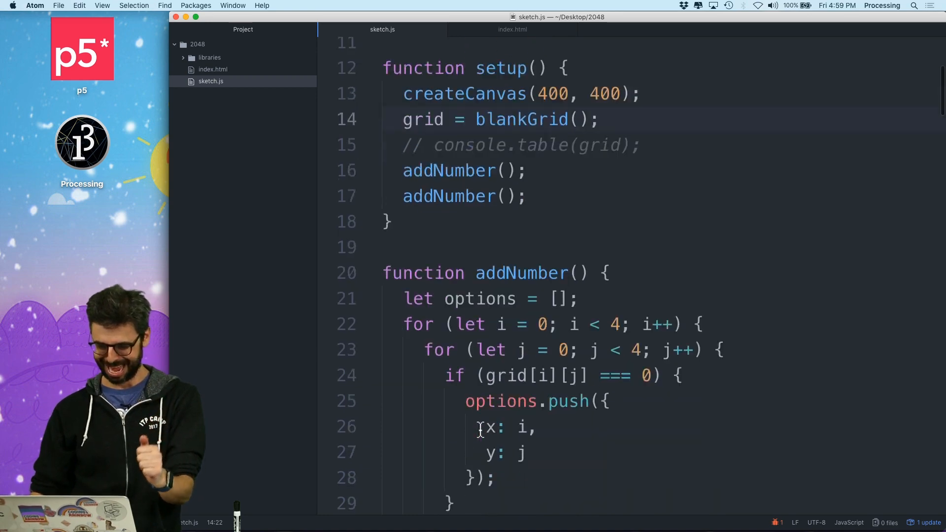
{"action": "scroll", "scroll_direction": "down", "scroll_amount": 3}
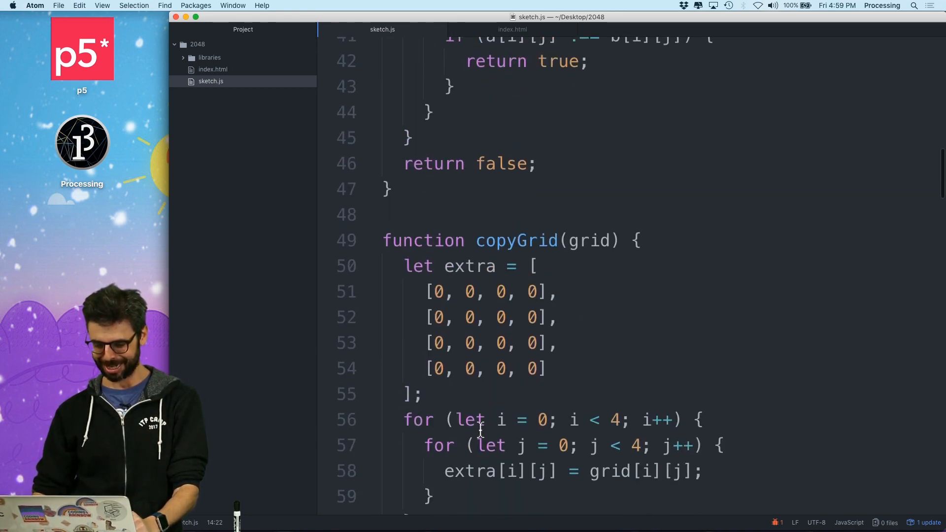
{"action": "type", "text": "bl"}
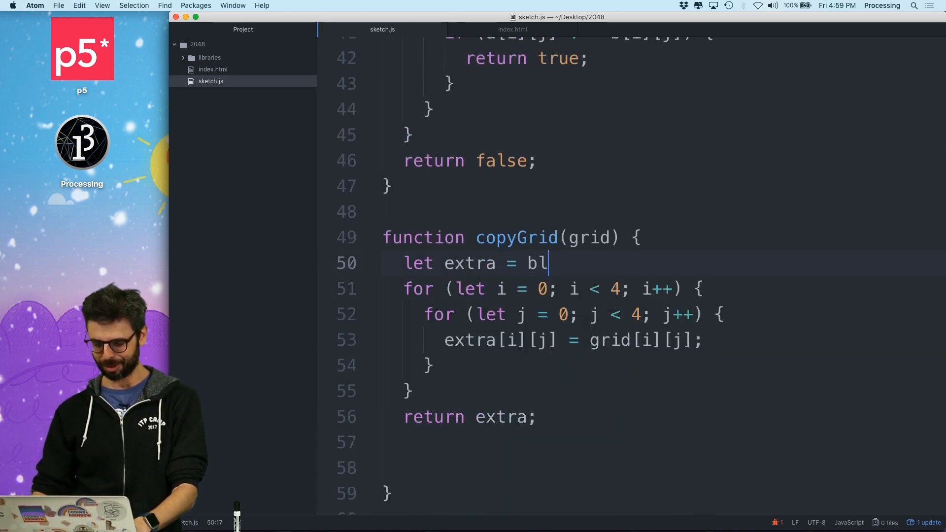
{"action": "type", "text": "ankGrid();"}
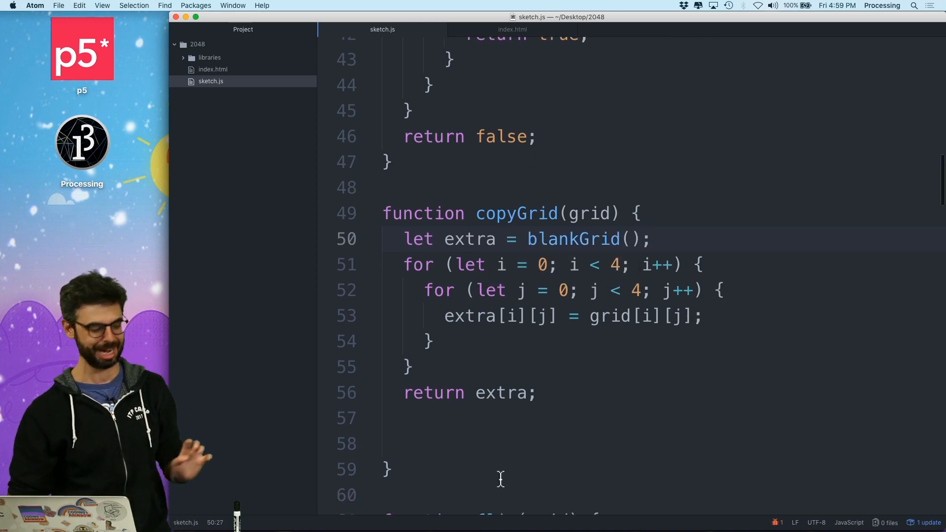
{"action": "scroll", "scroll_direction": "down", "scroll_amount": 3}
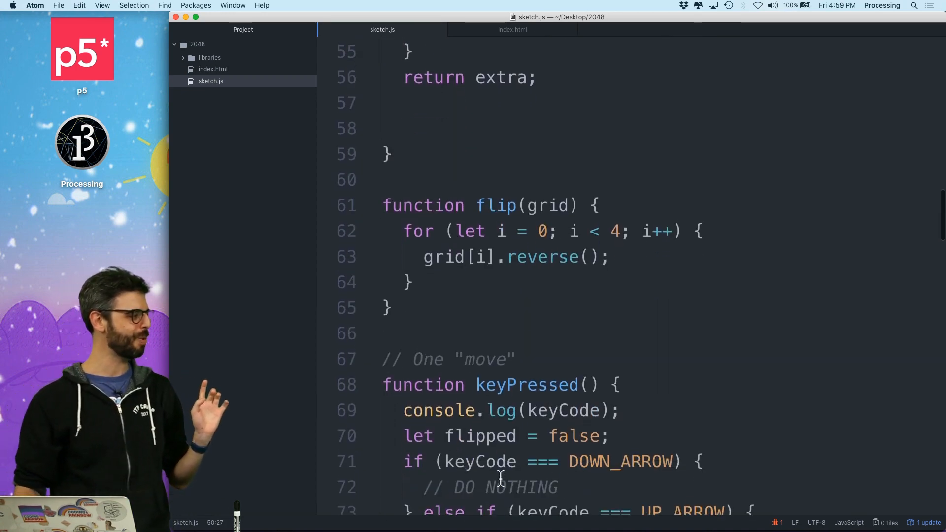
{"action": "scroll", "scroll_direction": "down", "scroll_amount": 3}
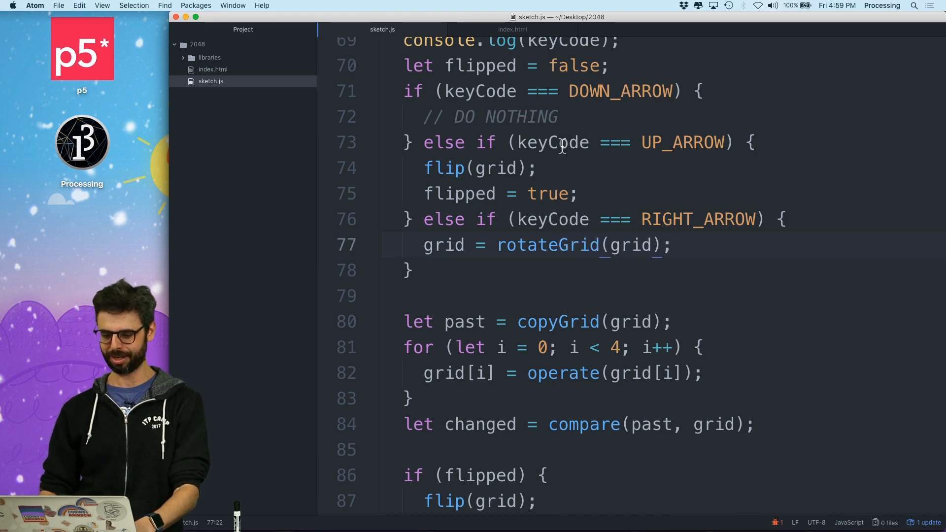
Append Grid to the flip calls in keyPressed and to the flip function definition, making them flipGrid
{"action": "left_click", "coordinate": [467, 168]}
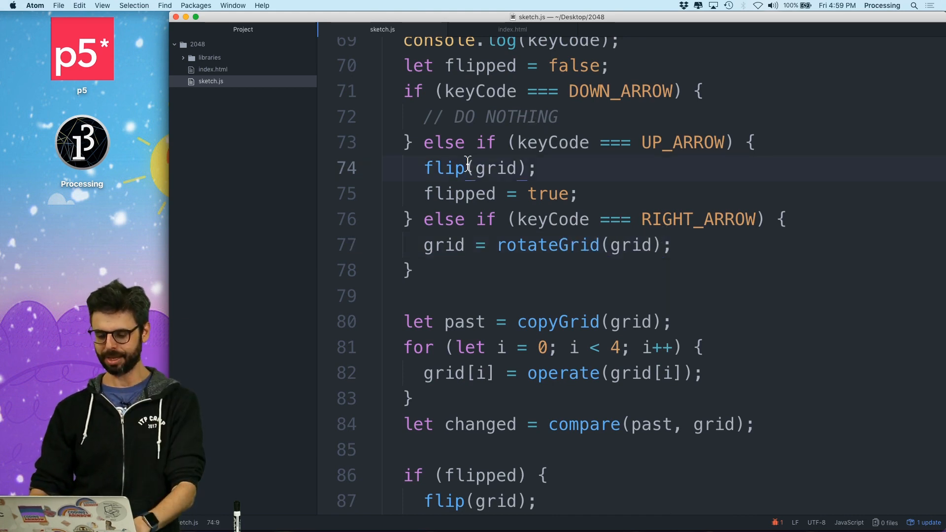
{"action": "type", "text": "G"}
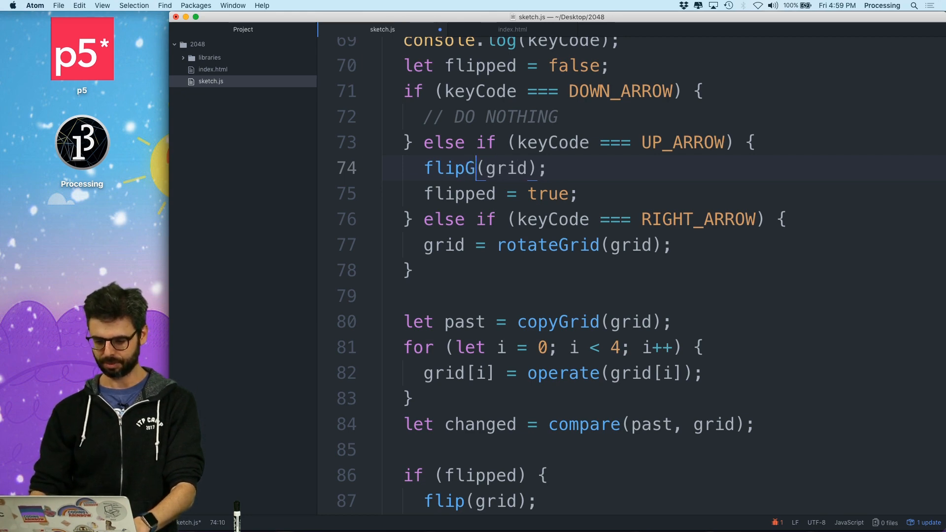
{"action": "type", "text": "rid"}
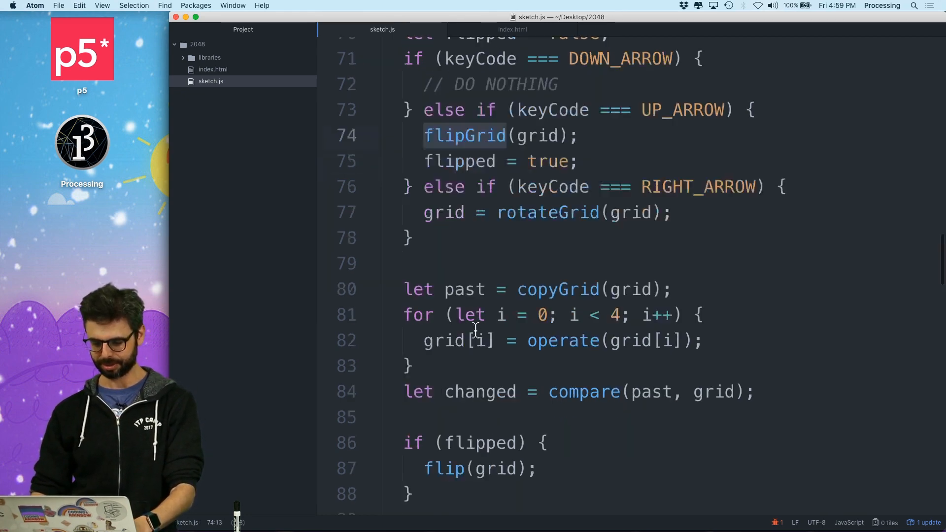
{"action": "scroll", "scroll_direction": "down", "scroll_amount": 3}
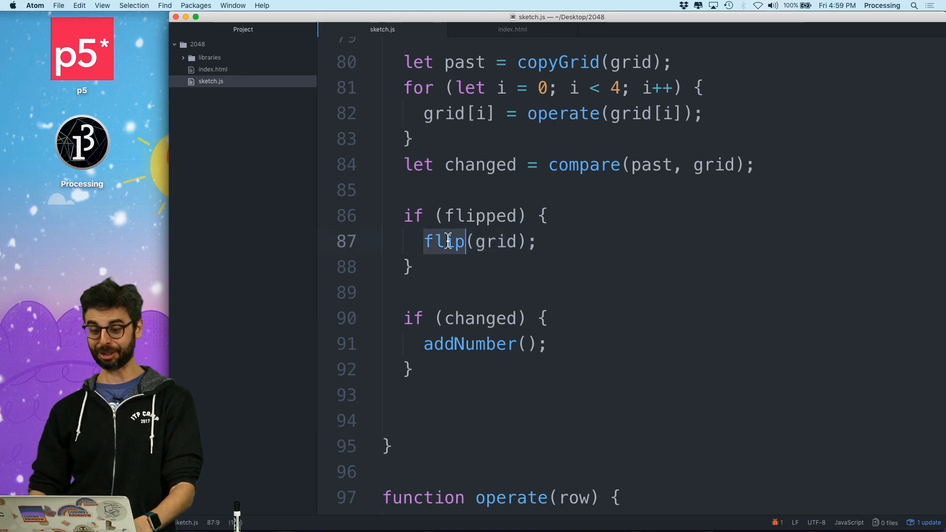
{"action": "type", "text": "Grid"}
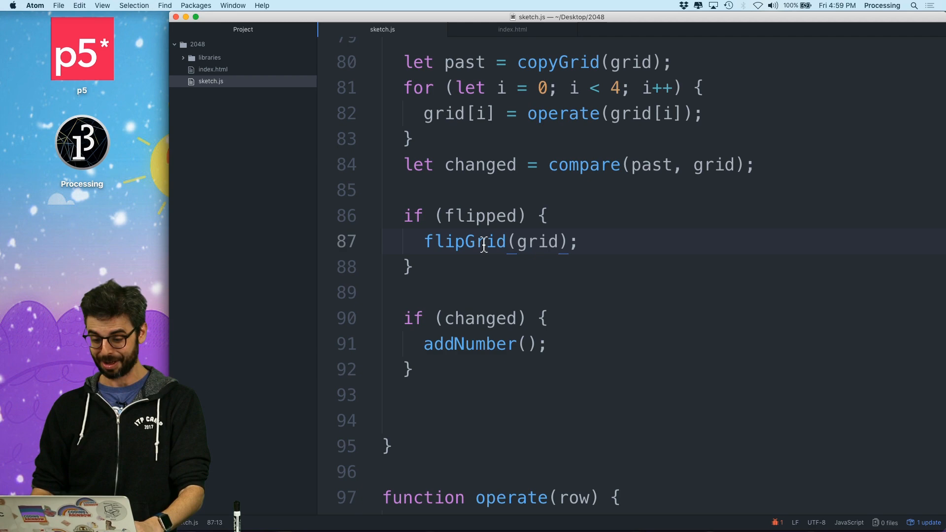
{"action": "scroll", "scroll_direction": "up", "scroll_amount": 3}
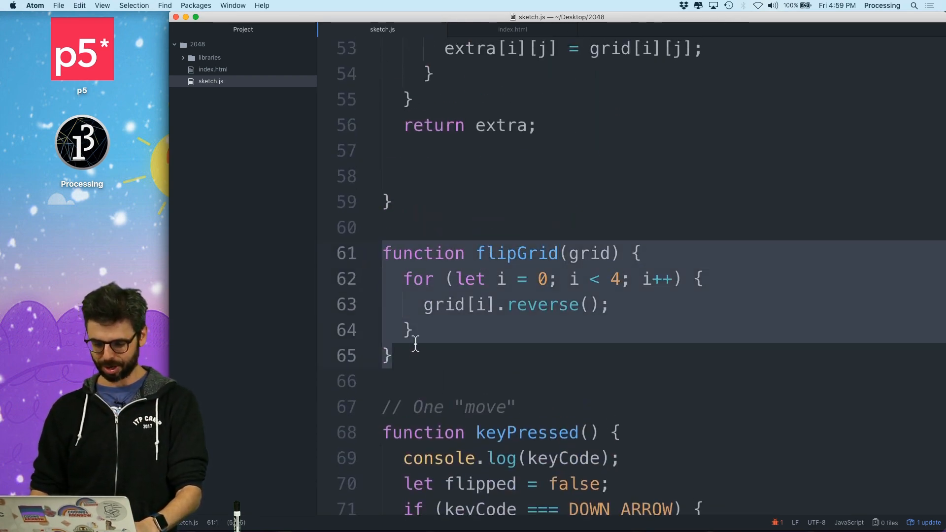
Write rotateGrid(grid) that builds a blank newGrid and copies grid[j][i] into newGrid[i][j]
{"action": "type", "text": "function r(grid) {"}
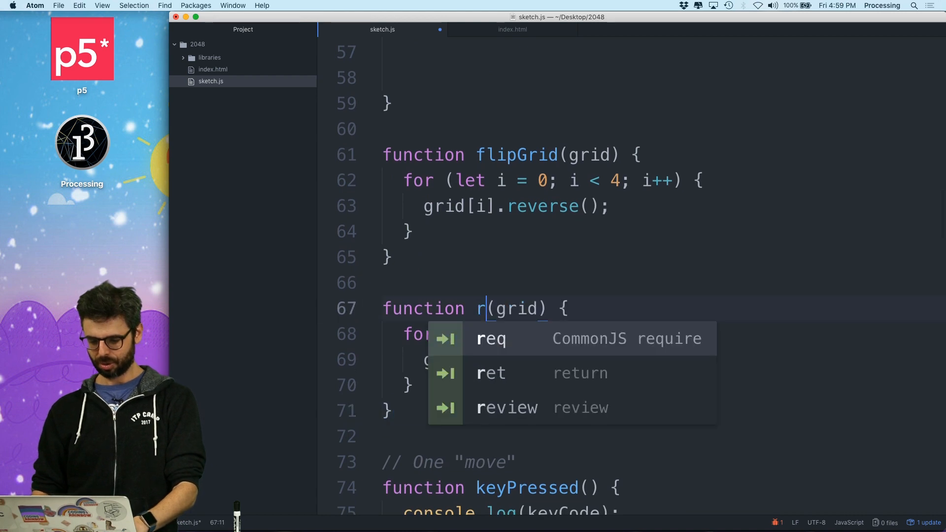
{"action": "type", "text": "otateGrid"}
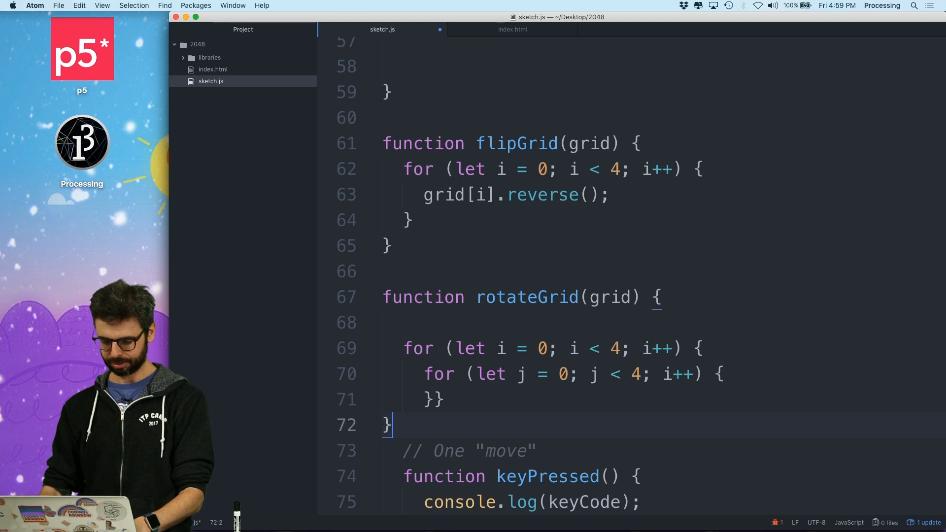
{"action": "type", "text": "let newGrid = blankGrid();"}
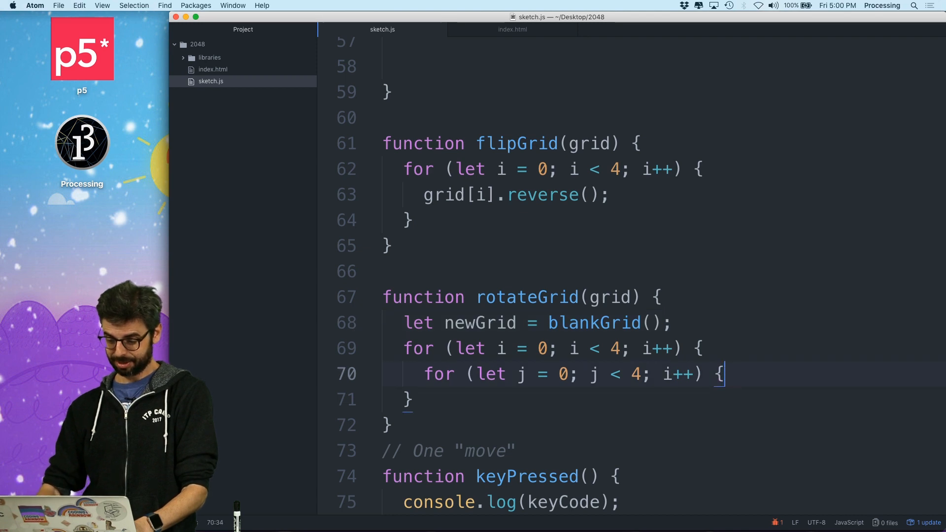
{"action": "type", "text": "newGrid[]"}
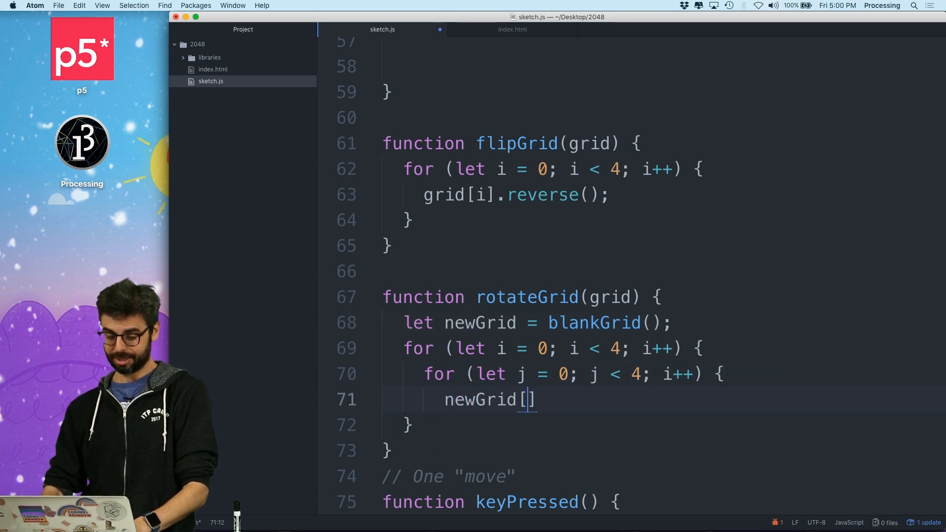
{"action": "type", "text": "i][j] ="}
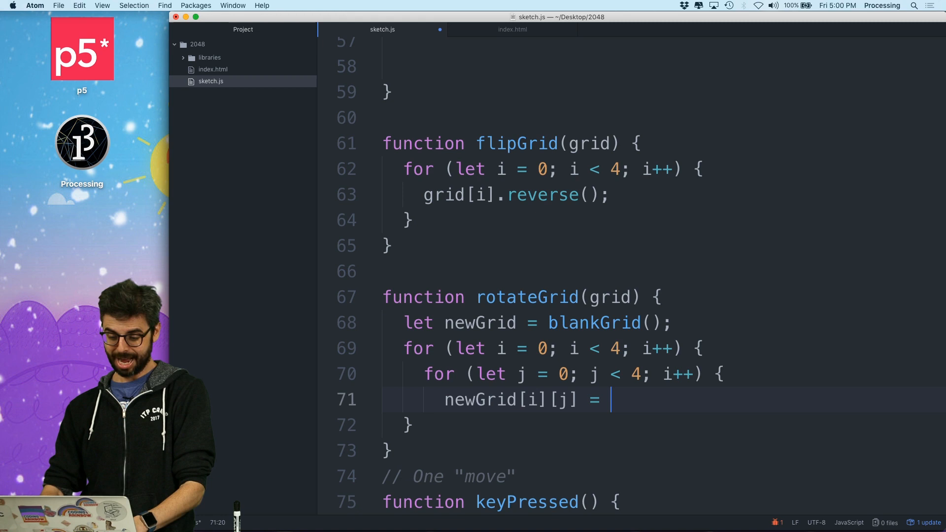
{"action": "type", "text": "grid[j]"}
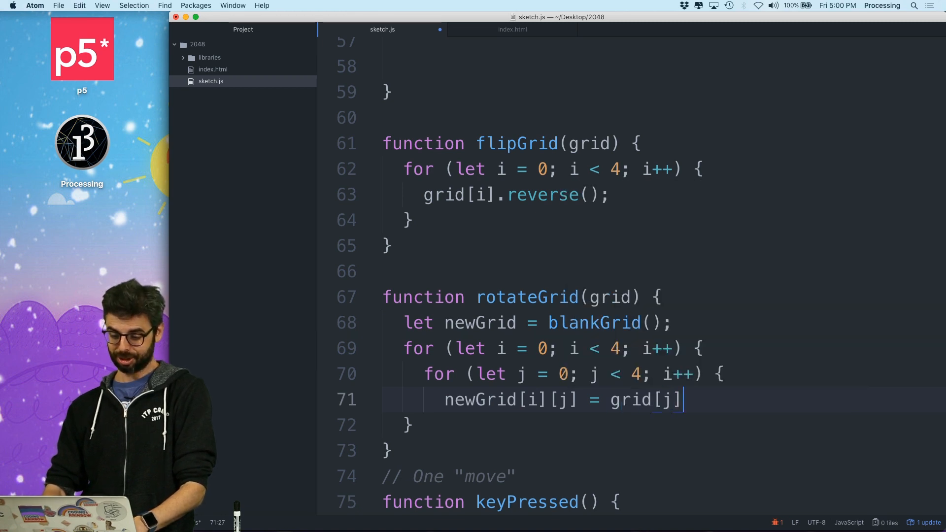
{"action": "type", "text": "[i];"}
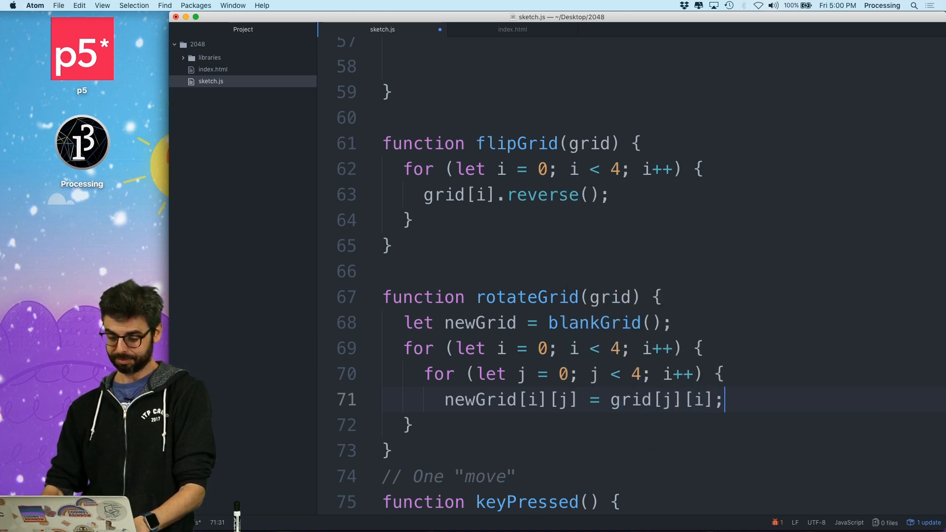
Close rotateGrid's loops and set grid = rotateGrid(grid) in the RIGHT_ARROW branch of keyPressed
{"action": "scroll", "scroll_direction": "down", "scroll_amount": 3}
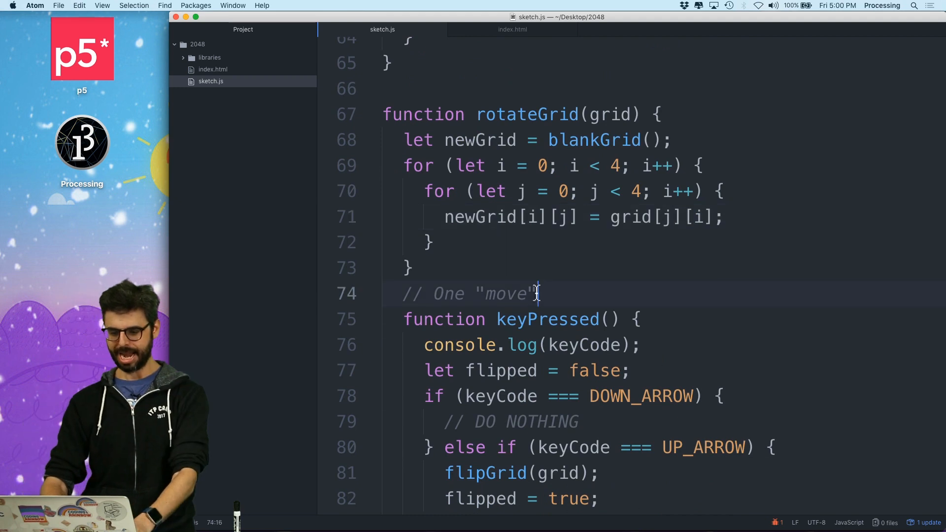
{"action": "scroll", "scroll_direction": "down", "scroll_amount": 3}
{"action": "type", "text": "}"}
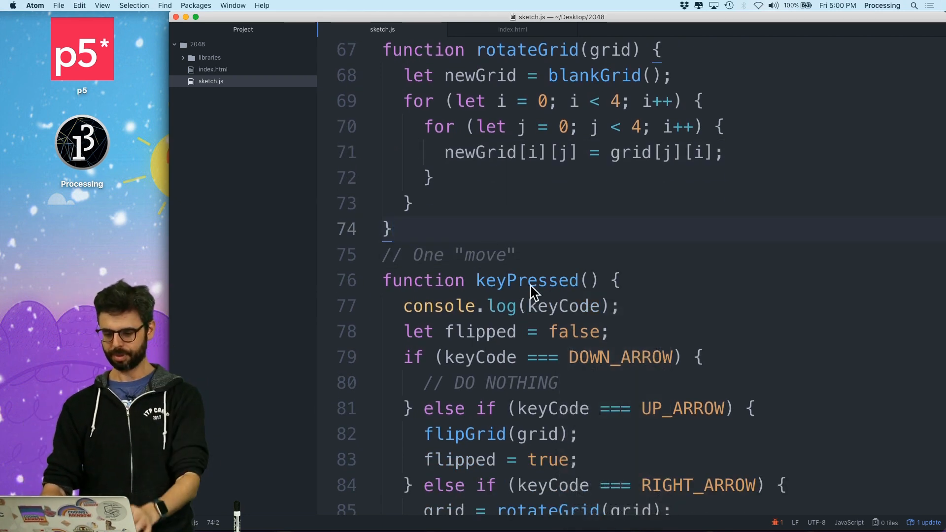
{"action": "left_click", "coordinate": [567, 305]}
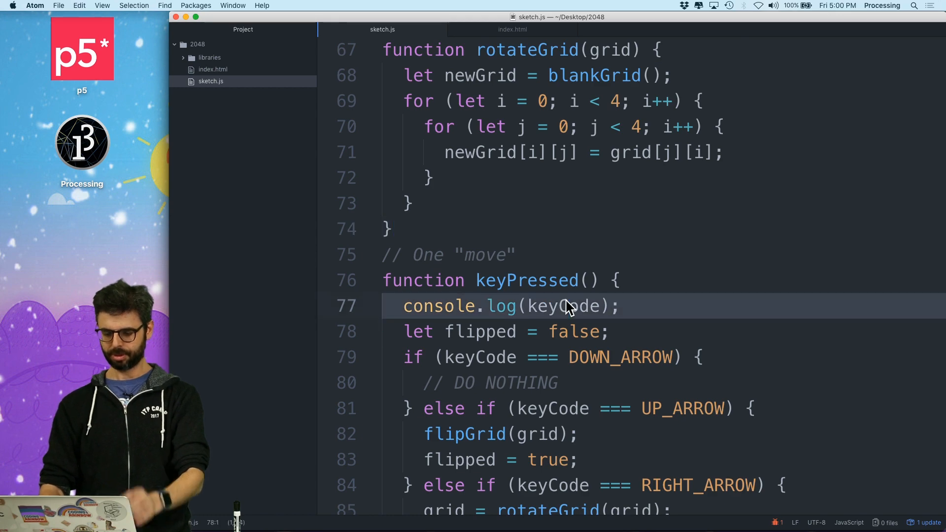
{"action": "scroll", "scroll_direction": "down", "scroll_amount": 3}
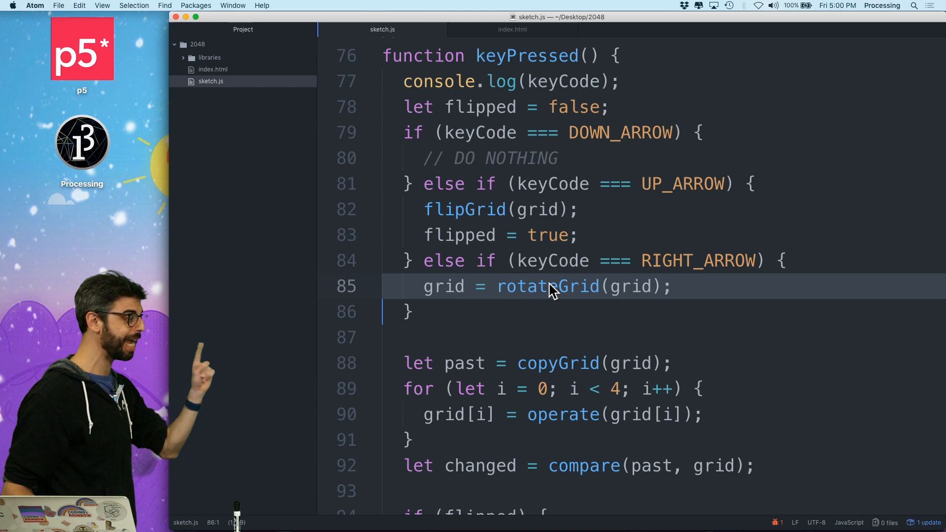
{"action": "scroll", "scroll_direction": "down", "scroll_amount": 3}
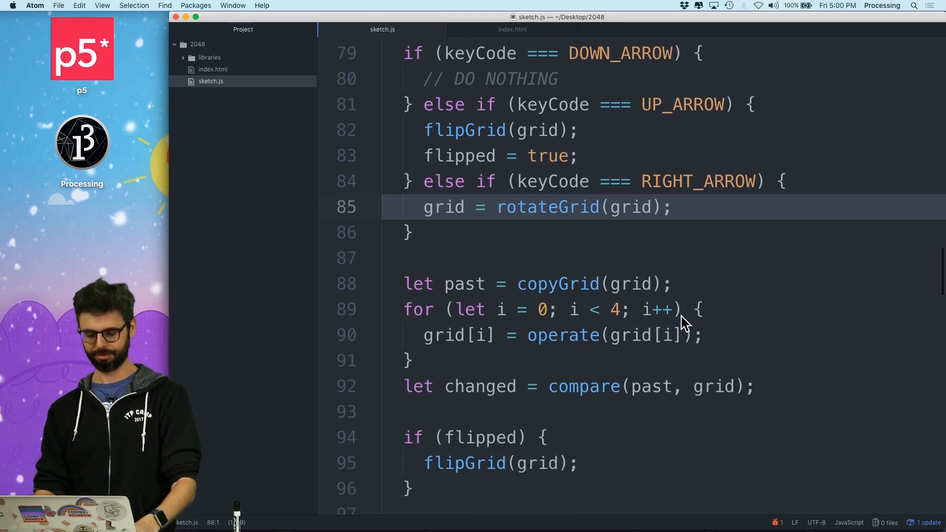
{"action": "scroll", "scroll_direction": "up", "scroll_amount": 3}
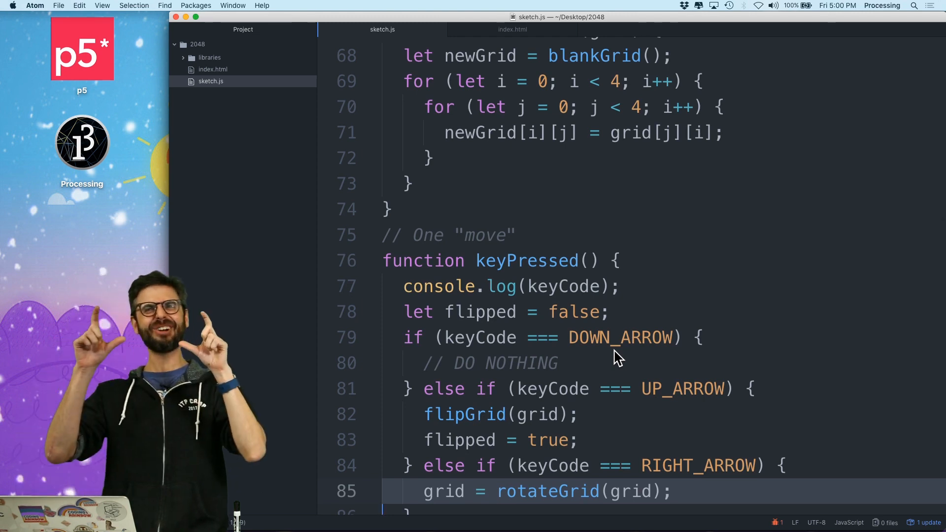
{"action": "scroll", "scroll_direction": "down", "scroll_amount": 3}
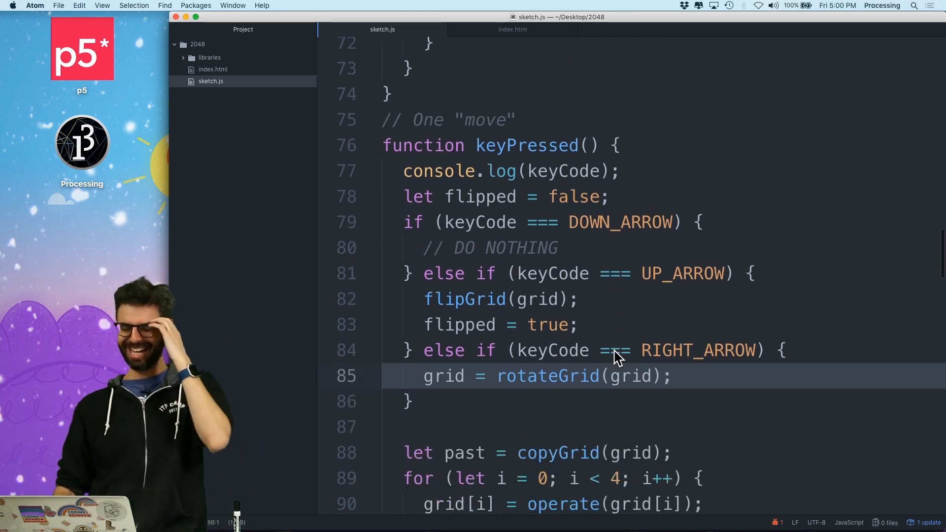
{"action": "scroll", "scroll_direction": "down", "scroll_amount": 3}
{"action": "type", "text": "l"}
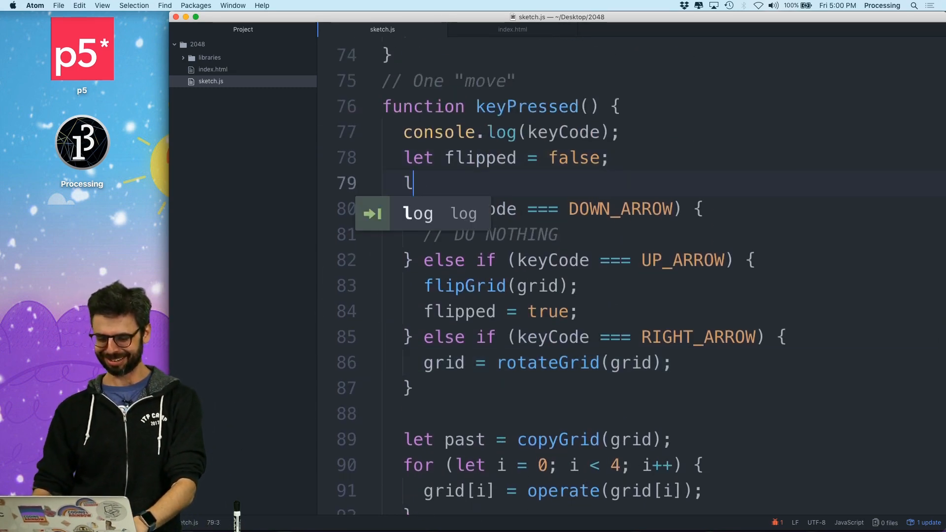
Declare let rotated = false in keyPressed, set rotated = true for RIGHT_ARROW, and add an empty if (rotated) block
{"action": "type", "text": "et rotate = false;"}
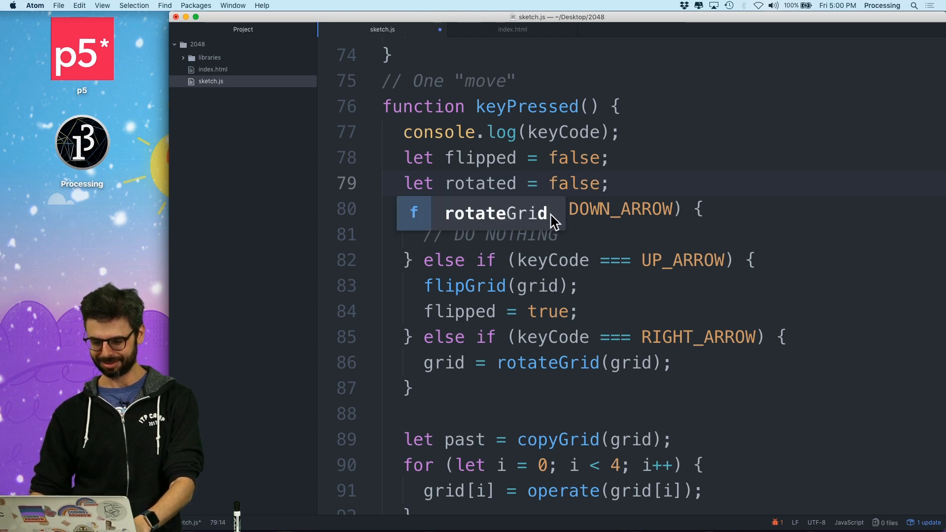
{"action": "type", "text": "rotated"}
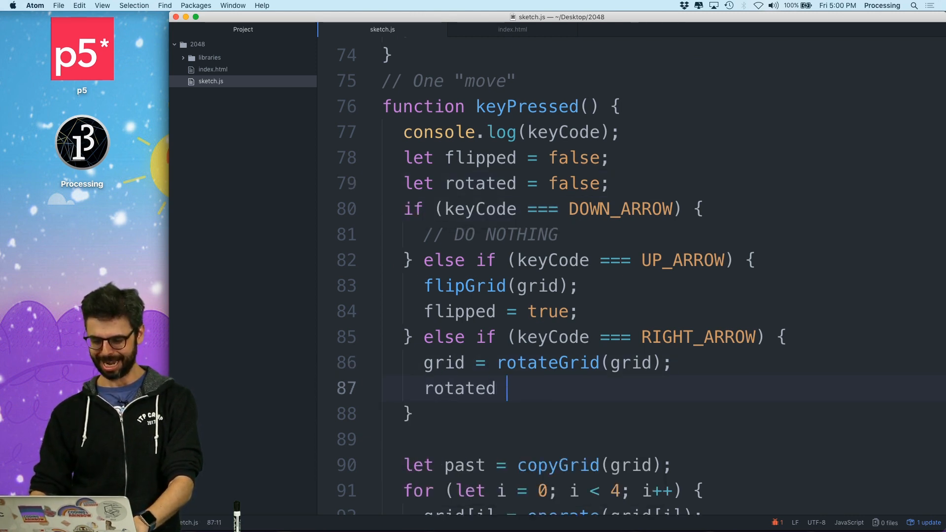
{"action": "type", "text": "= true;"}
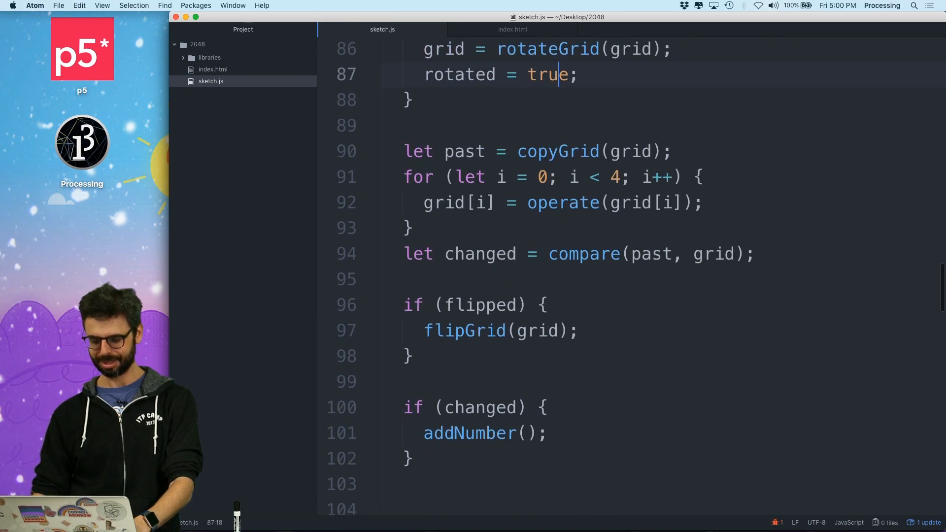
{"action": "type", "text": "i"}
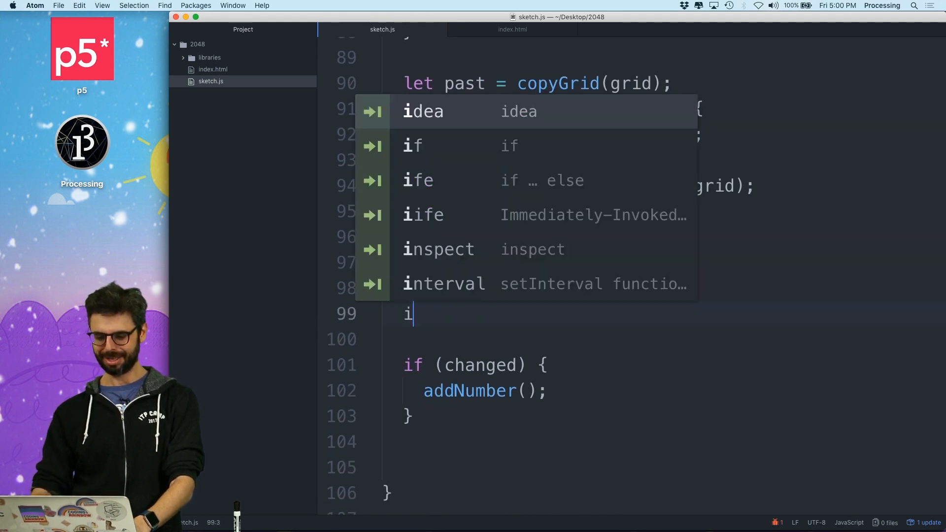
{"action": "type", "text": "f (rotated) {"}
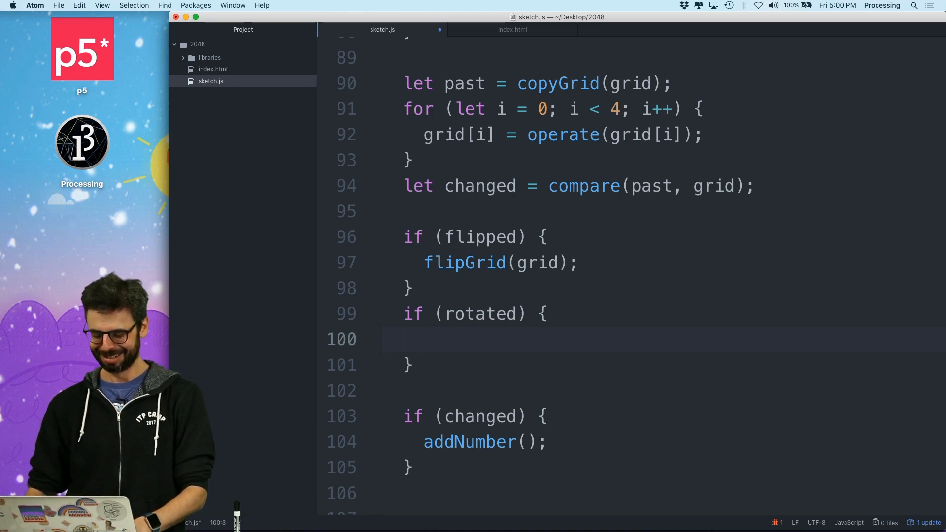
{"action": "scroll", "scroll_direction": "up", "scroll_amount": 3}
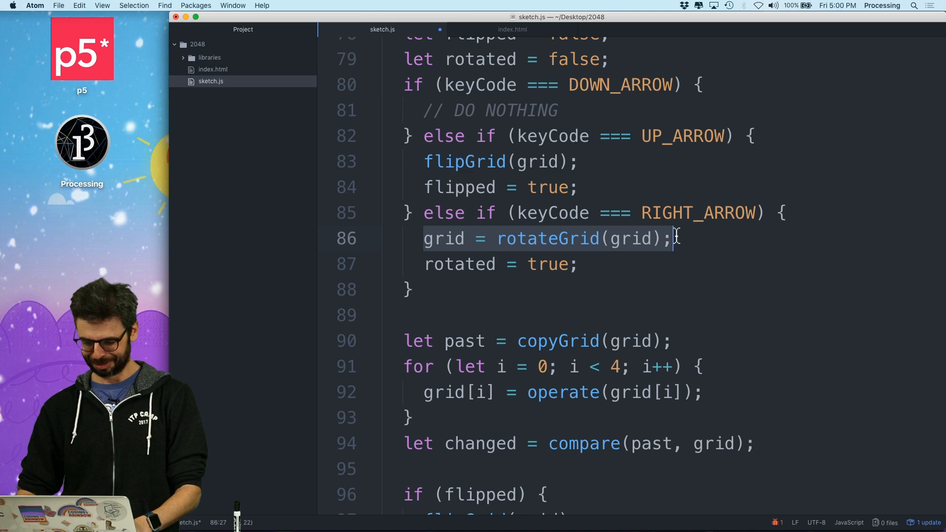
{"action": "scroll", "scroll_direction": "down", "scroll_amount": 3}
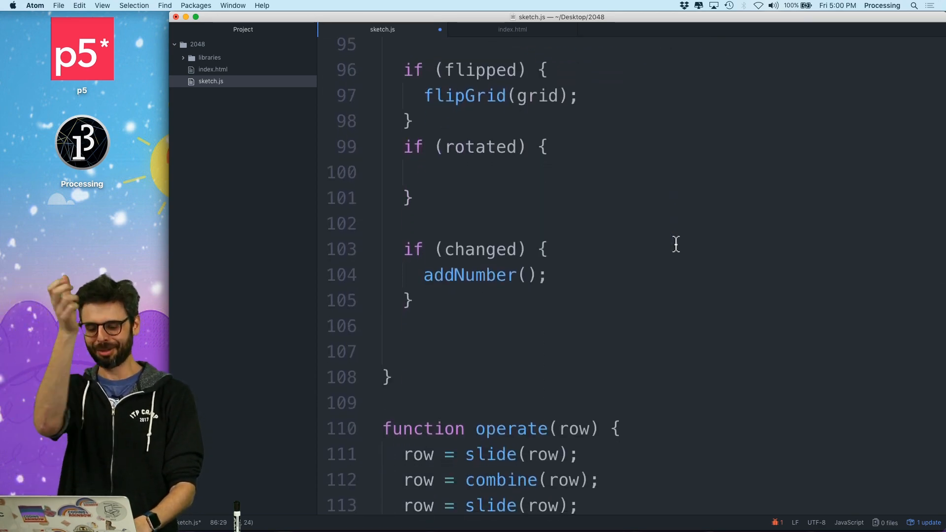
{"action": "scroll", "scroll_direction": "up", "scroll_amount": 3}
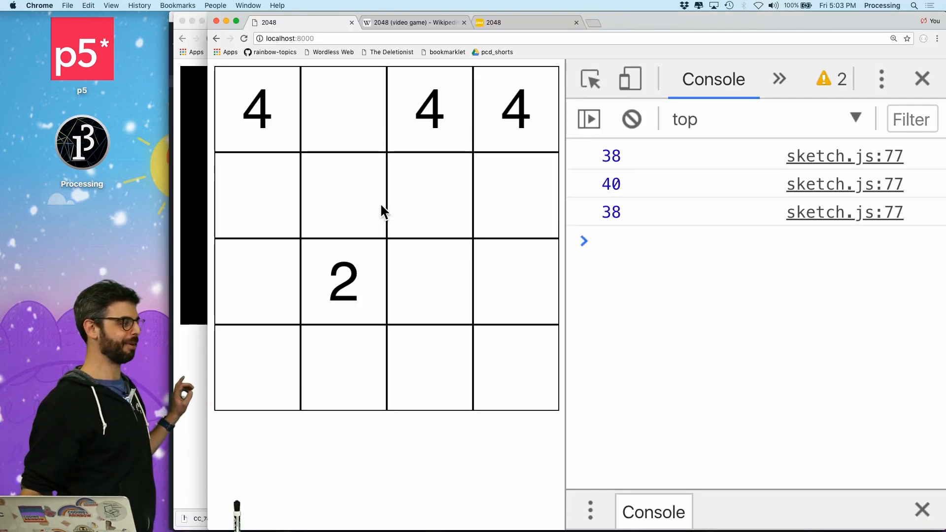
Slide the tiles in Chrome's 2048 sketch and read the TypeError thrown inside rotateGrid in the console
{"action": "key", "text": "Down"}
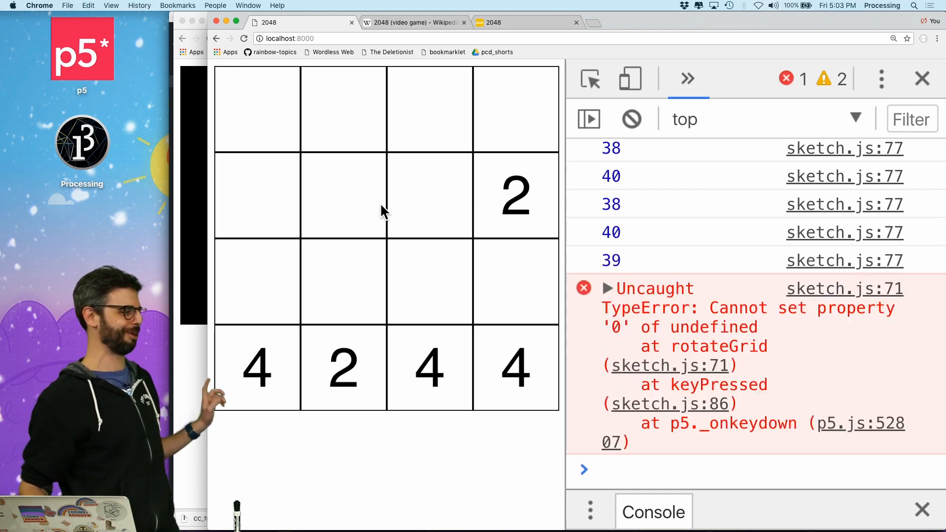
{"action": "mouse_move", "coordinate": [696, 353]}
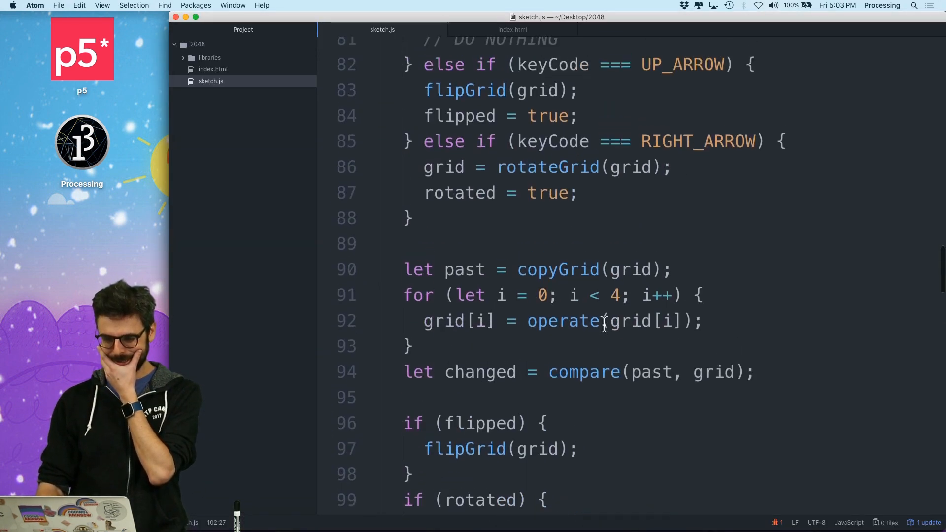
Change rotateGrid's inner loop from i++ to j++ and switch to Chrome to retest
{"action": "scroll", "scroll_direction": "up", "scroll_amount": 3}
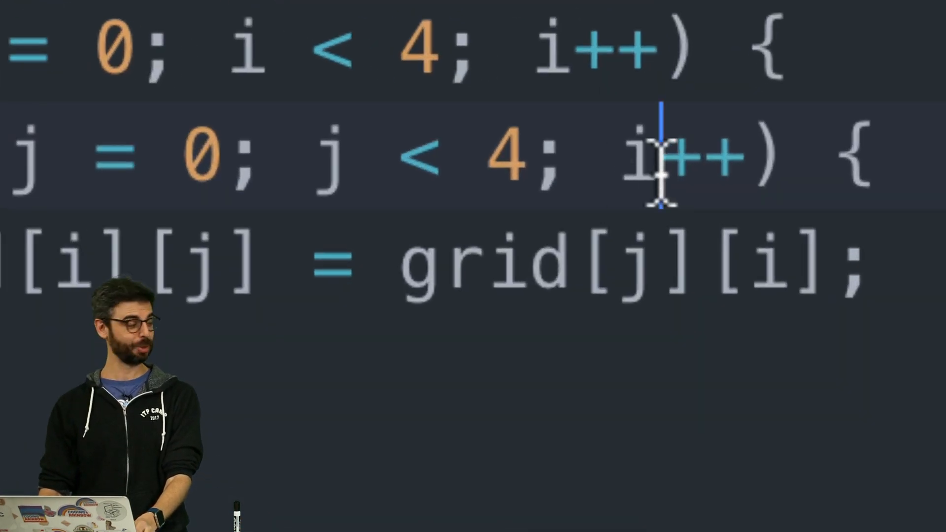
{"action": "key", "text": "Backspace"}
{"action": "type", "text": "j"}
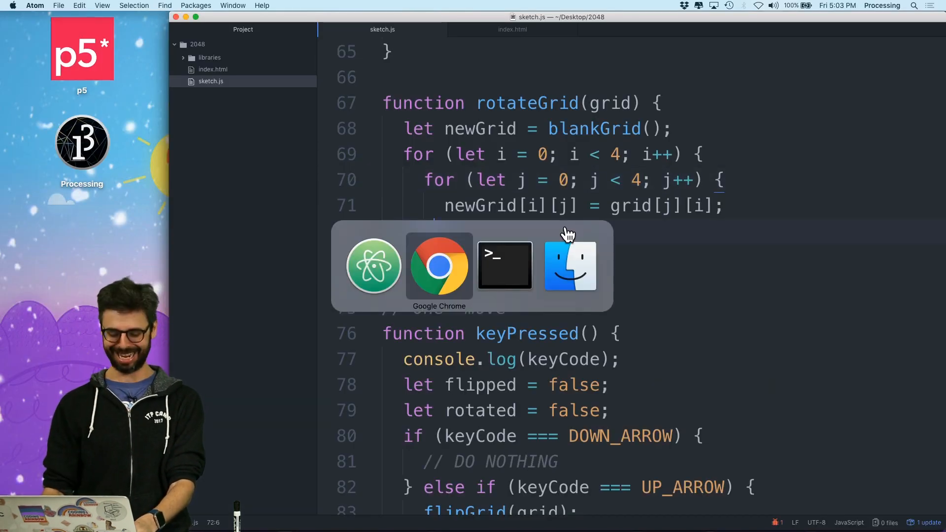
{"action": "left_click", "coordinate": [440, 264]}
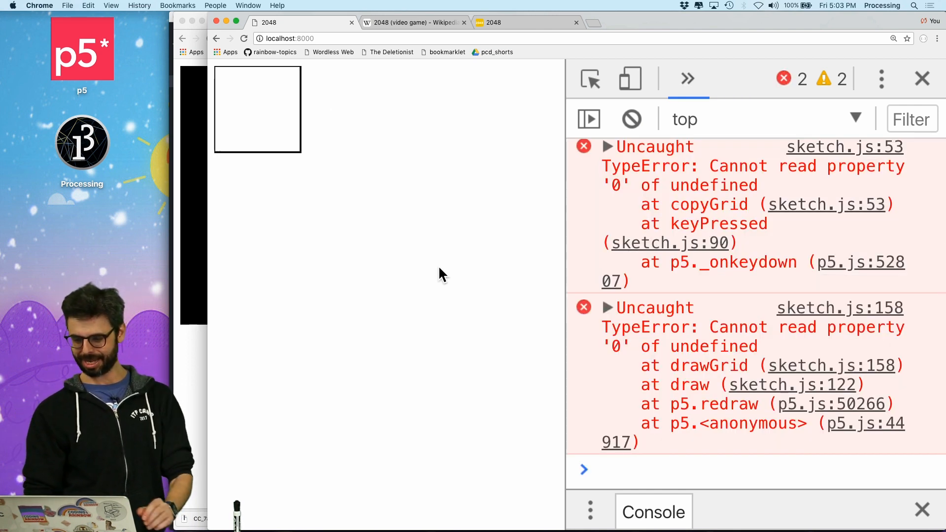
{"action": "mouse_move", "coordinate": [827, 227]}
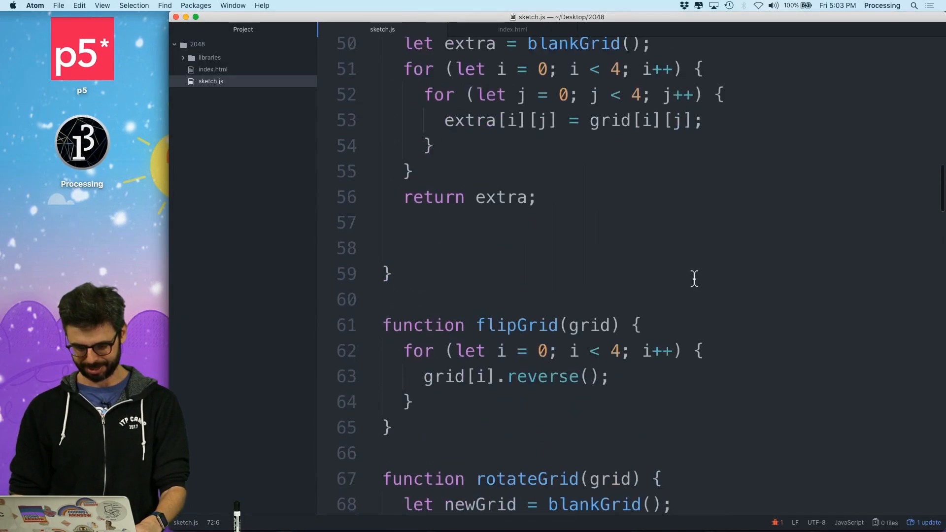
End rotateGrid with return newGrid and remove the console.log(keyCode) from keyPressed
{"action": "scroll", "scroll_direction": "down", "scroll_amount": 3}
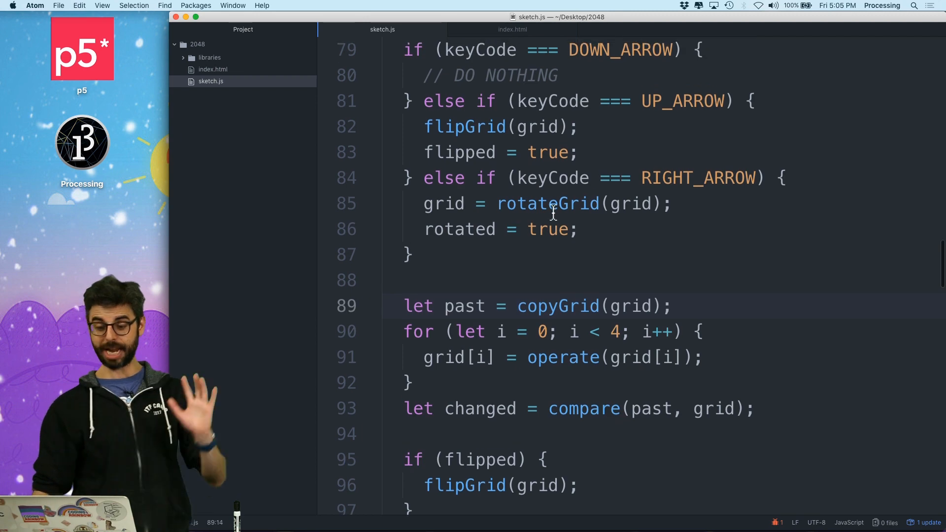
{"action": "scroll", "scroll_direction": "up", "scroll_amount": 3}
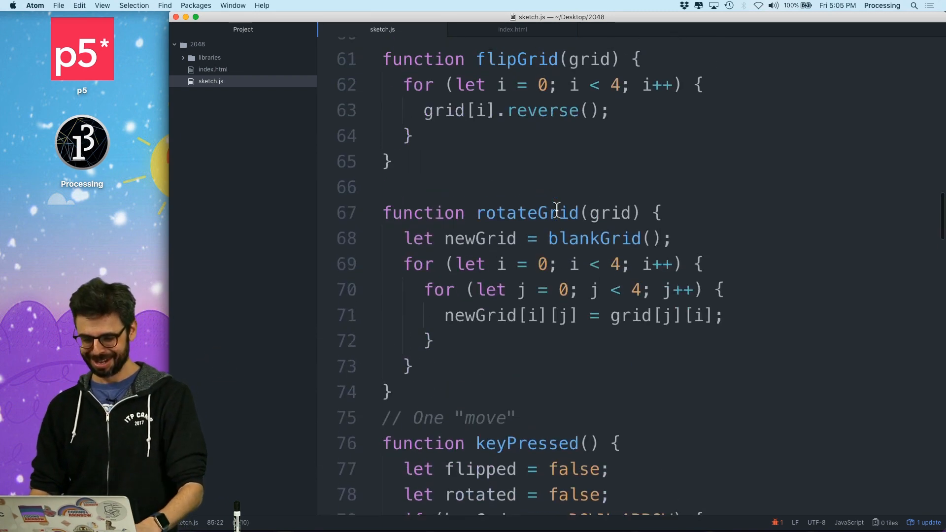
{"action": "type", "text": "return newGrid"}
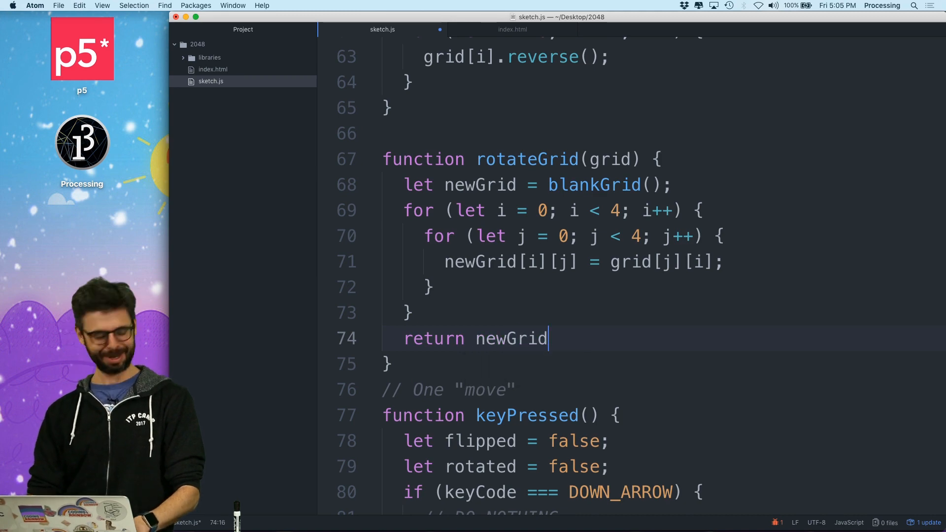
{"action": "type", "text": "'"}
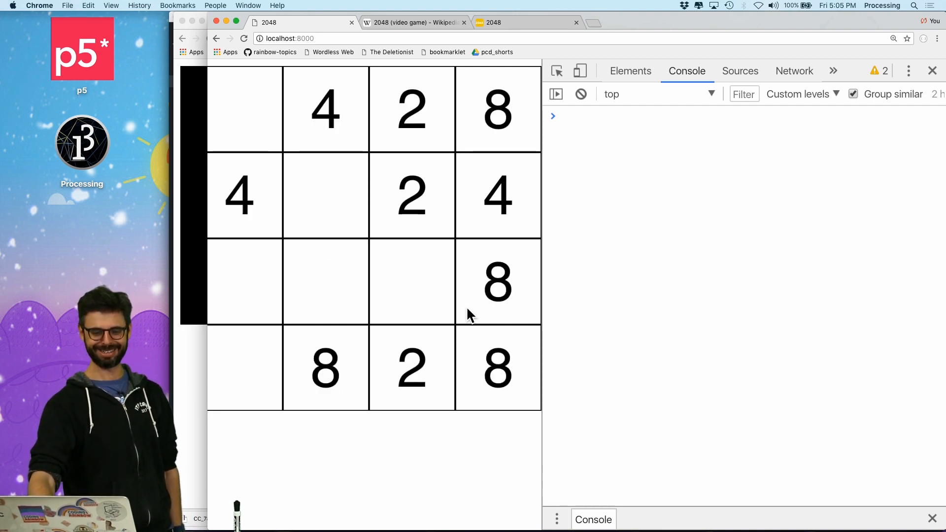
Slide the tiles in Chrome to confirm moves work with the console staying clear
{"action": "key", "text": "Down"}
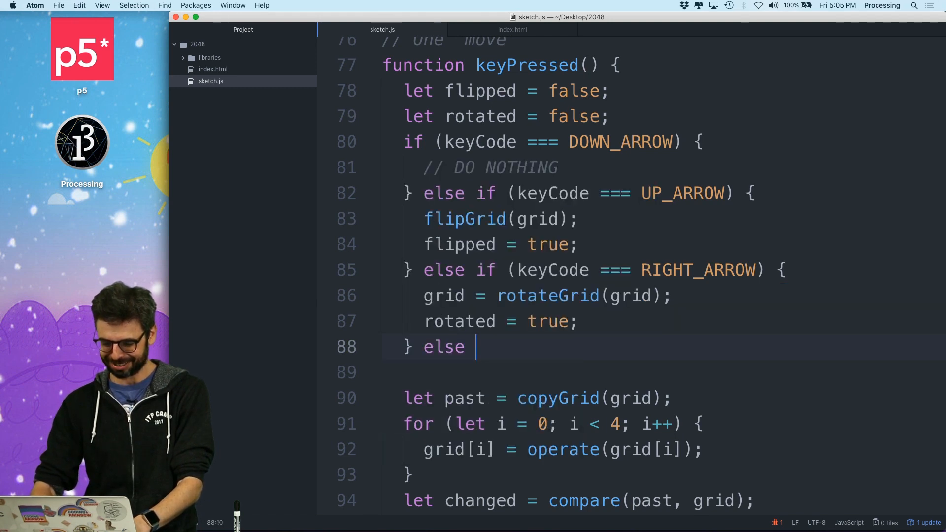
Add a LEFT_ARROW branch to keyPressed that sets grid = rotateGrid(grid)
{"action": "type", "text": "if (ky"}
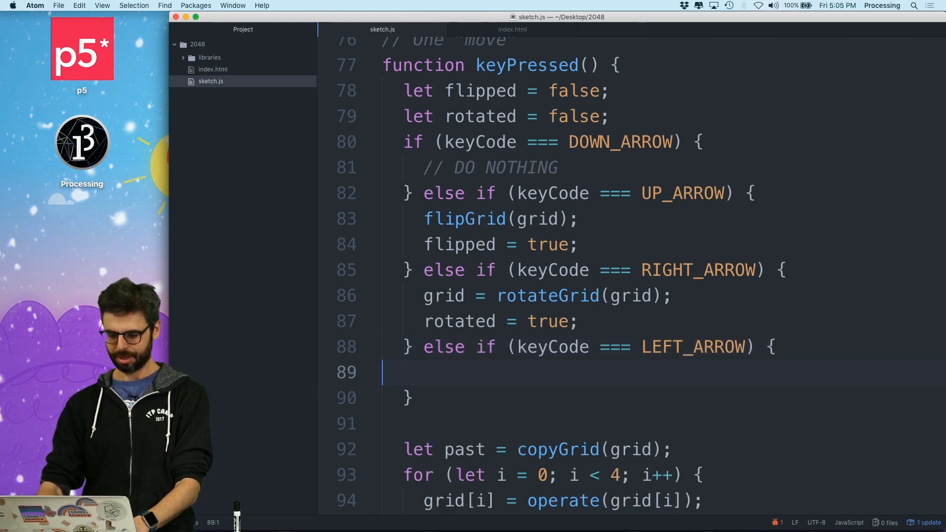
{"action": "type", "text": "grid ="}
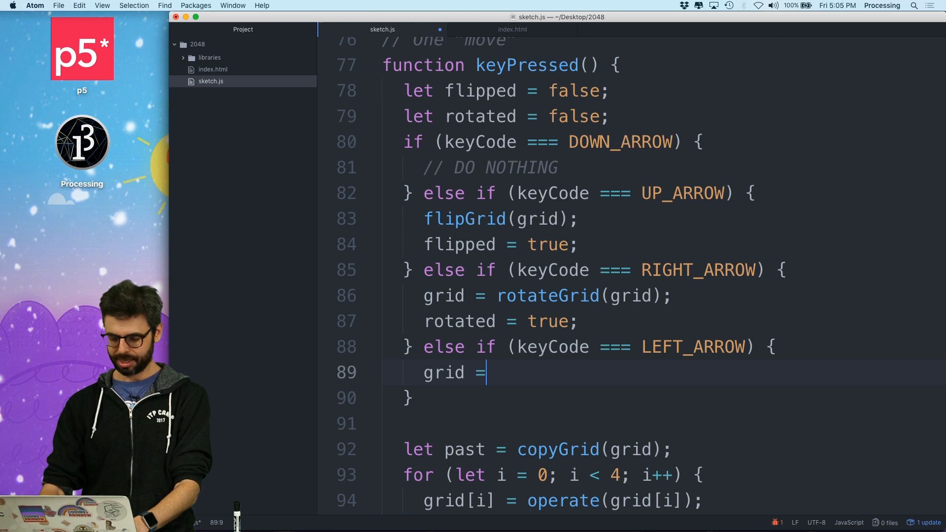
{"action": "type", "text": "rotatGrid(grid);"}
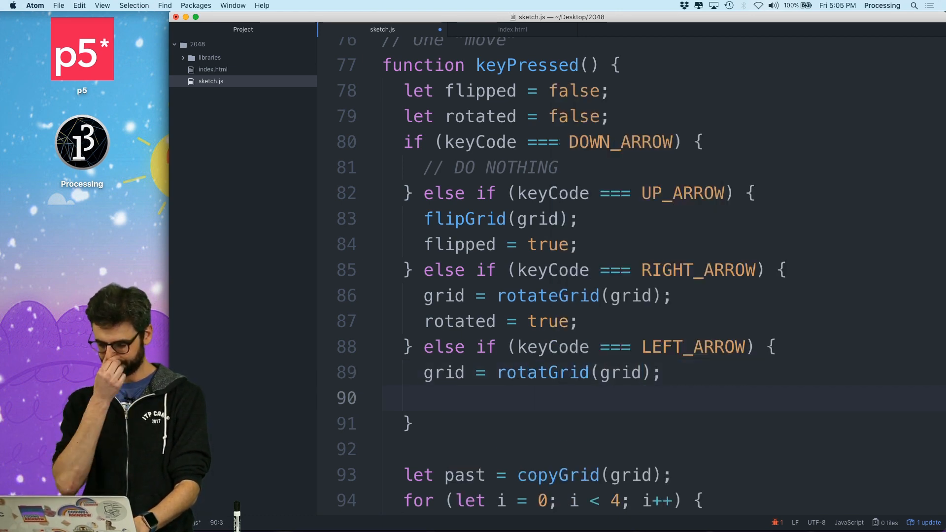
{"action": "scroll", "scroll_direction": "down", "scroll_amount": 3}
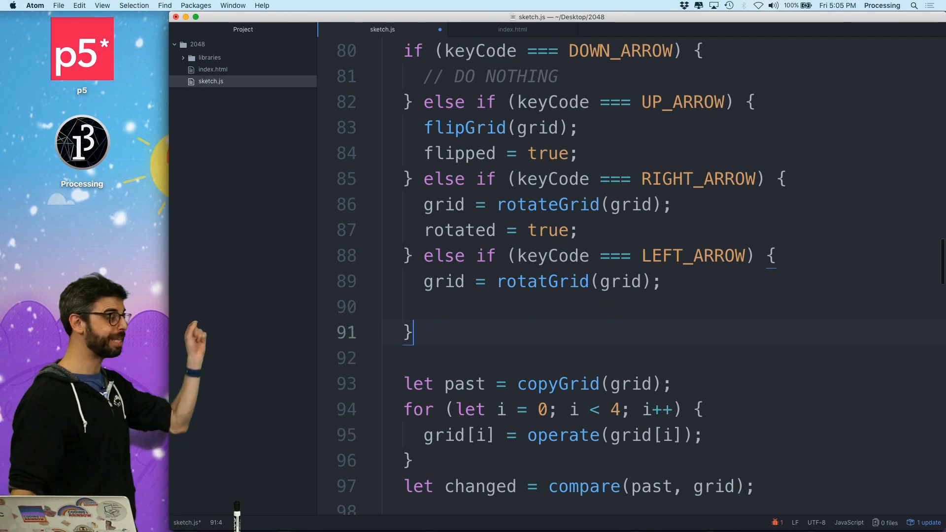
{"action": "type", "text": "f"}
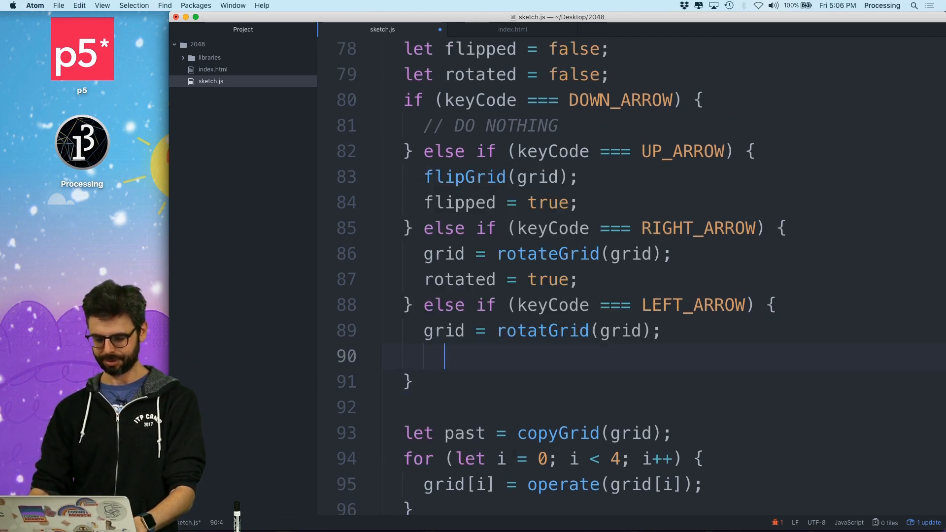
Follow the rotation with grid = flipGrid(grid) in LEFT_ARROW and assign grid = flipGrid(grid) in the up-arrow branch
{"action": "type", "text": "flipGri"}
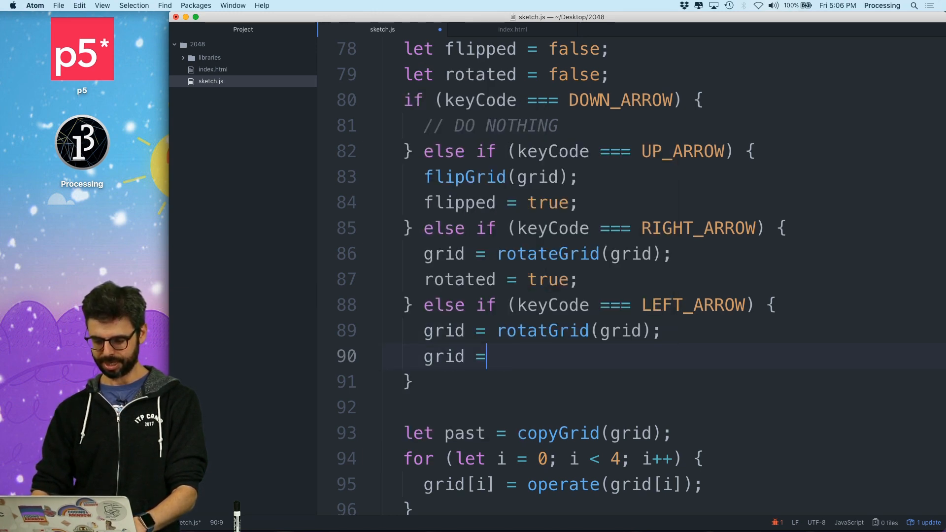
{"action": "type", "text": "flipGrid(gri"}
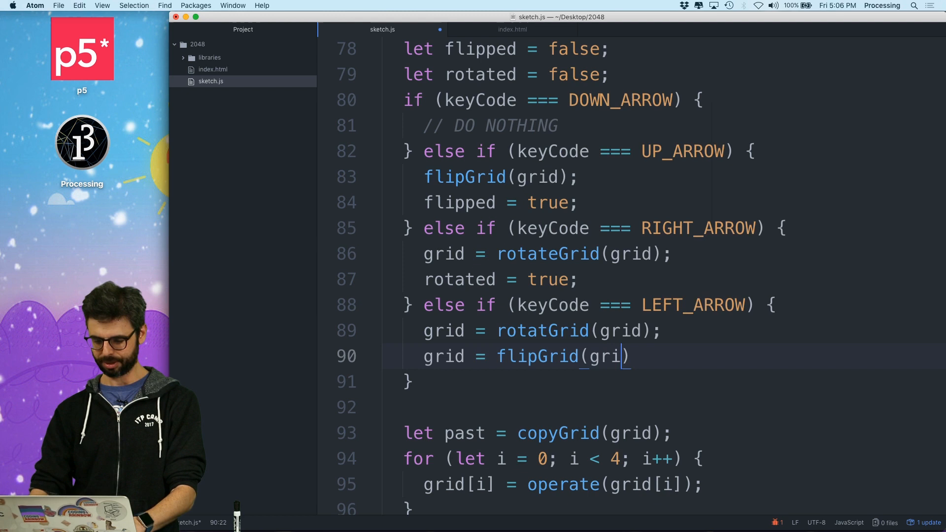
{"action": "type", "text": "d);"}
{"action": "left_click", "coordinate": [539, 330]}
{"action": "type", "text": "e"}
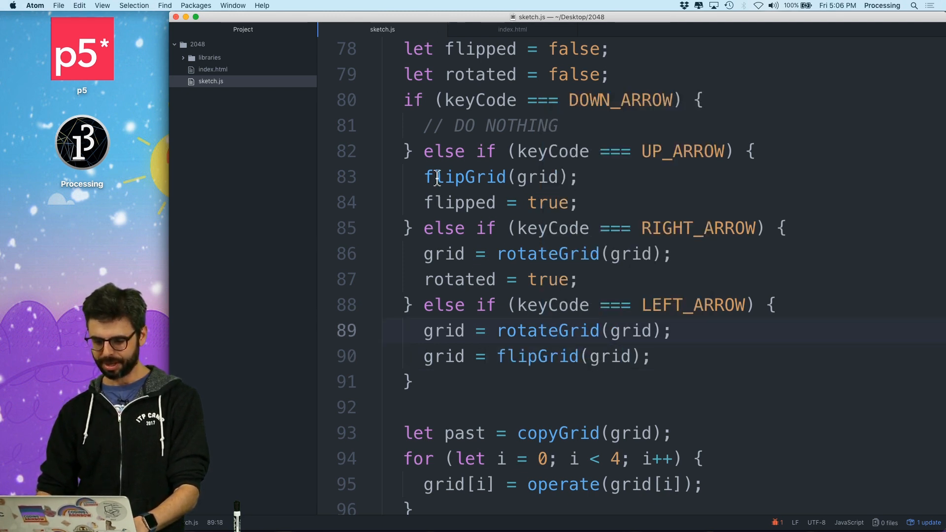
{"action": "type", "text": "grid ="}
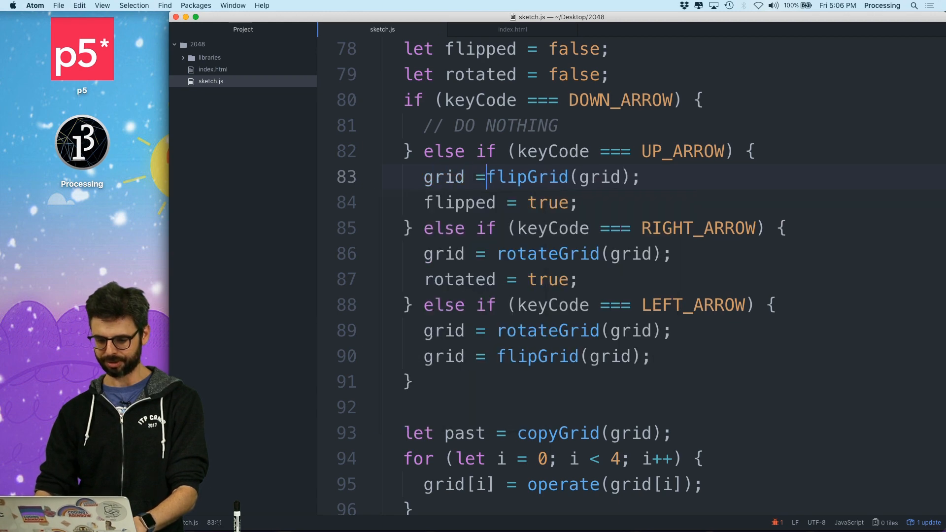
{"action": "scroll", "scroll_direction": "down", "scroll_amount": 3}
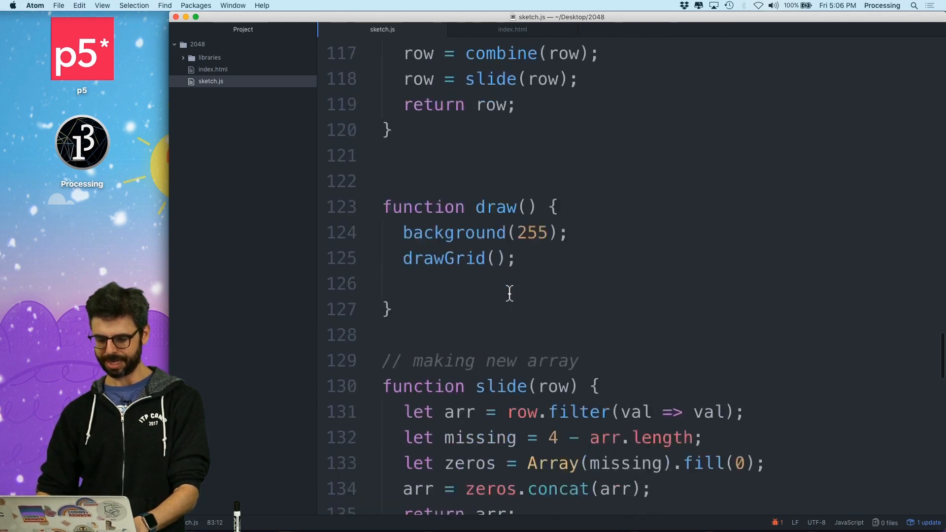
Change the flip-back under if (flipped) to grid = flipGrid(grid)
{"action": "scroll", "scroll_direction": "down", "scroll_amount": 3}
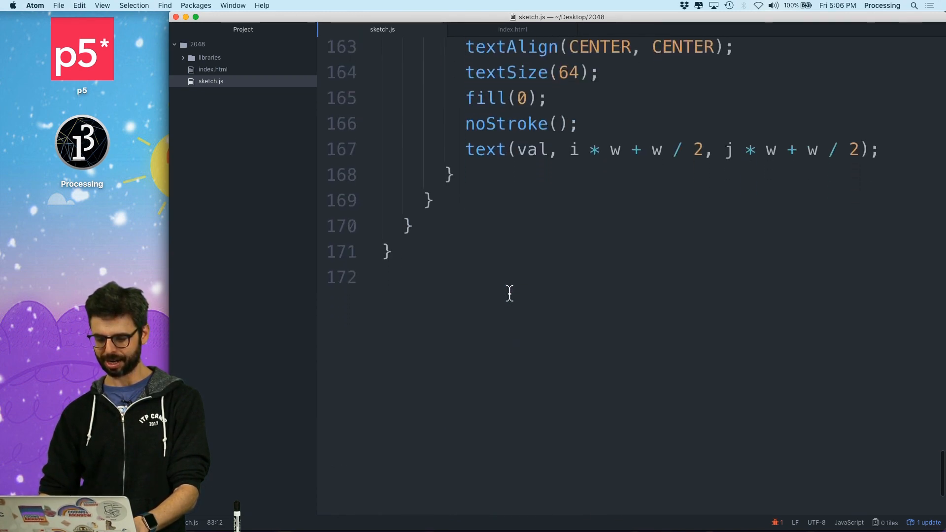
{"action": "scroll", "scroll_direction": "up", "scroll_amount": 3}
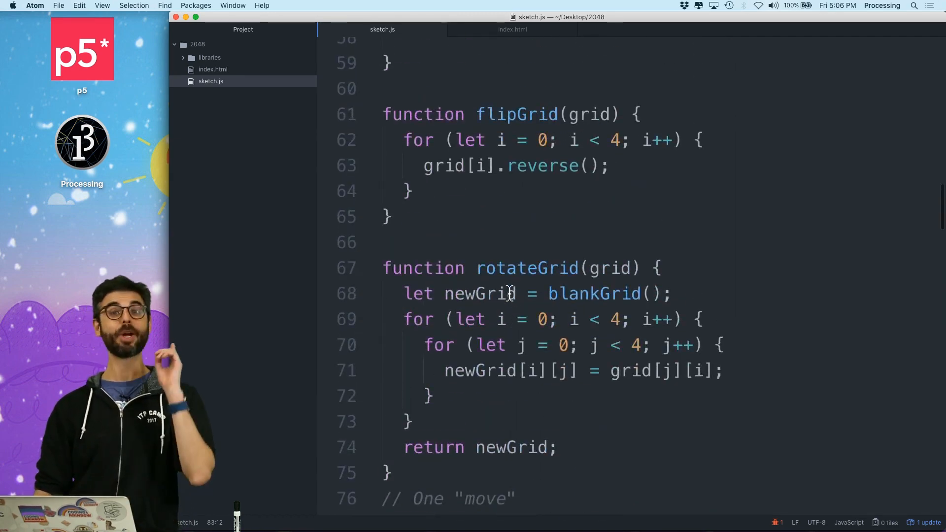
{"action": "scroll", "scroll_direction": "up", "scroll_amount": 3}
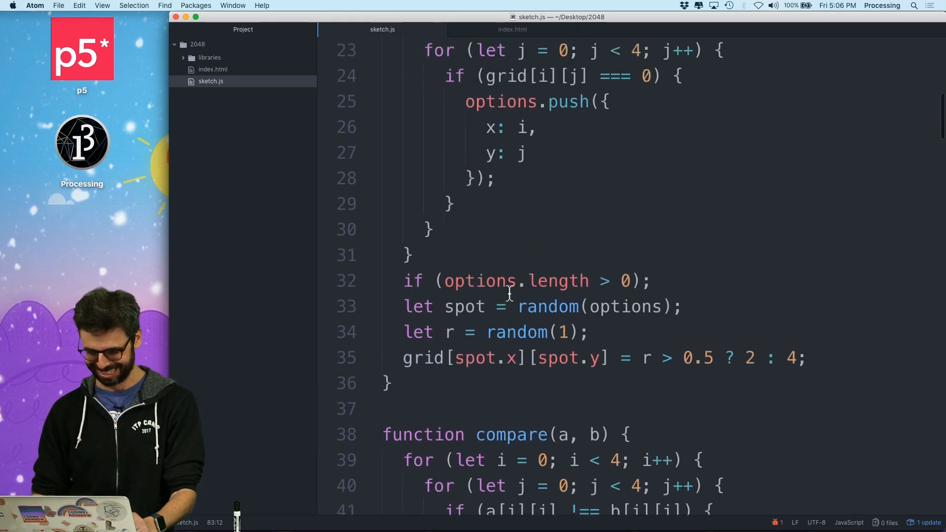
{"action": "scroll", "scroll_direction": "up", "scroll_amount": 3}
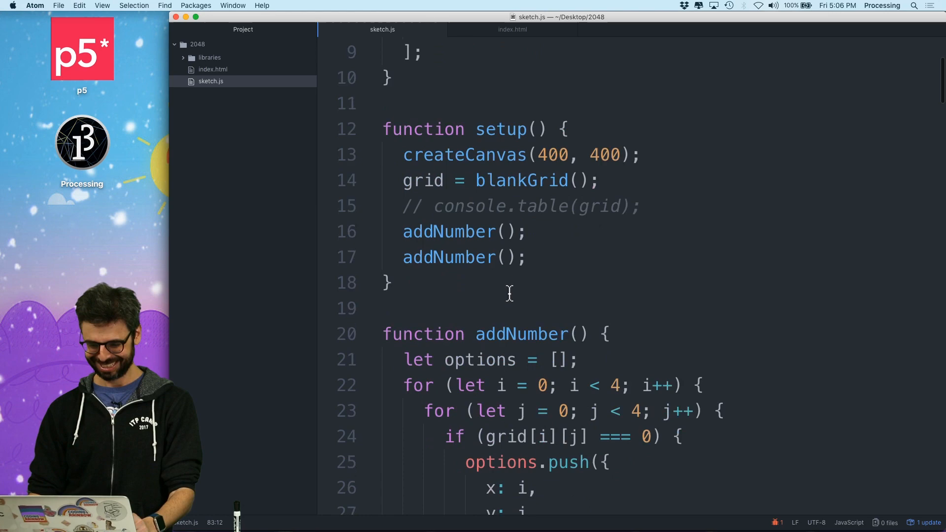
{"action": "scroll", "scroll_direction": "down", "scroll_amount": 3}
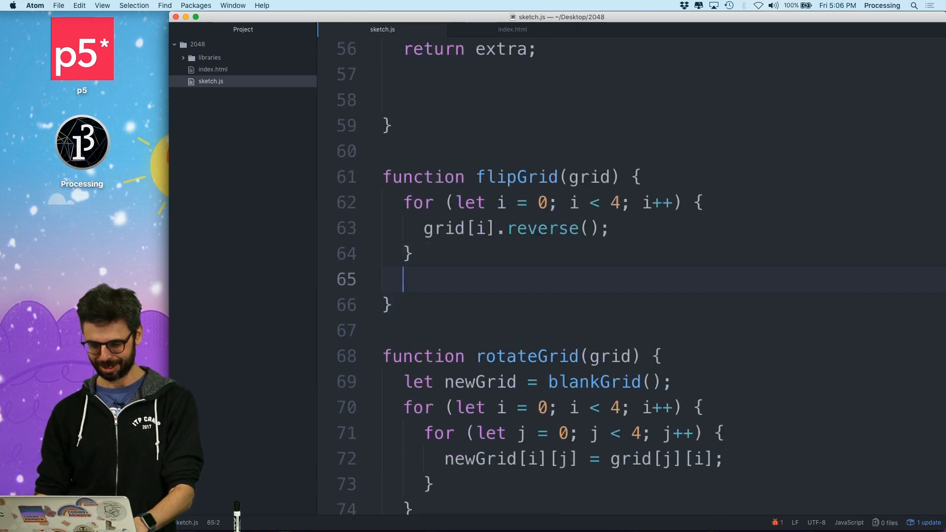
{"action": "scroll", "scroll_direction": "down", "scroll_amount": 3}
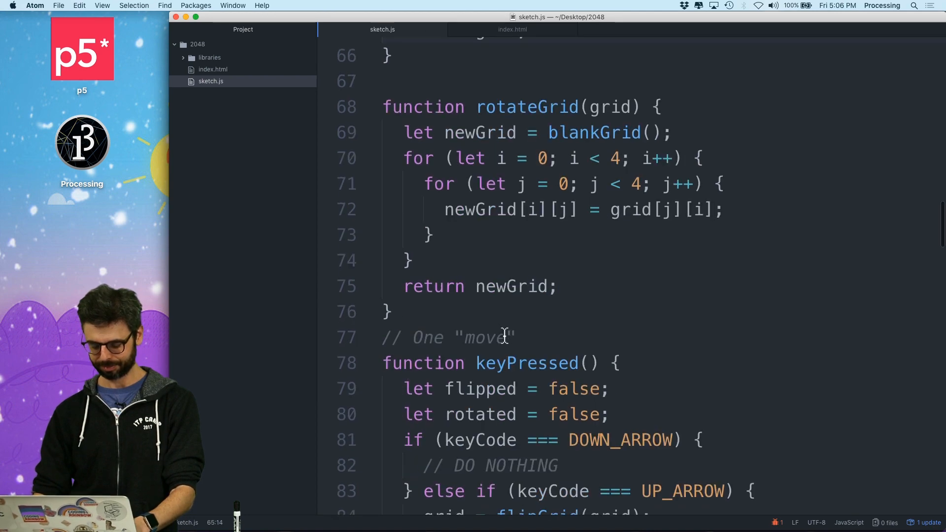
{"action": "scroll", "scroll_direction": "down", "scroll_amount": 3}
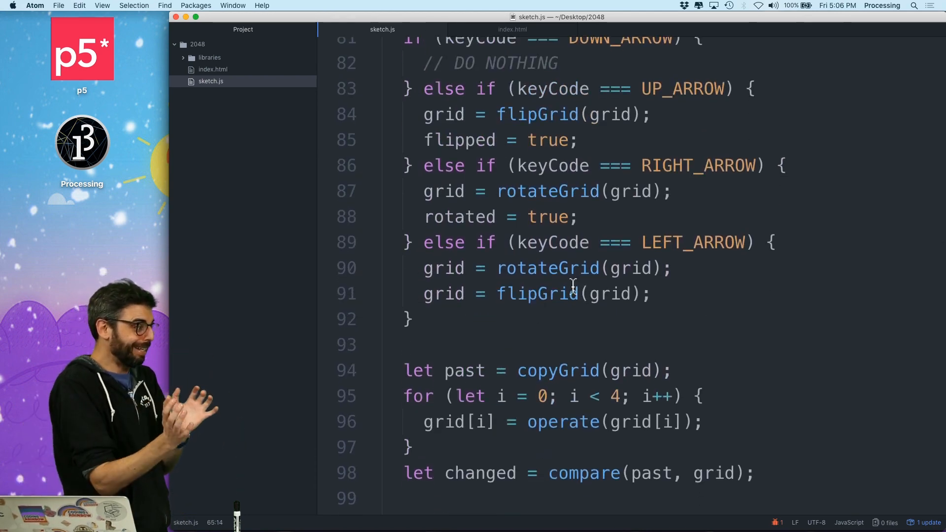
{"action": "scroll", "scroll_direction": "down", "scroll_amount": 3}
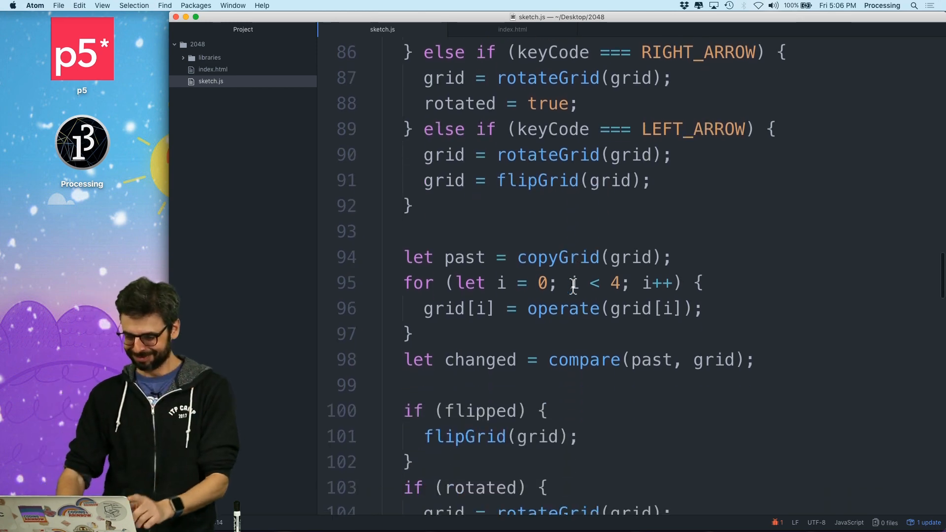
{"action": "scroll", "scroll_direction": "down", "scroll_amount": 3}
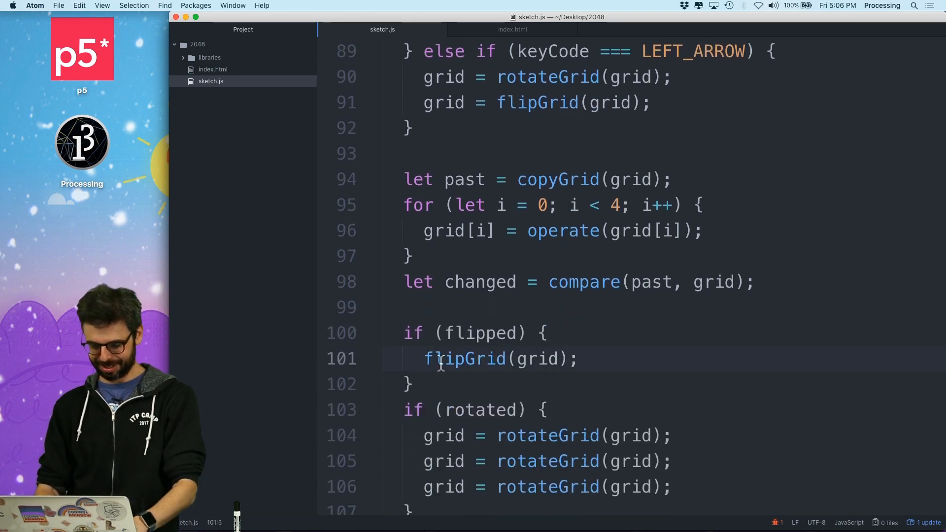
{"action": "type", "text": "grid ="}
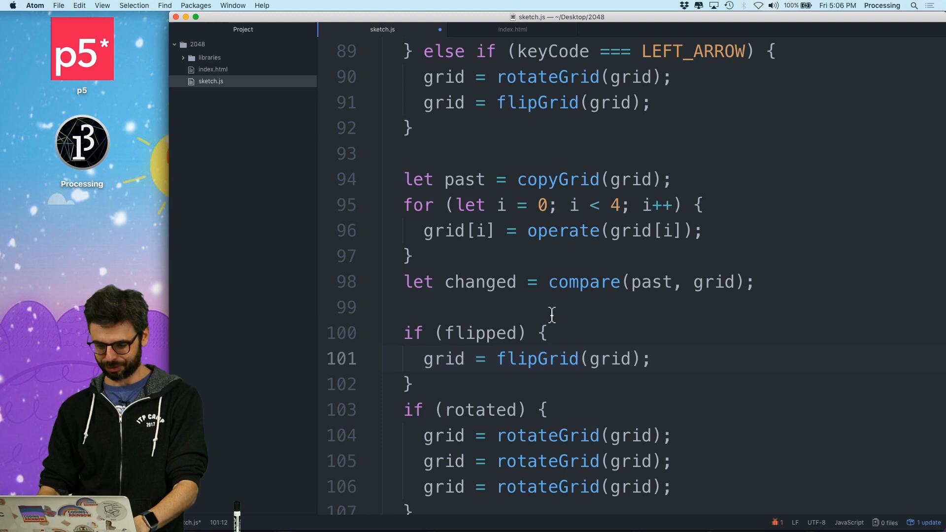
Set rotated = true and flipped = true in the LEFT_ARROW branch
{"action": "scroll", "scroll_direction": "up", "scroll_amount": 3}
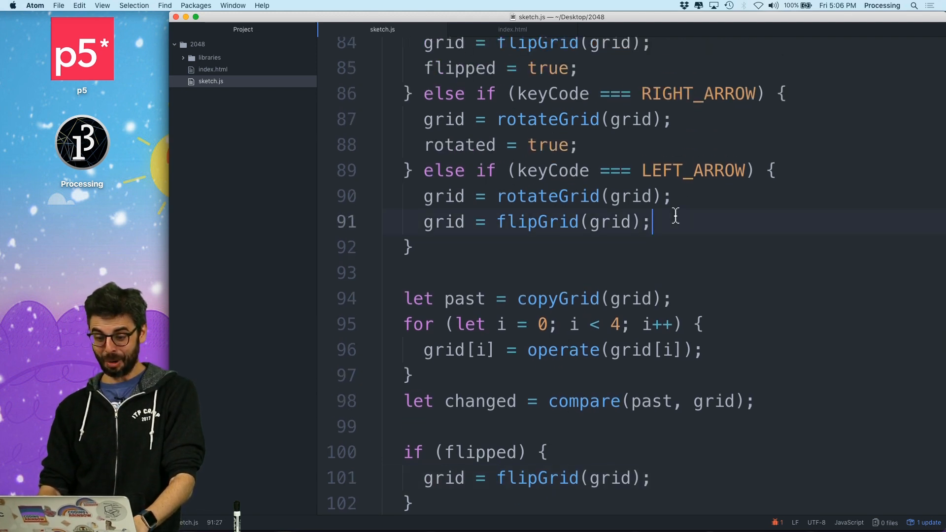
{"action": "type", "text": "rotated = true;"}
{"action": "type", "text": "flipped ="}
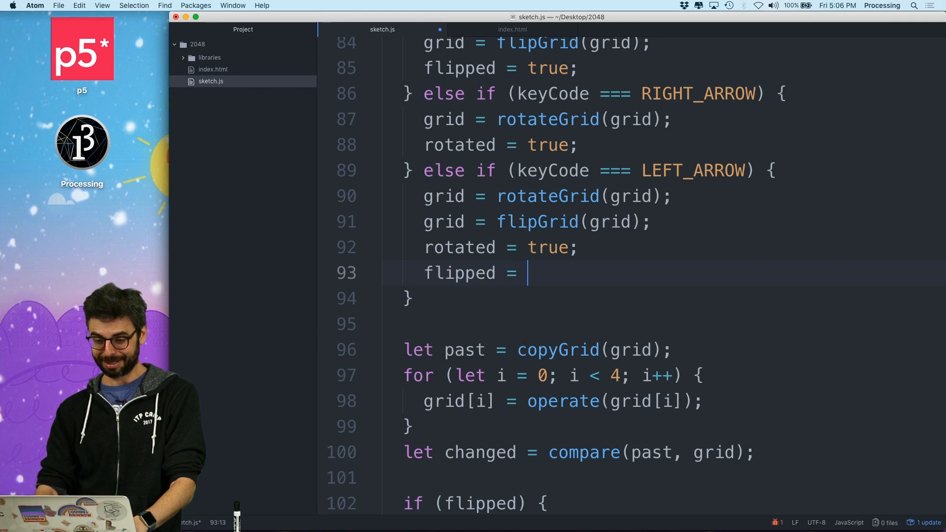
{"action": "scroll", "scroll_direction": "down", "scroll_amount": 3}
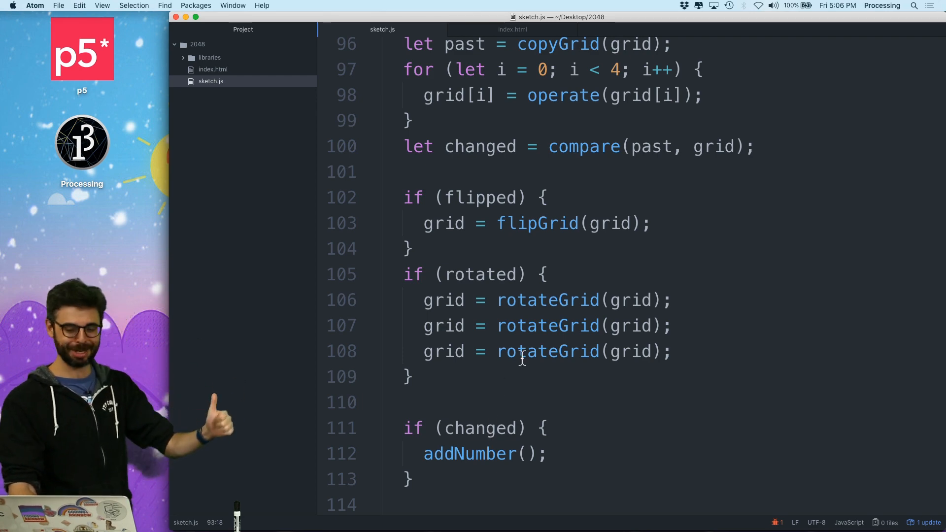
{"action": "scroll", "scroll_direction": "up", "scroll_amount": 3}
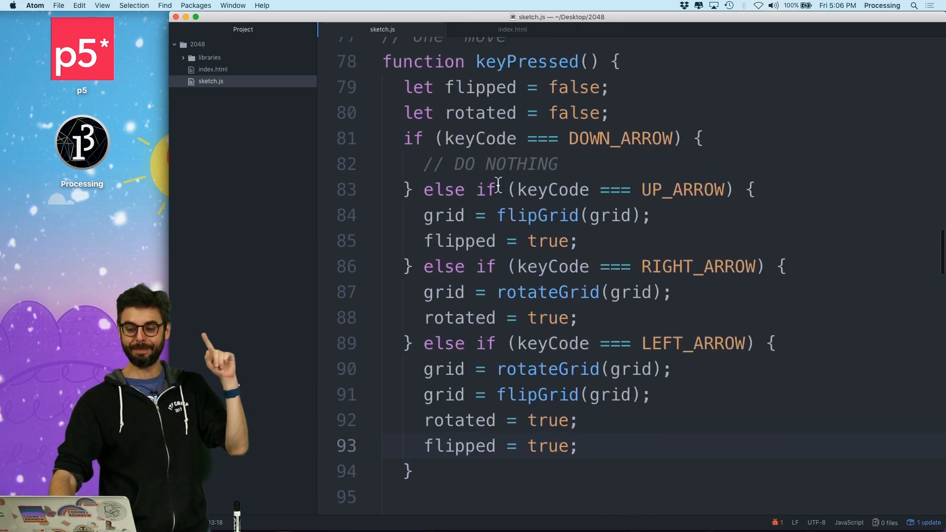
{"action": "scroll", "scroll_direction": "down", "scroll_amount": 3}
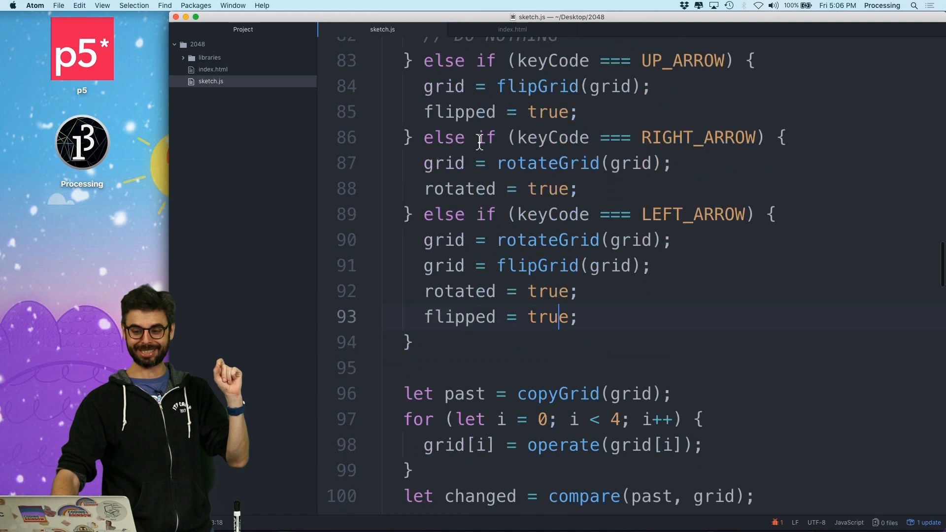
{"action": "scroll", "scroll_direction": "up", "scroll_amount": 3}
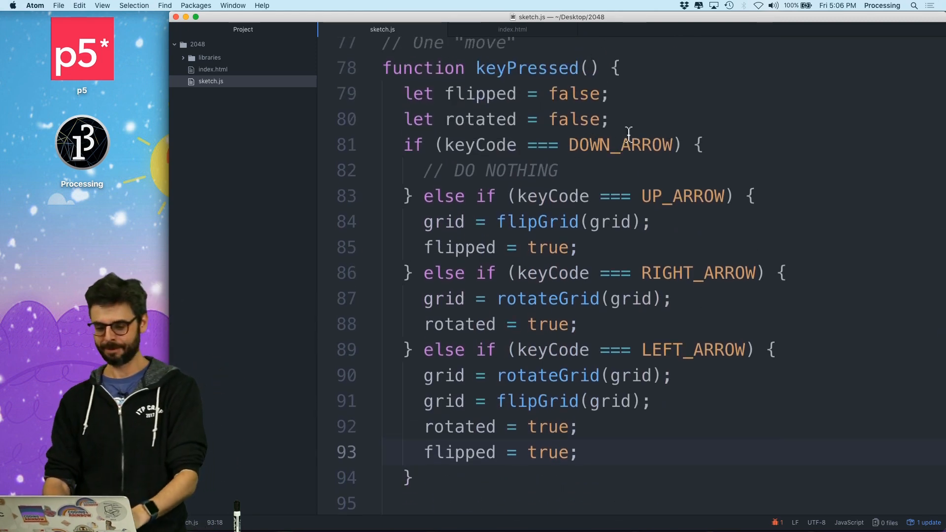
Declare let played = false in keyPressed and set played = true in every arrow-key branch
{"action": "type", "text": "let"}
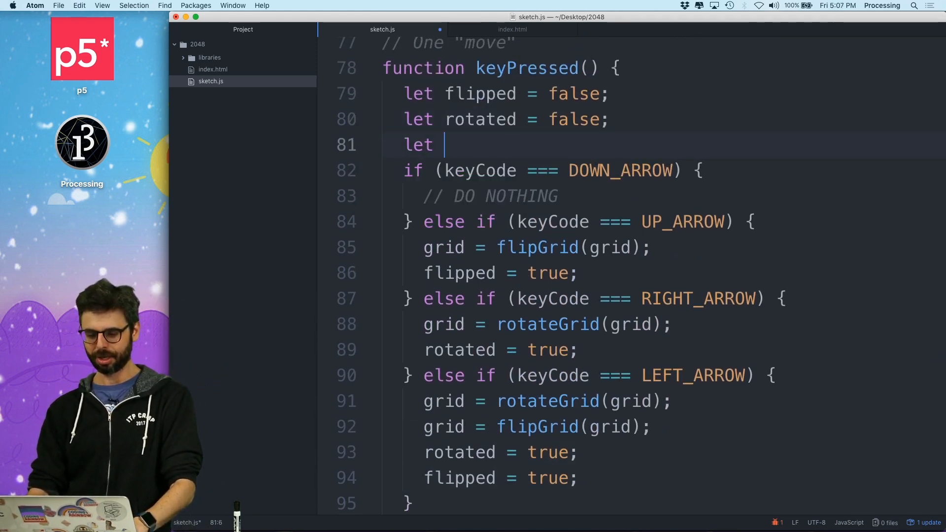
{"action": "type", "text": "played = false;"}
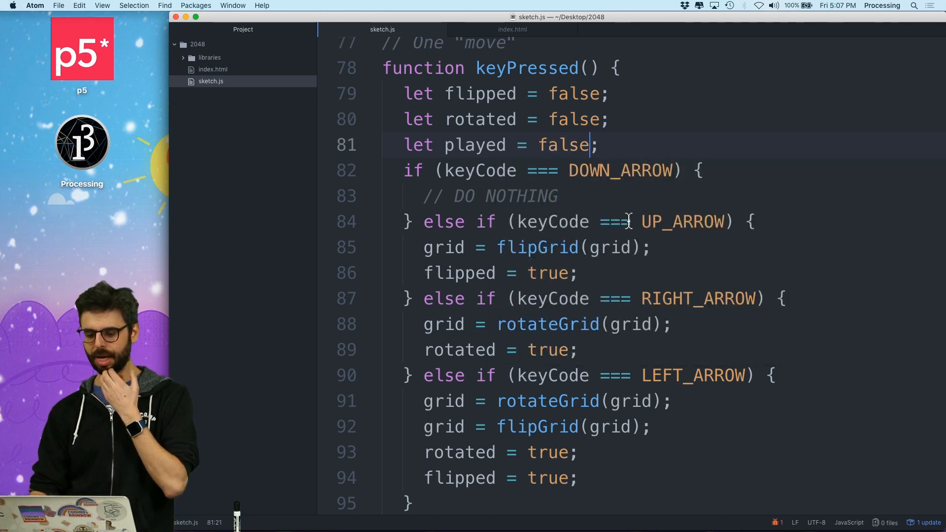
{"action": "type", "text": "played = true;"}
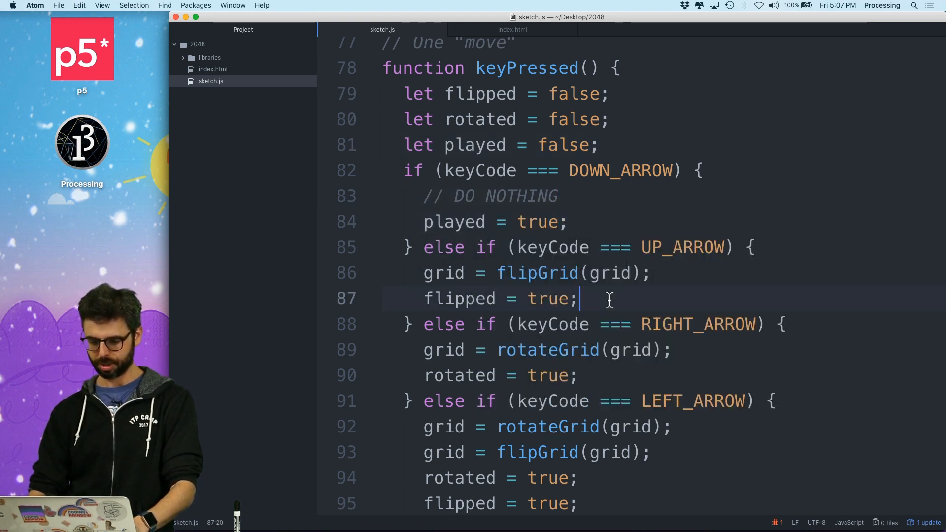
{"action": "type", "text": "played = true;"}
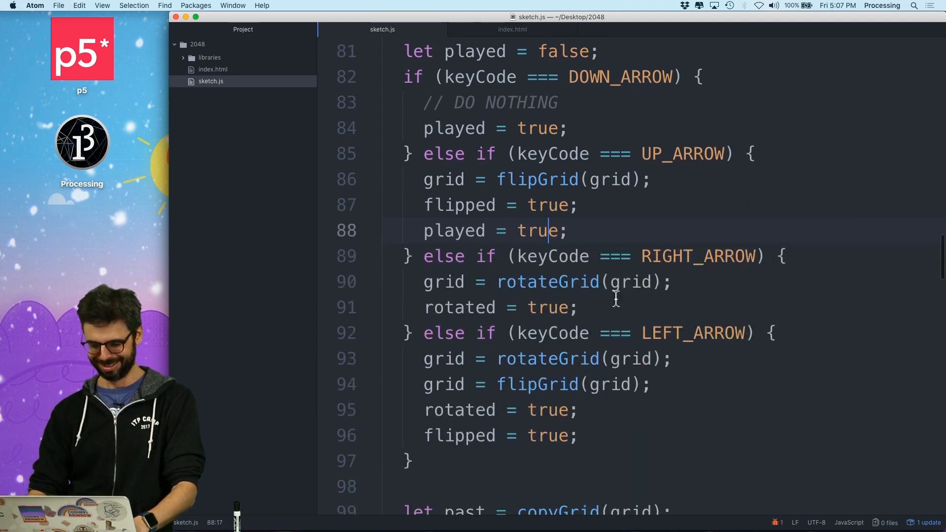
{"action": "scroll", "scroll_direction": "down", "scroll_amount": 3}
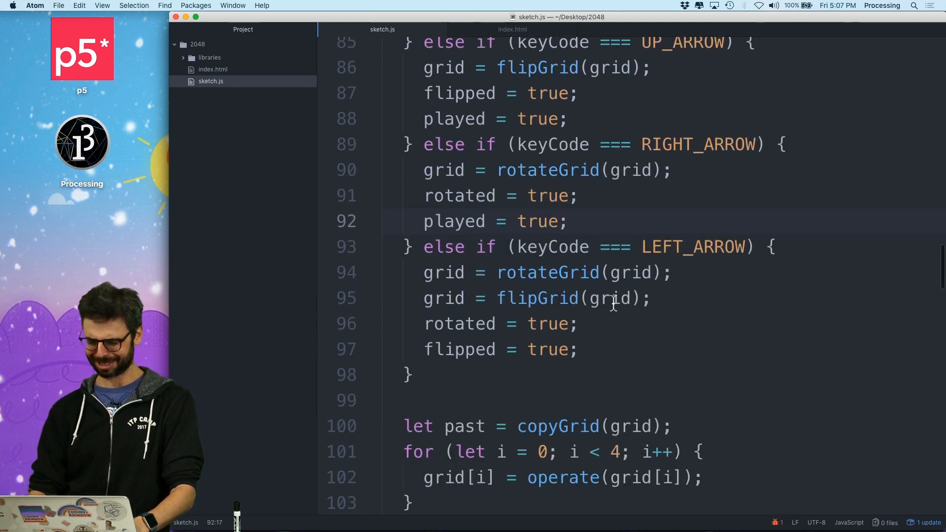
{"action": "type", "text": "played = true;"}
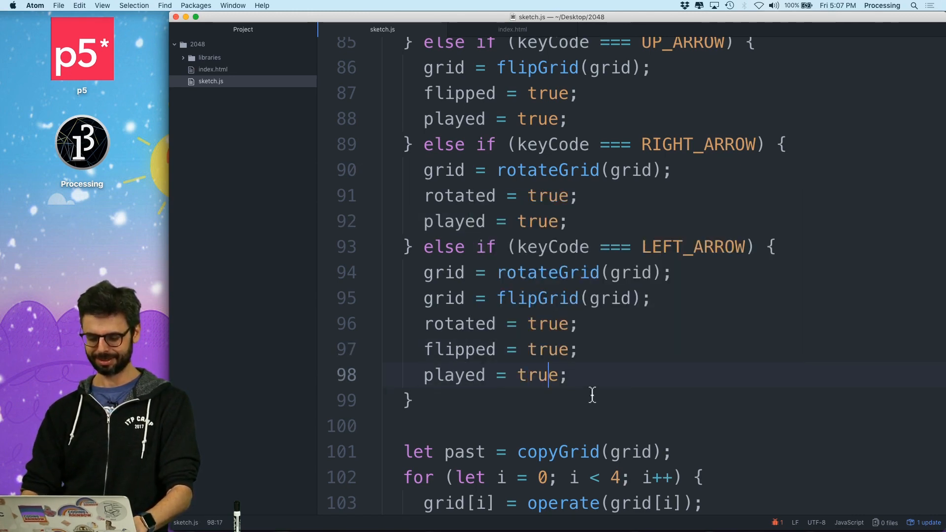
Wrap the slide, compare and addNumber logic inside if (played) and start an else branch with console.log
{"action": "right_click", "coordinate": [528, 281]}
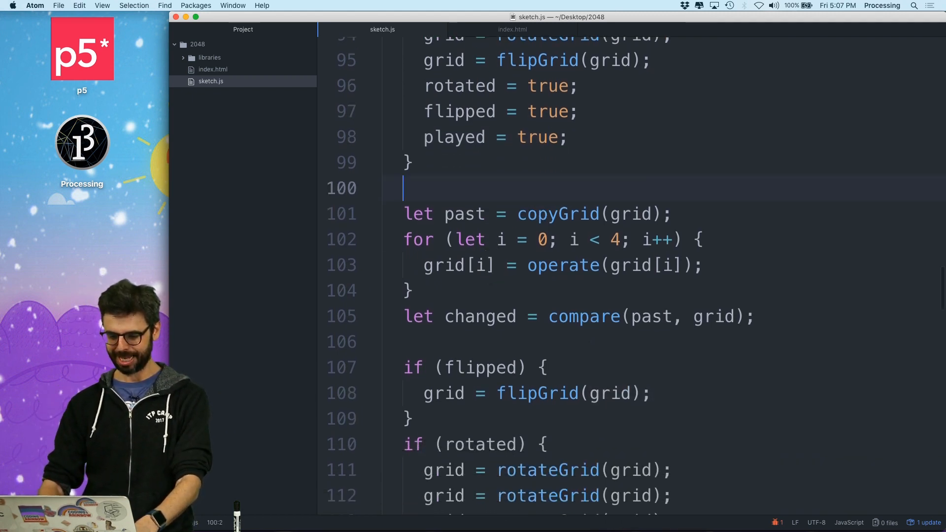
{"action": "type", "text": "if (played)"}
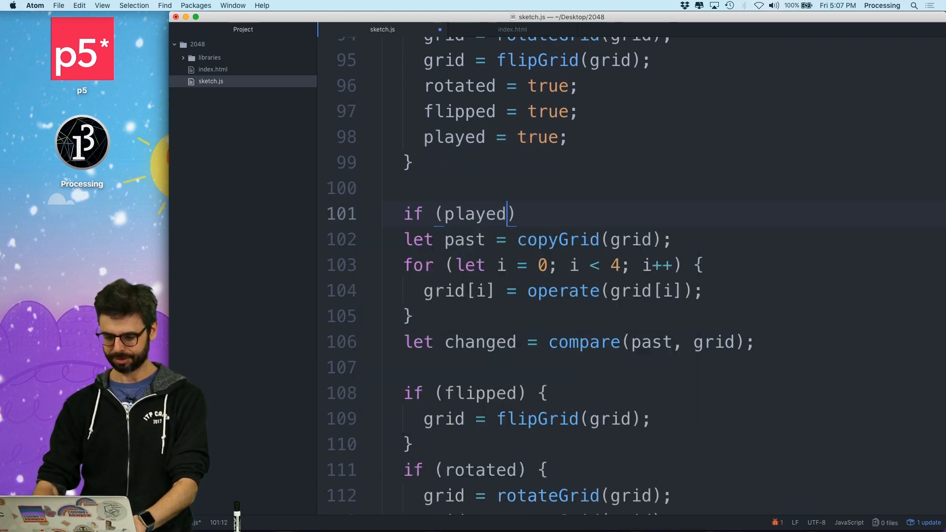
{"action": "scroll", "scroll_direction": "down", "scroll_amount": 3}
{"action": "type", "text": "}"}
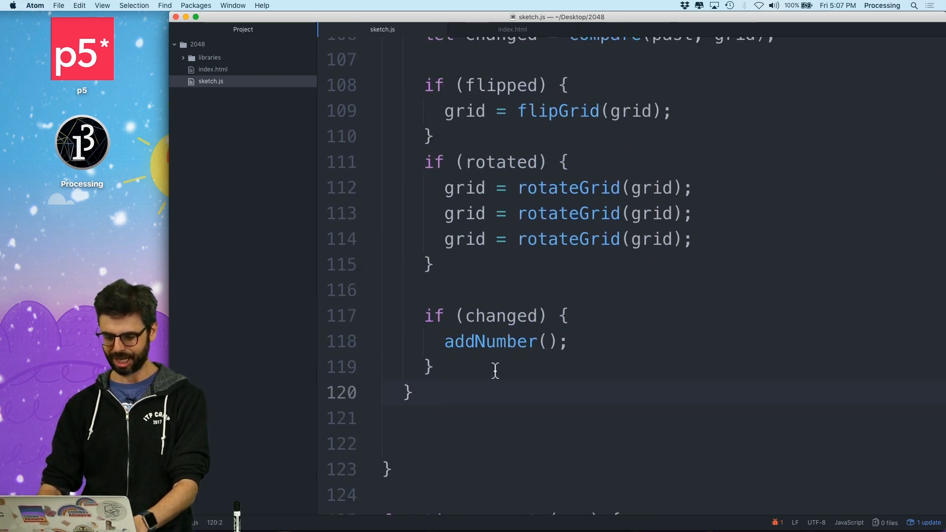
{"action": "type", "text": "e"}
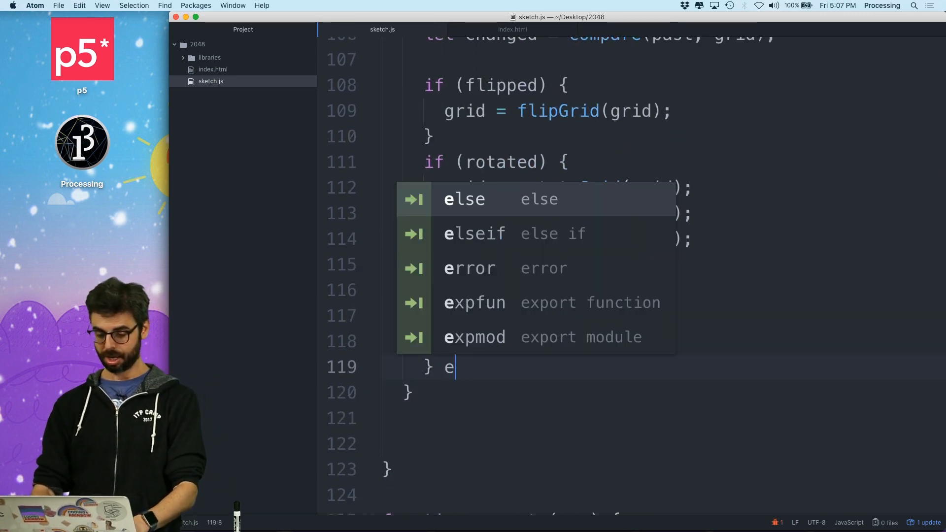
{"action": "type", "text": "console.lo"}
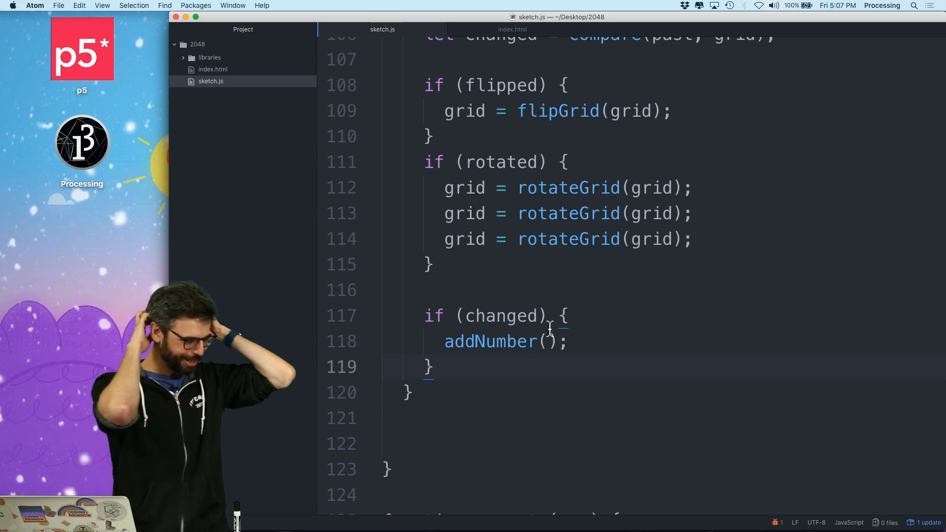
Initialise played to true instead of false in keyPressed
{"action": "scroll", "scroll_direction": "up", "scroll_amount": 3}
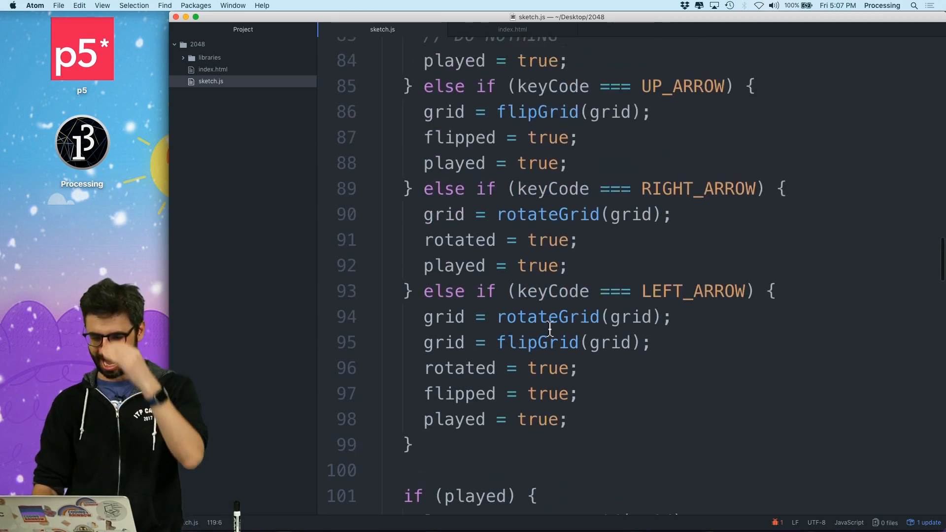
{"action": "scroll", "scroll_direction": "up", "scroll_amount": 3}
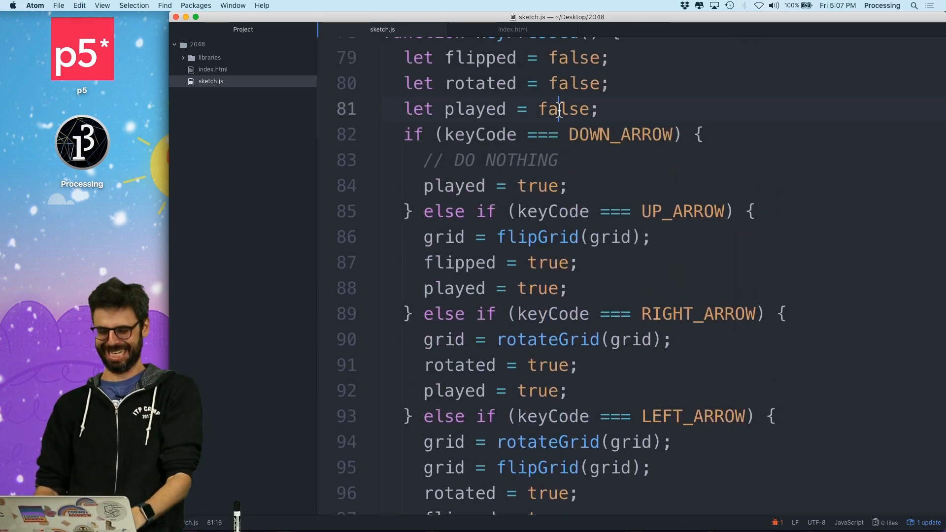
{"action": "type", "text": "true"}
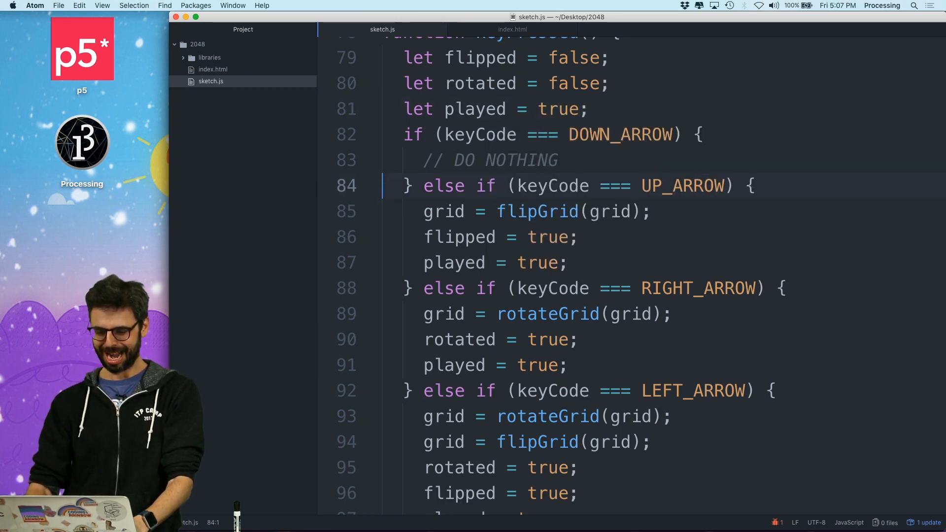
{"action": "scroll", "scroll_direction": "down", "scroll_amount": 3}
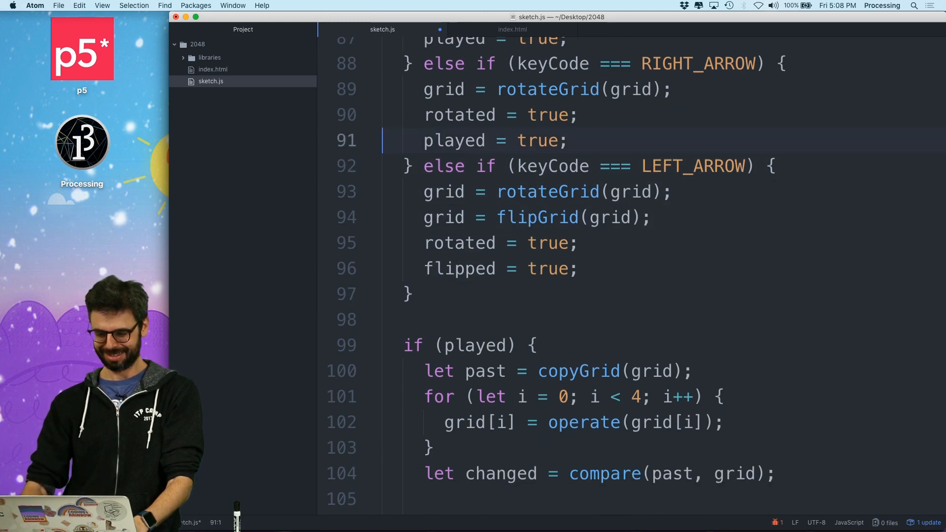
Add a final else branch setting played to false for non-arrow keys
{"action": "scroll", "scroll_direction": "up", "scroll_amount": 3}
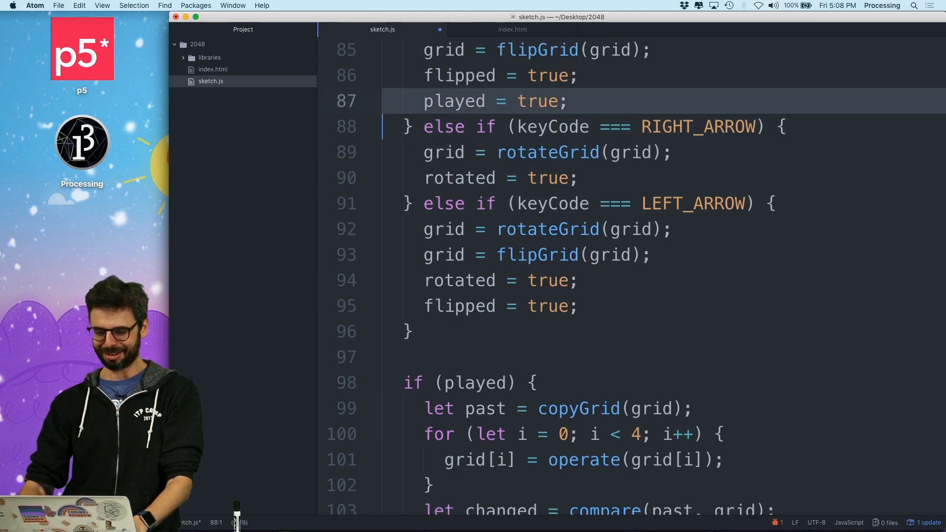
{"action": "scroll", "scroll_direction": "up", "scroll_amount": 3}
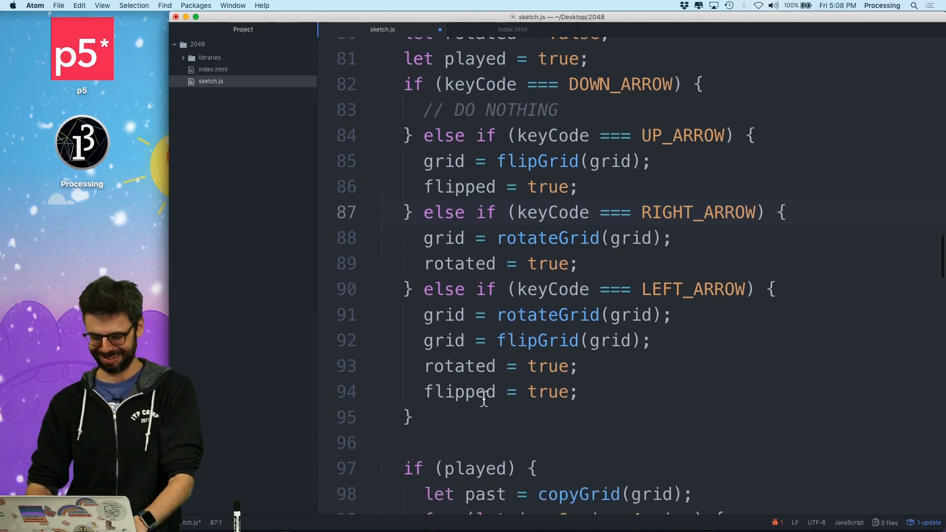
{"action": "type", "text": "els"}
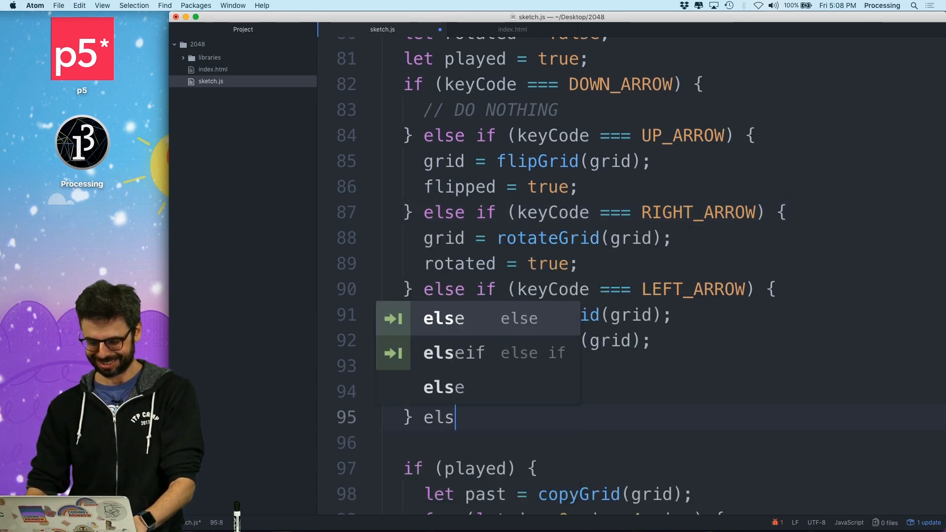
{"action": "type", "text": "else {"}
{"action": "left_click", "coordinate": [664, 443]}
{"action": "type", "text": "played = false;"}
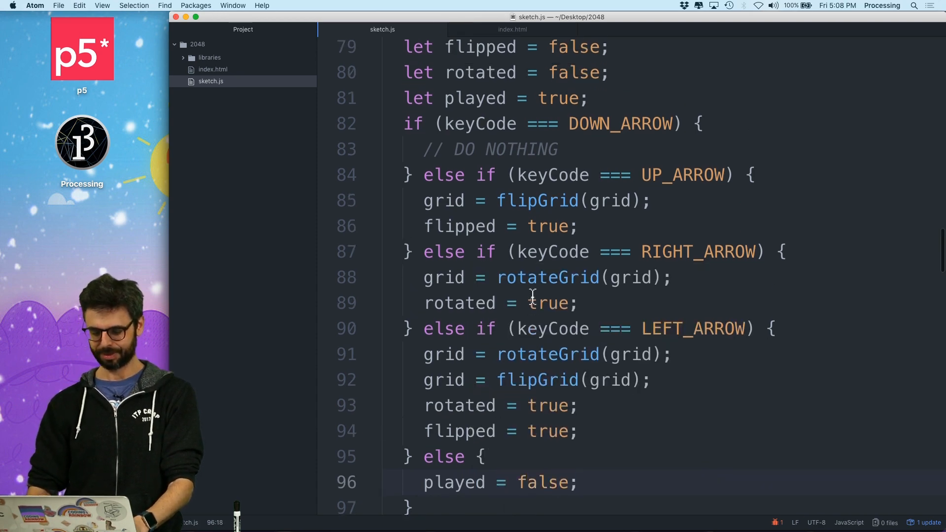
{"action": "scroll", "scroll_direction": "down", "scroll_amount": 3}
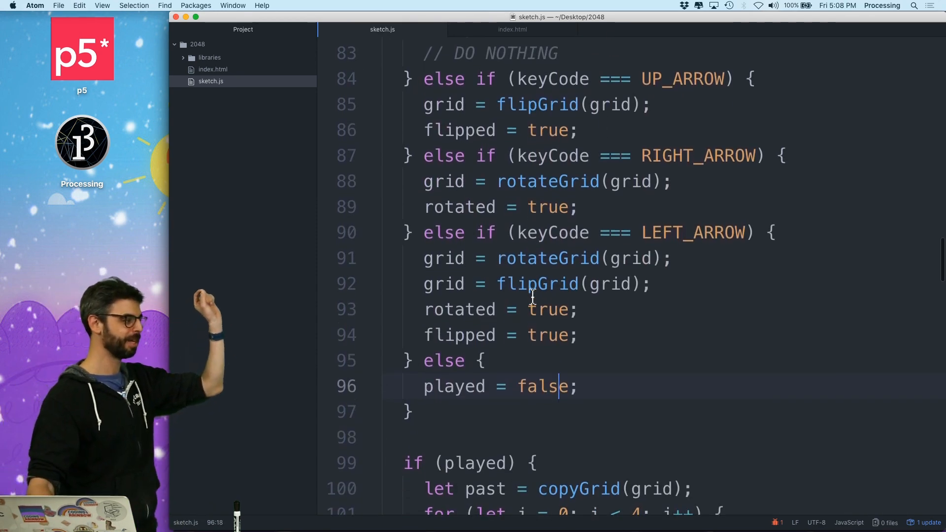
{"action": "scroll", "scroll_direction": "up", "scroll_amount": 3}
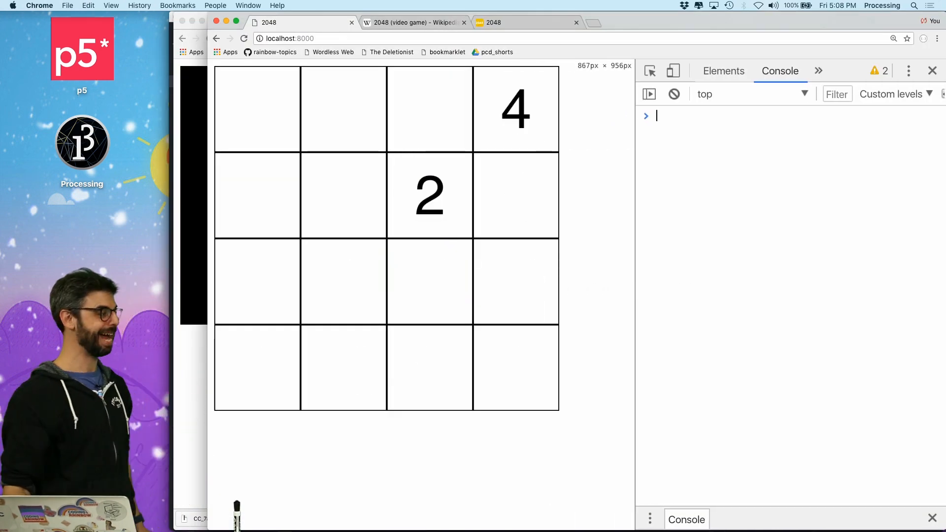
Play the sketch with all four arrow keys, sliding and merging tiles up to 32s
{"action": "key", "text": "Down"}
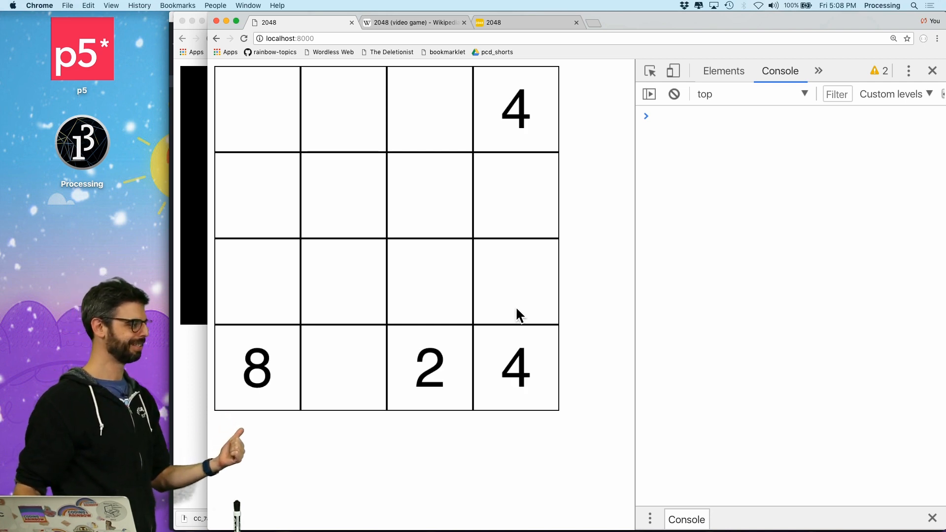
{"action": "key", "text": "Down"}
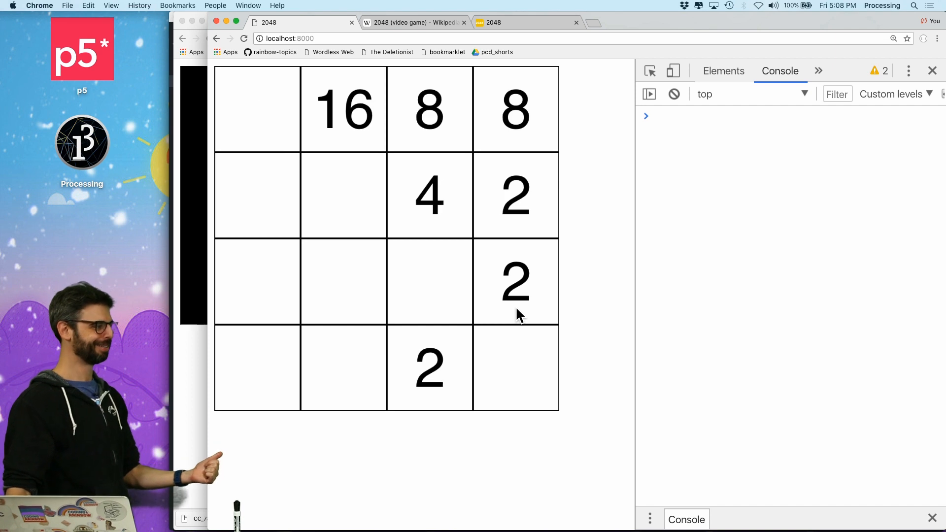
{"action": "key", "text": "Left"}
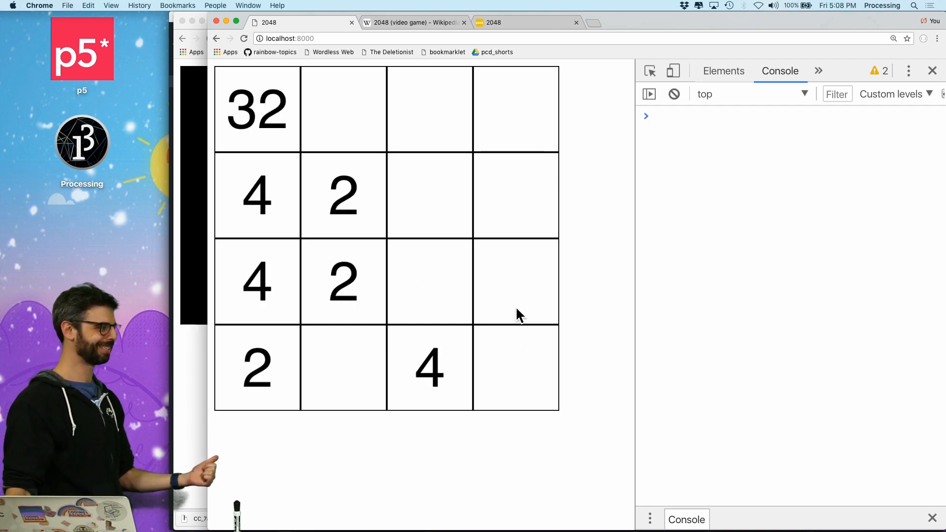
{"action": "key", "text": "right"}
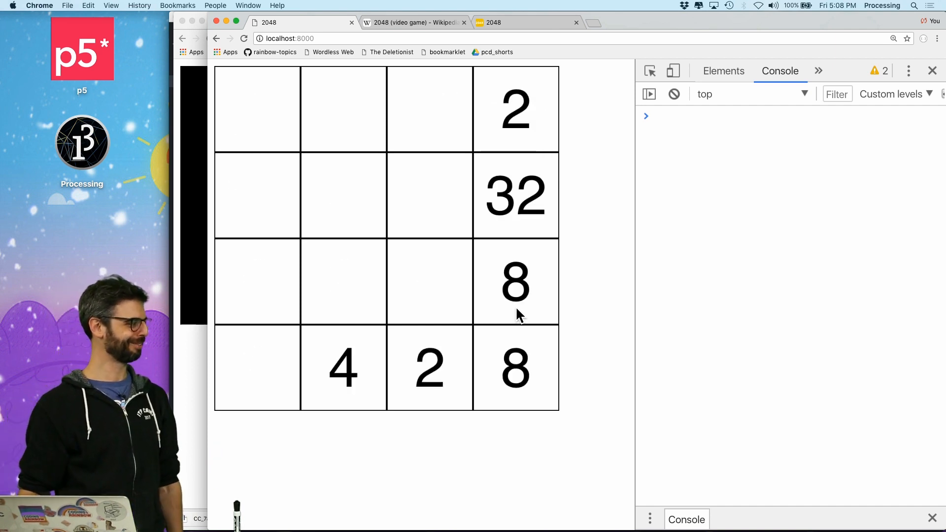
{"action": "key", "text": "Up"}
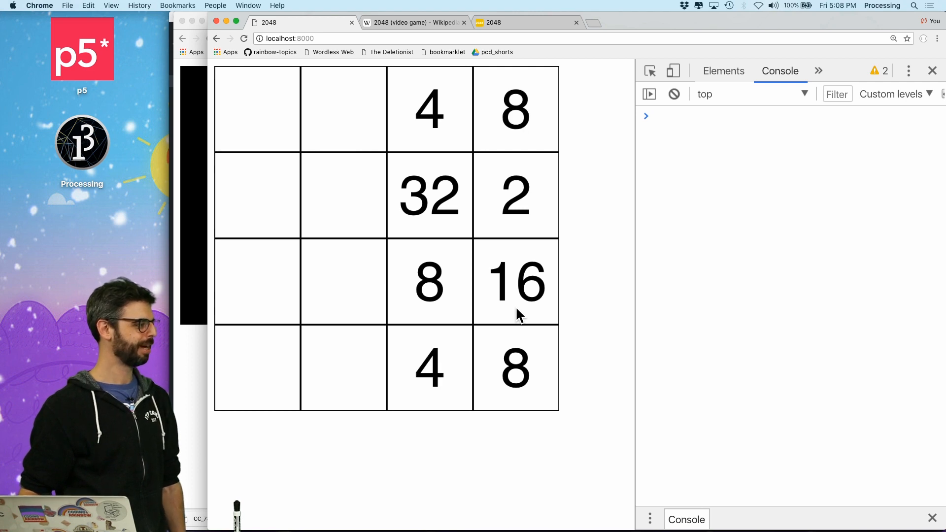
{"action": "key", "text": "Left"}
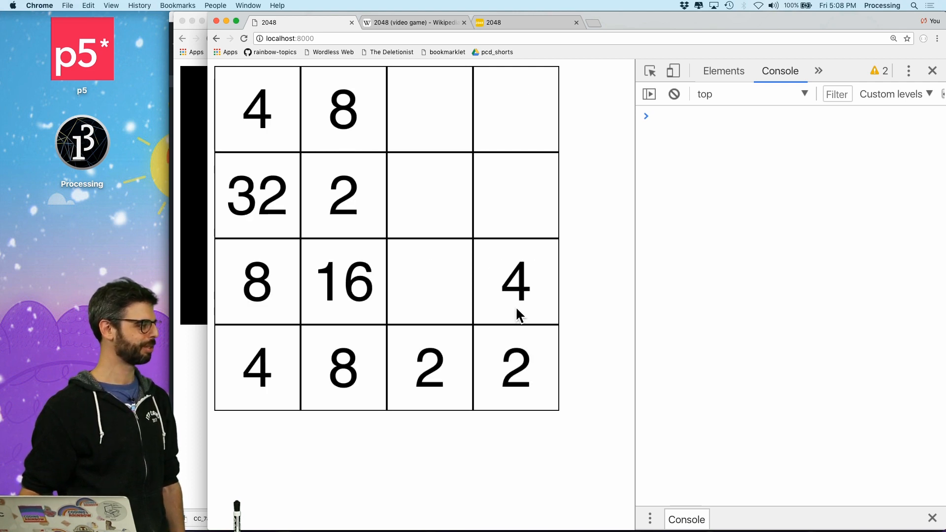
{"action": "key", "text": "Left"}
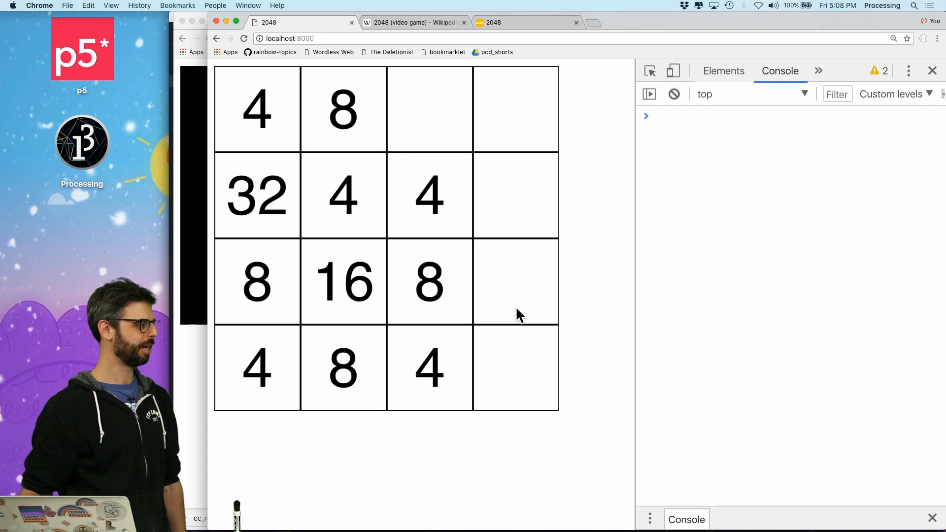
{"action": "key", "text": "Up"}
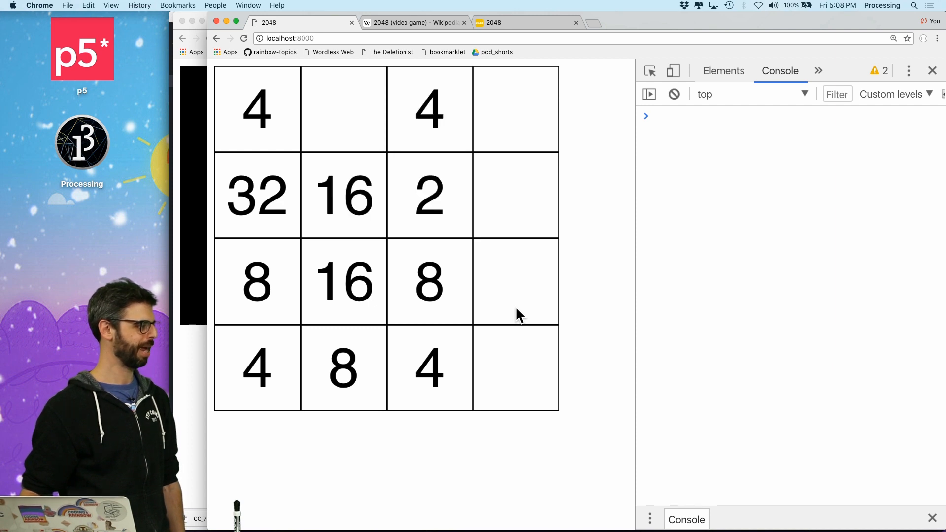
{"action": "key", "text": "right"}
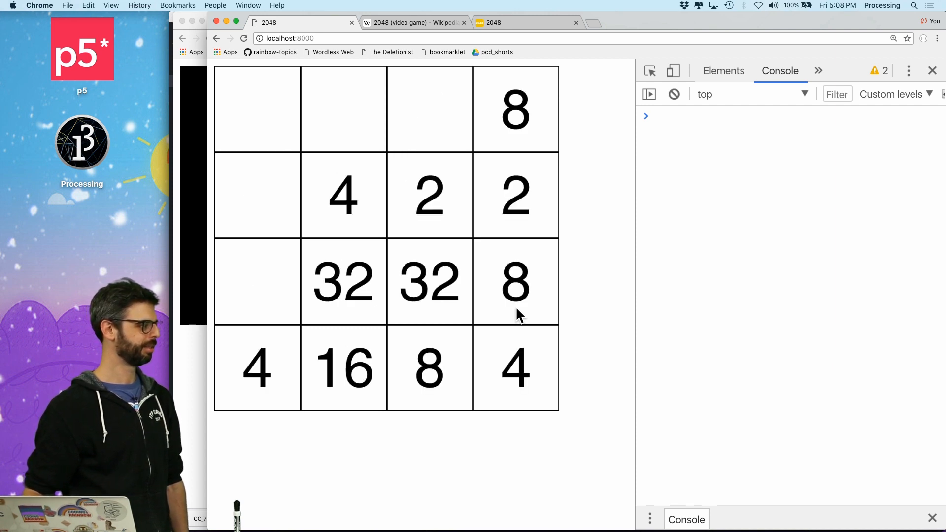